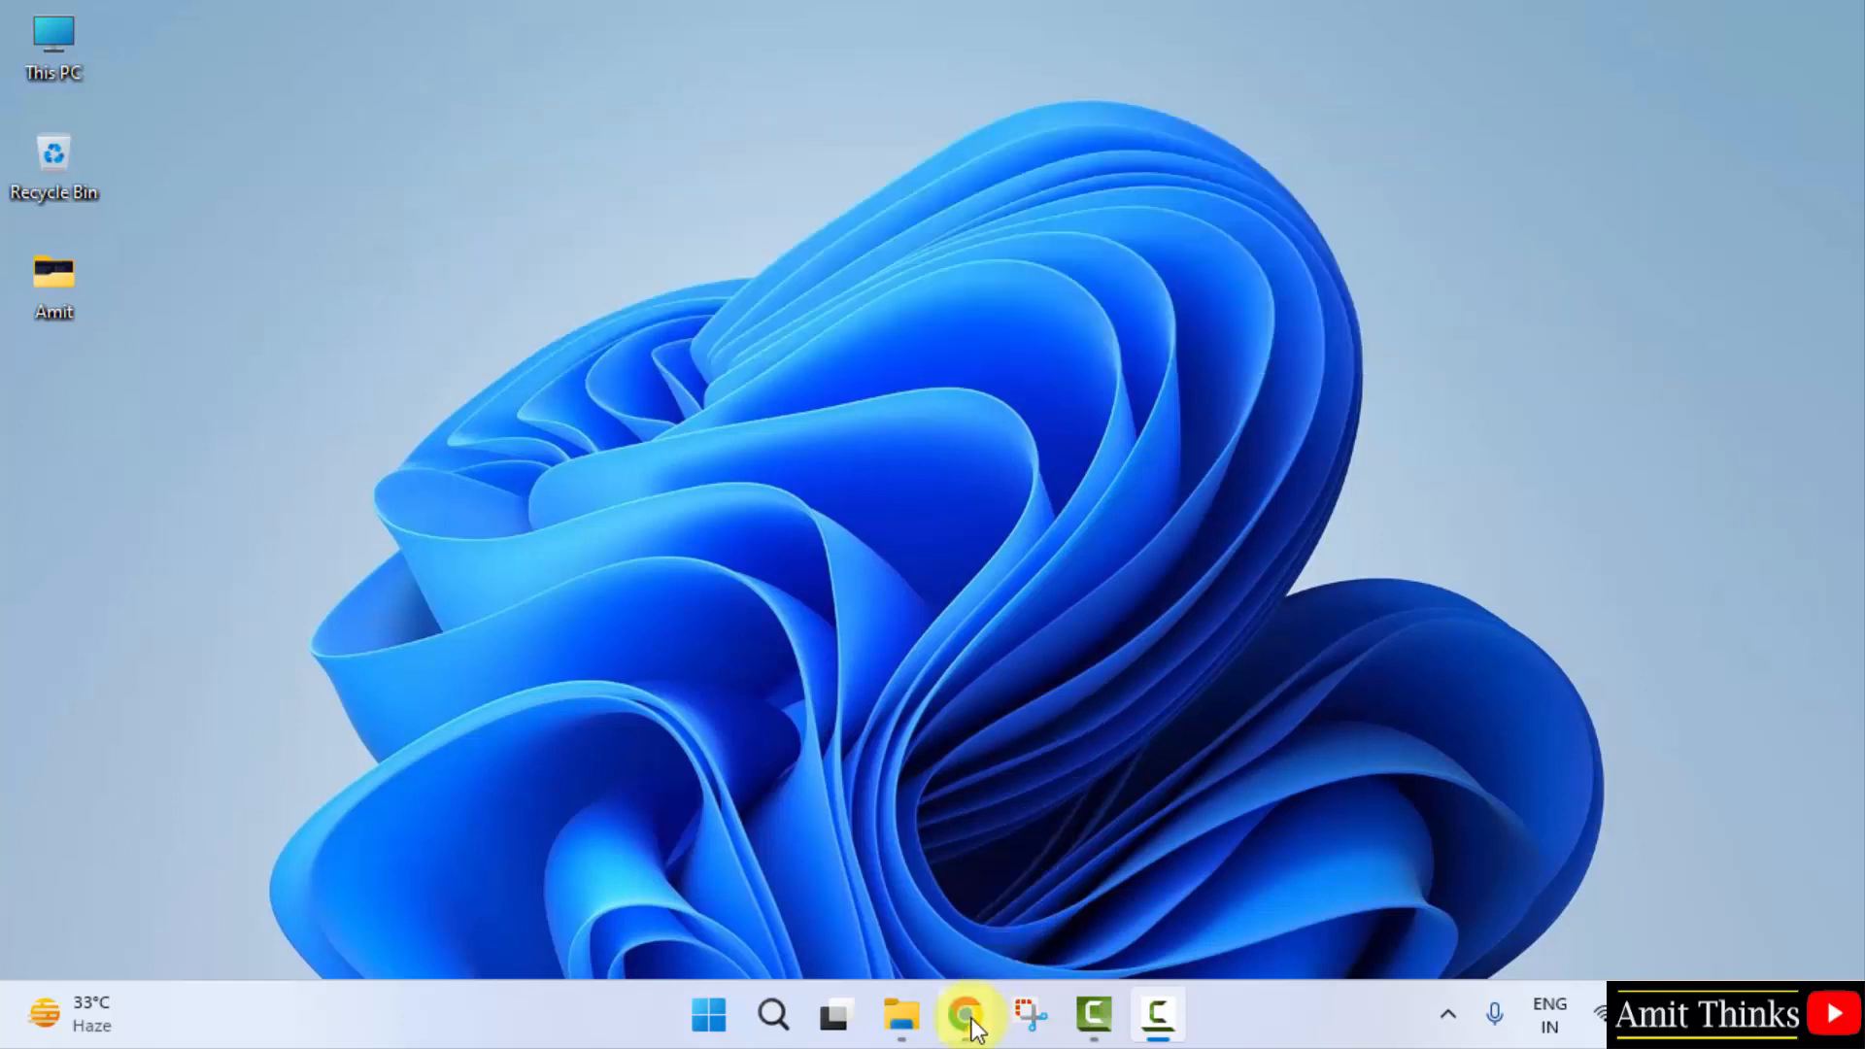
Step: Launch Chrome from the taskbar and search Google for 'eclipse'
{"action": "left_click", "coordinate": [968, 1014]}
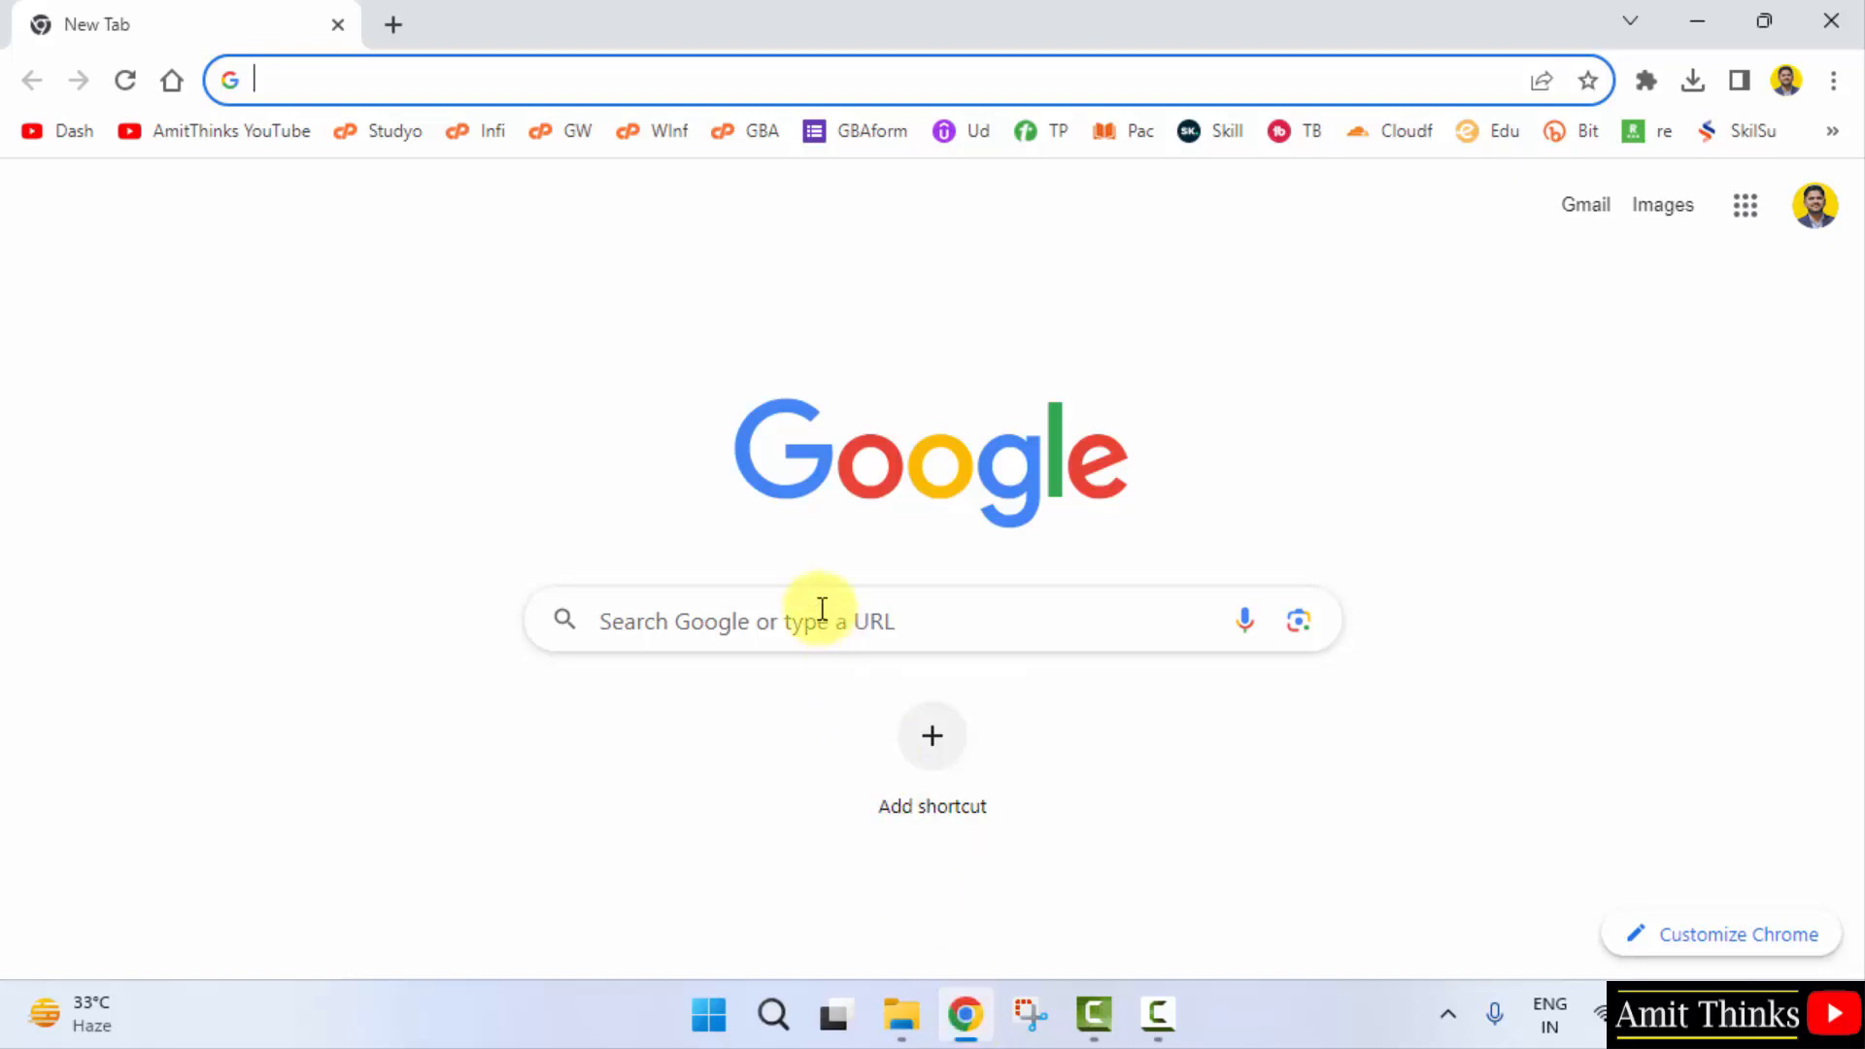
{"action": "type", "text": "eclipse"}
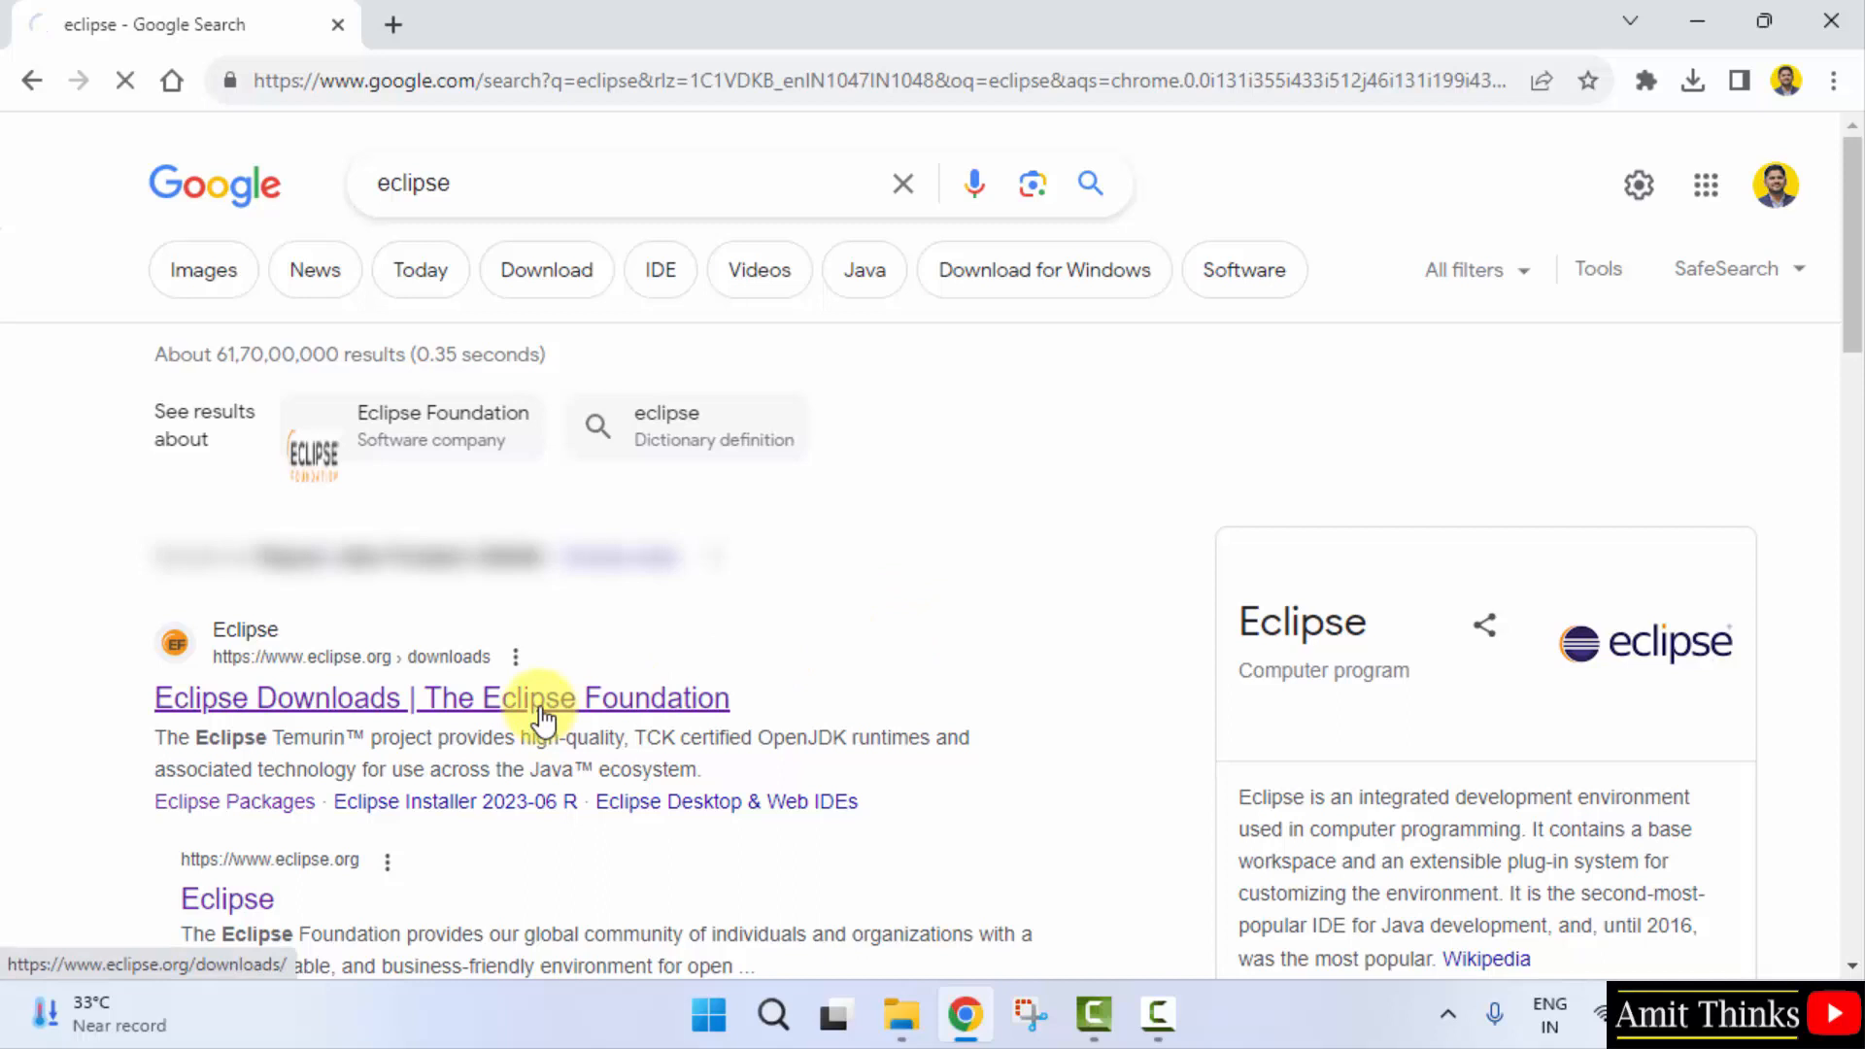
Step: Download the Eclipse x86_64 Windows installer from the Eclipse Downloads page, then close Chrome
{"action": "left_click", "coordinate": [441, 698]}
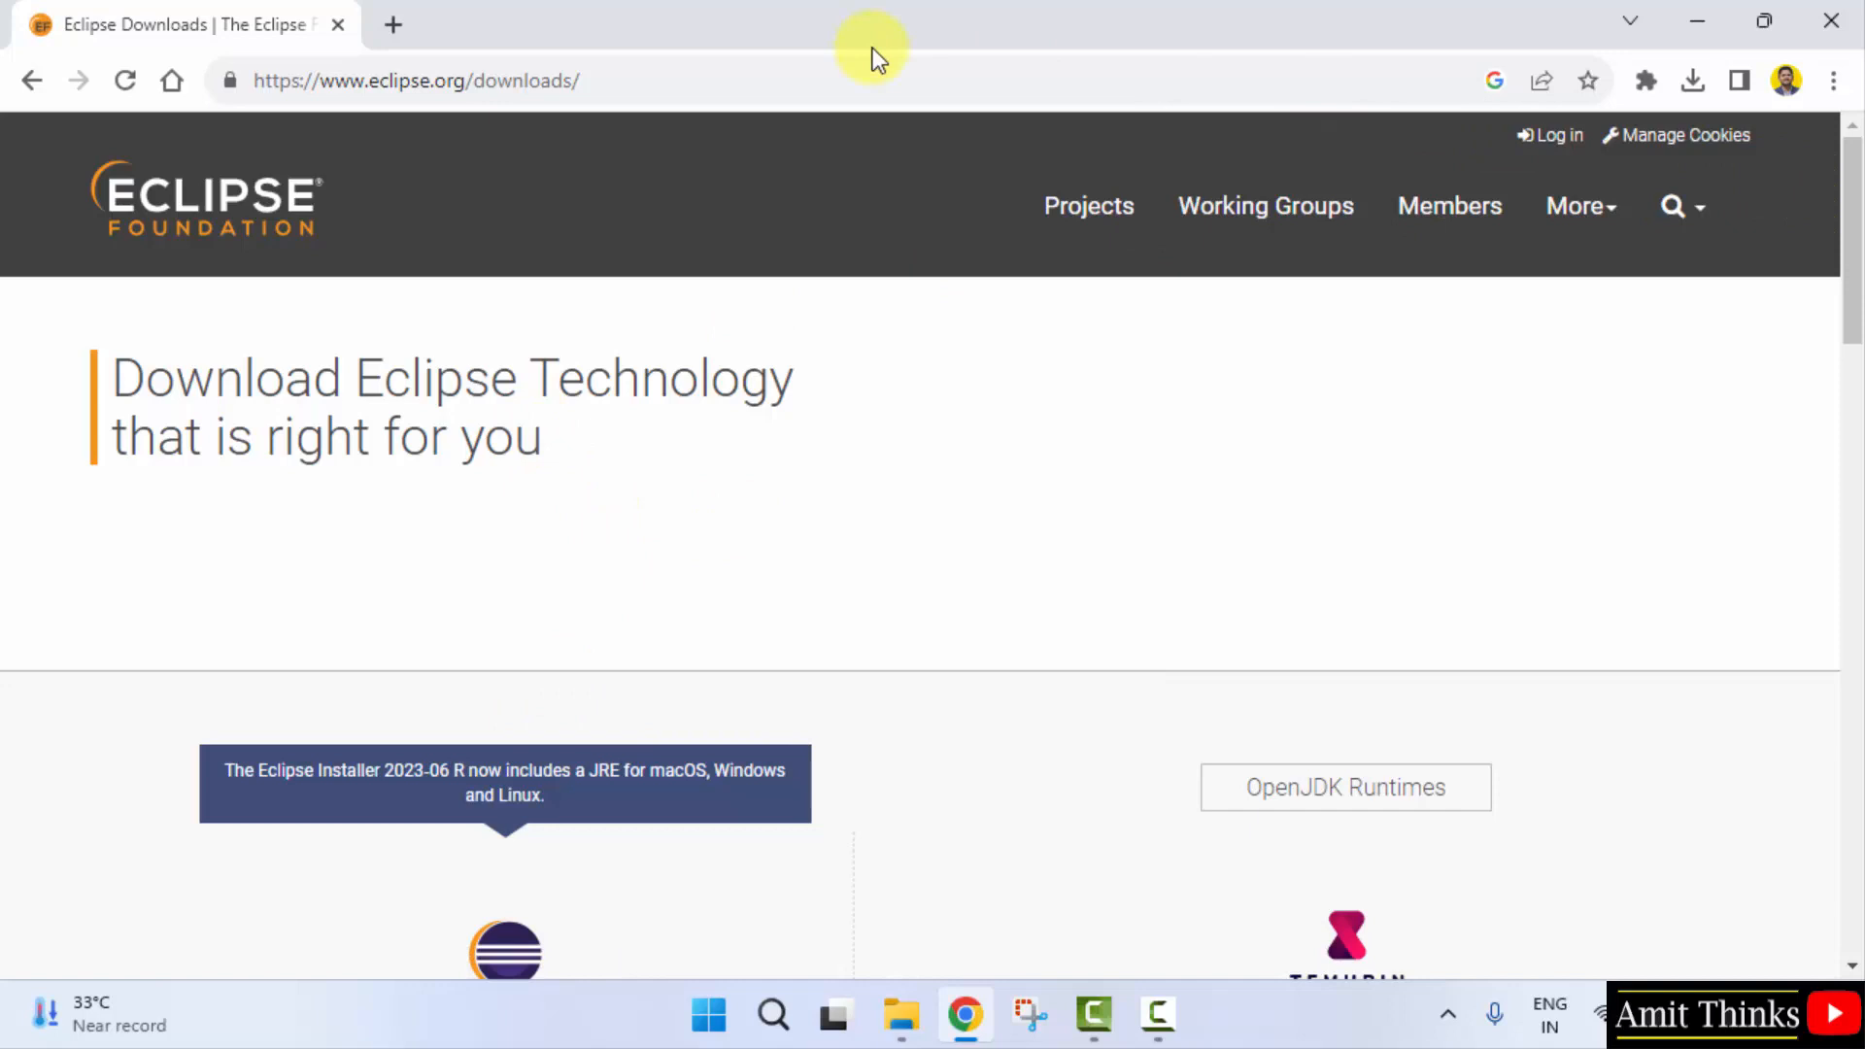
{"action": "scroll", "scroll_direction": "down", "scroll_amount": 3}
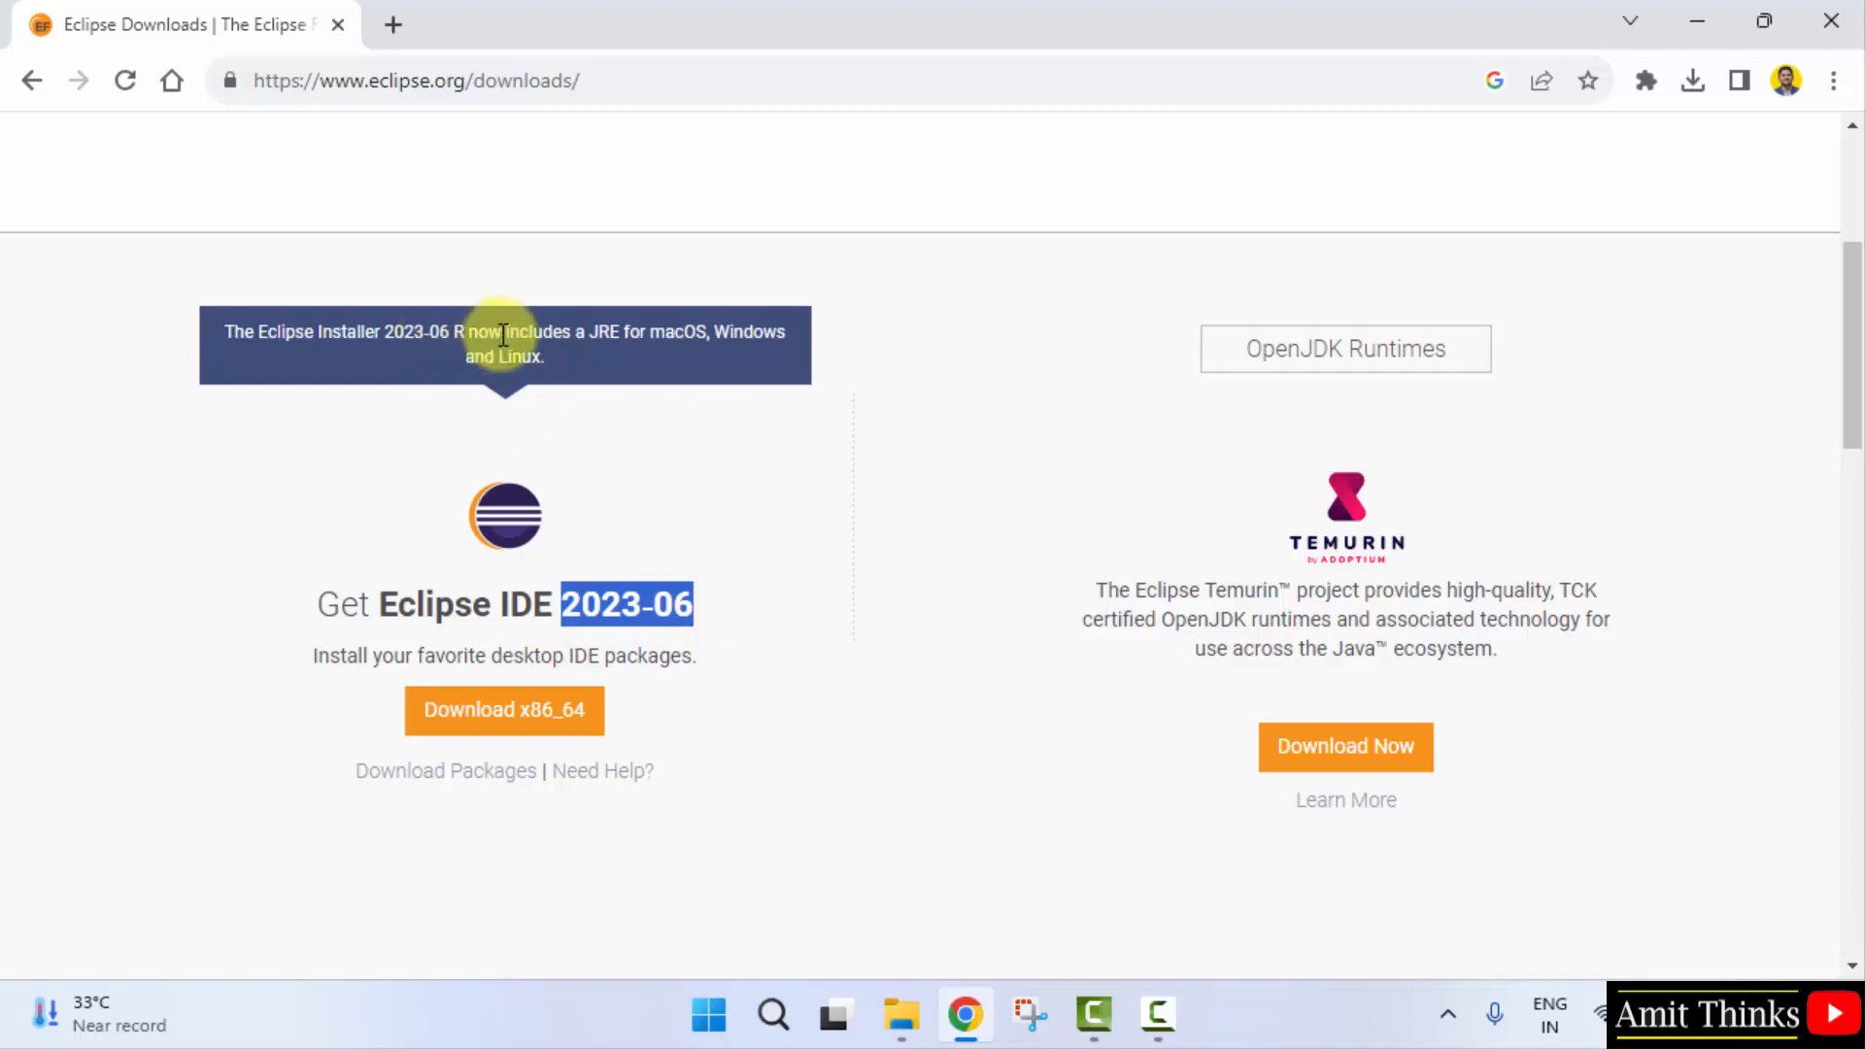
{"action": "mouse_move", "coordinate": [594, 343]}
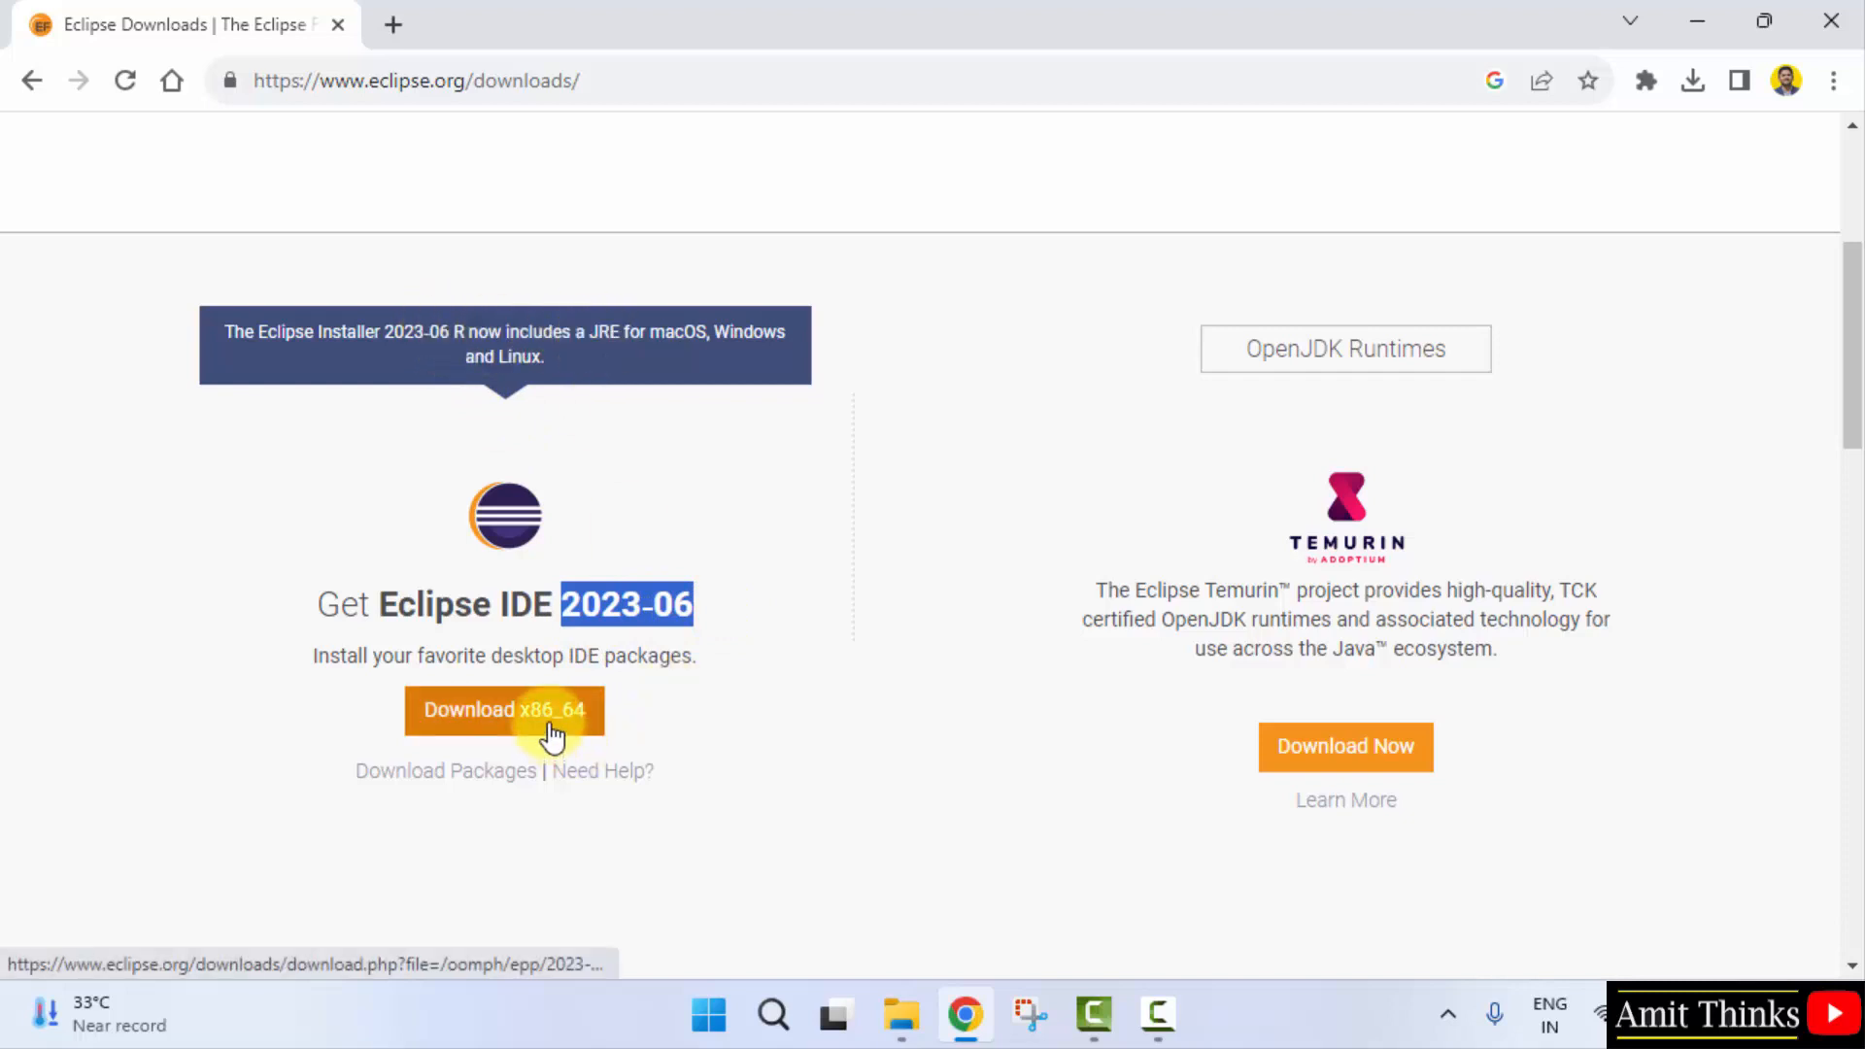
{"action": "left_click", "coordinate": [503, 709]}
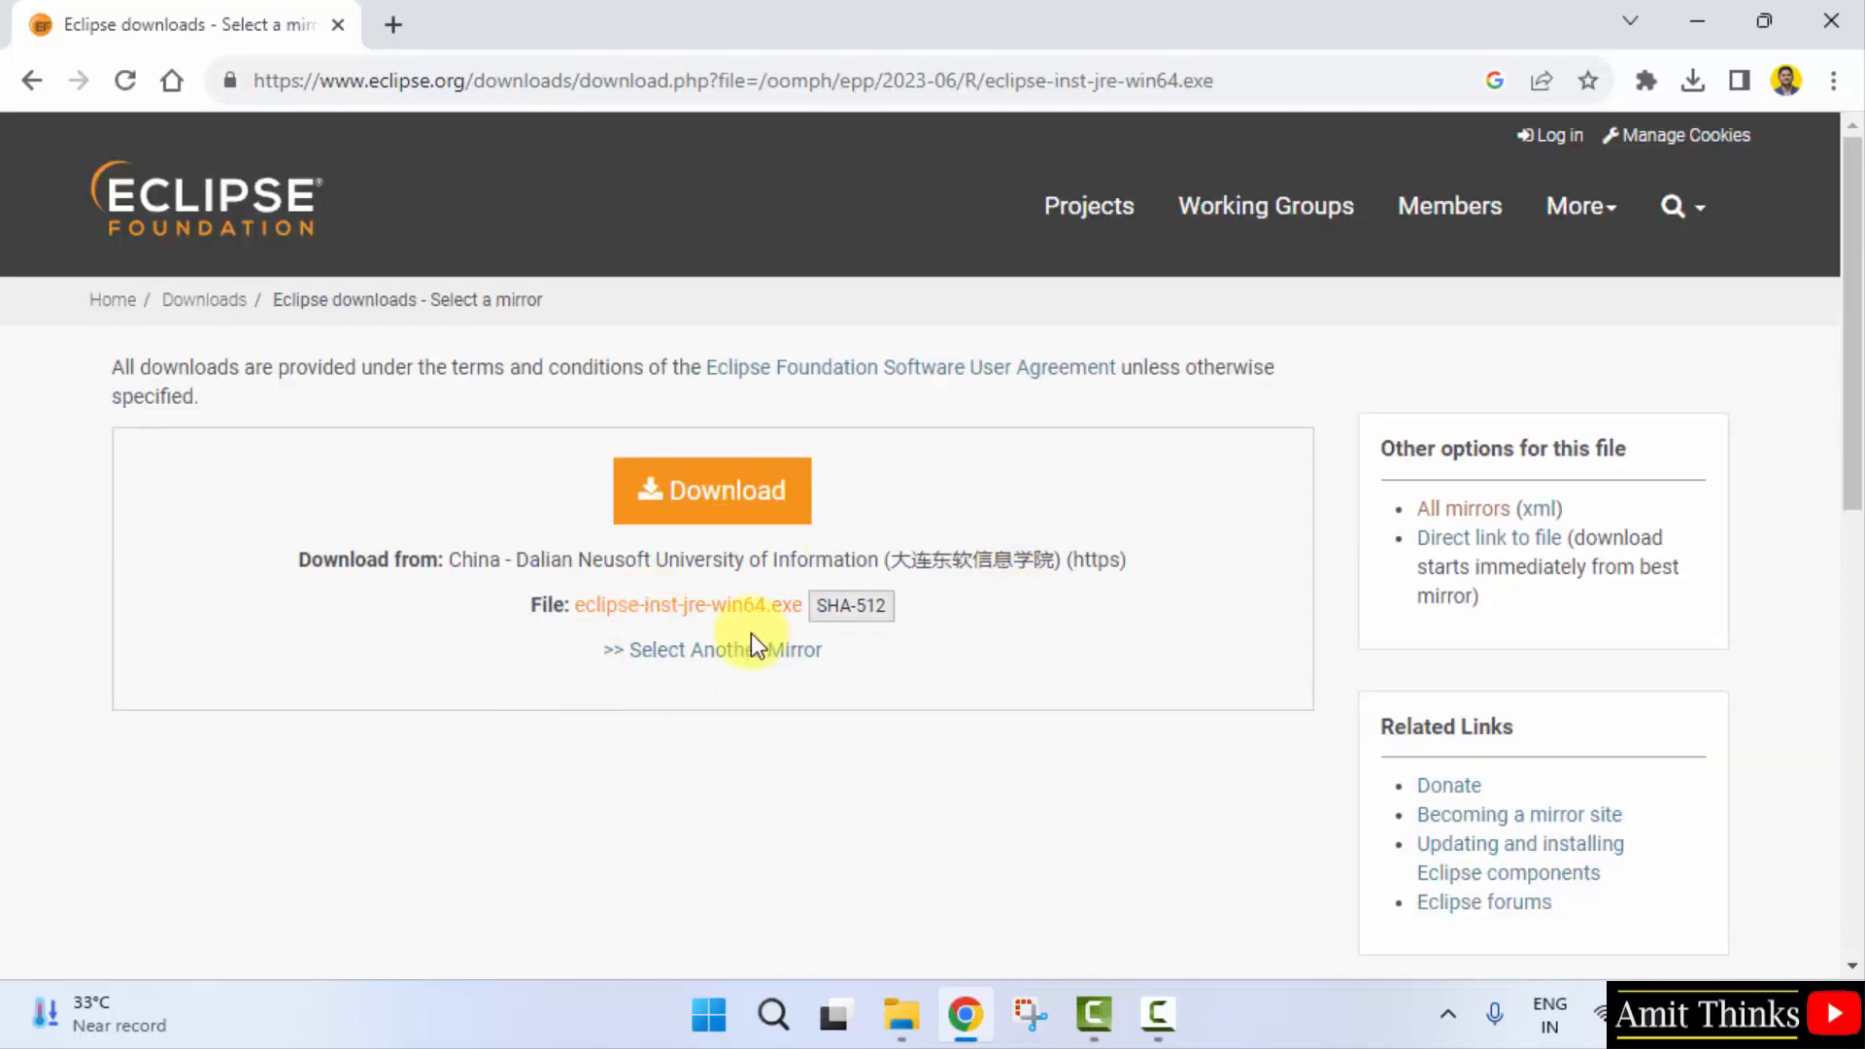
{"action": "mouse_move", "coordinate": [711, 488]}
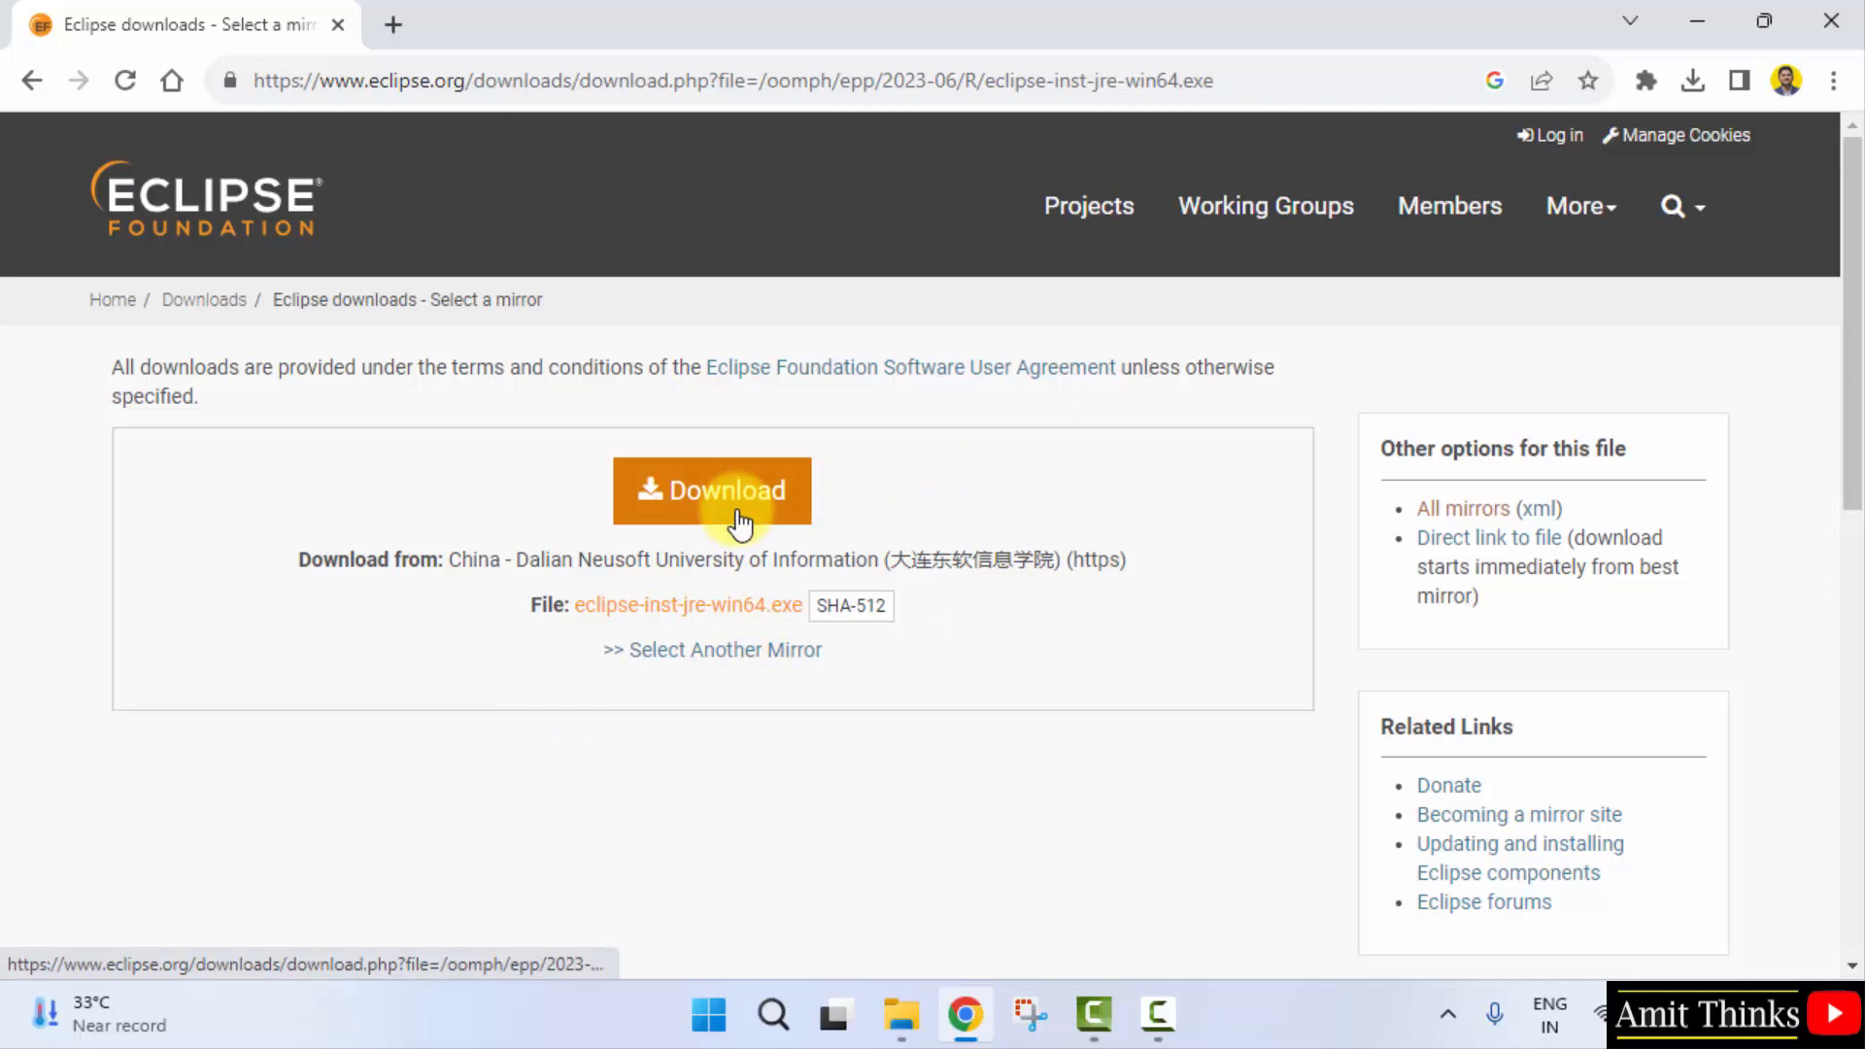
{"action": "left_click", "coordinate": [711, 490]}
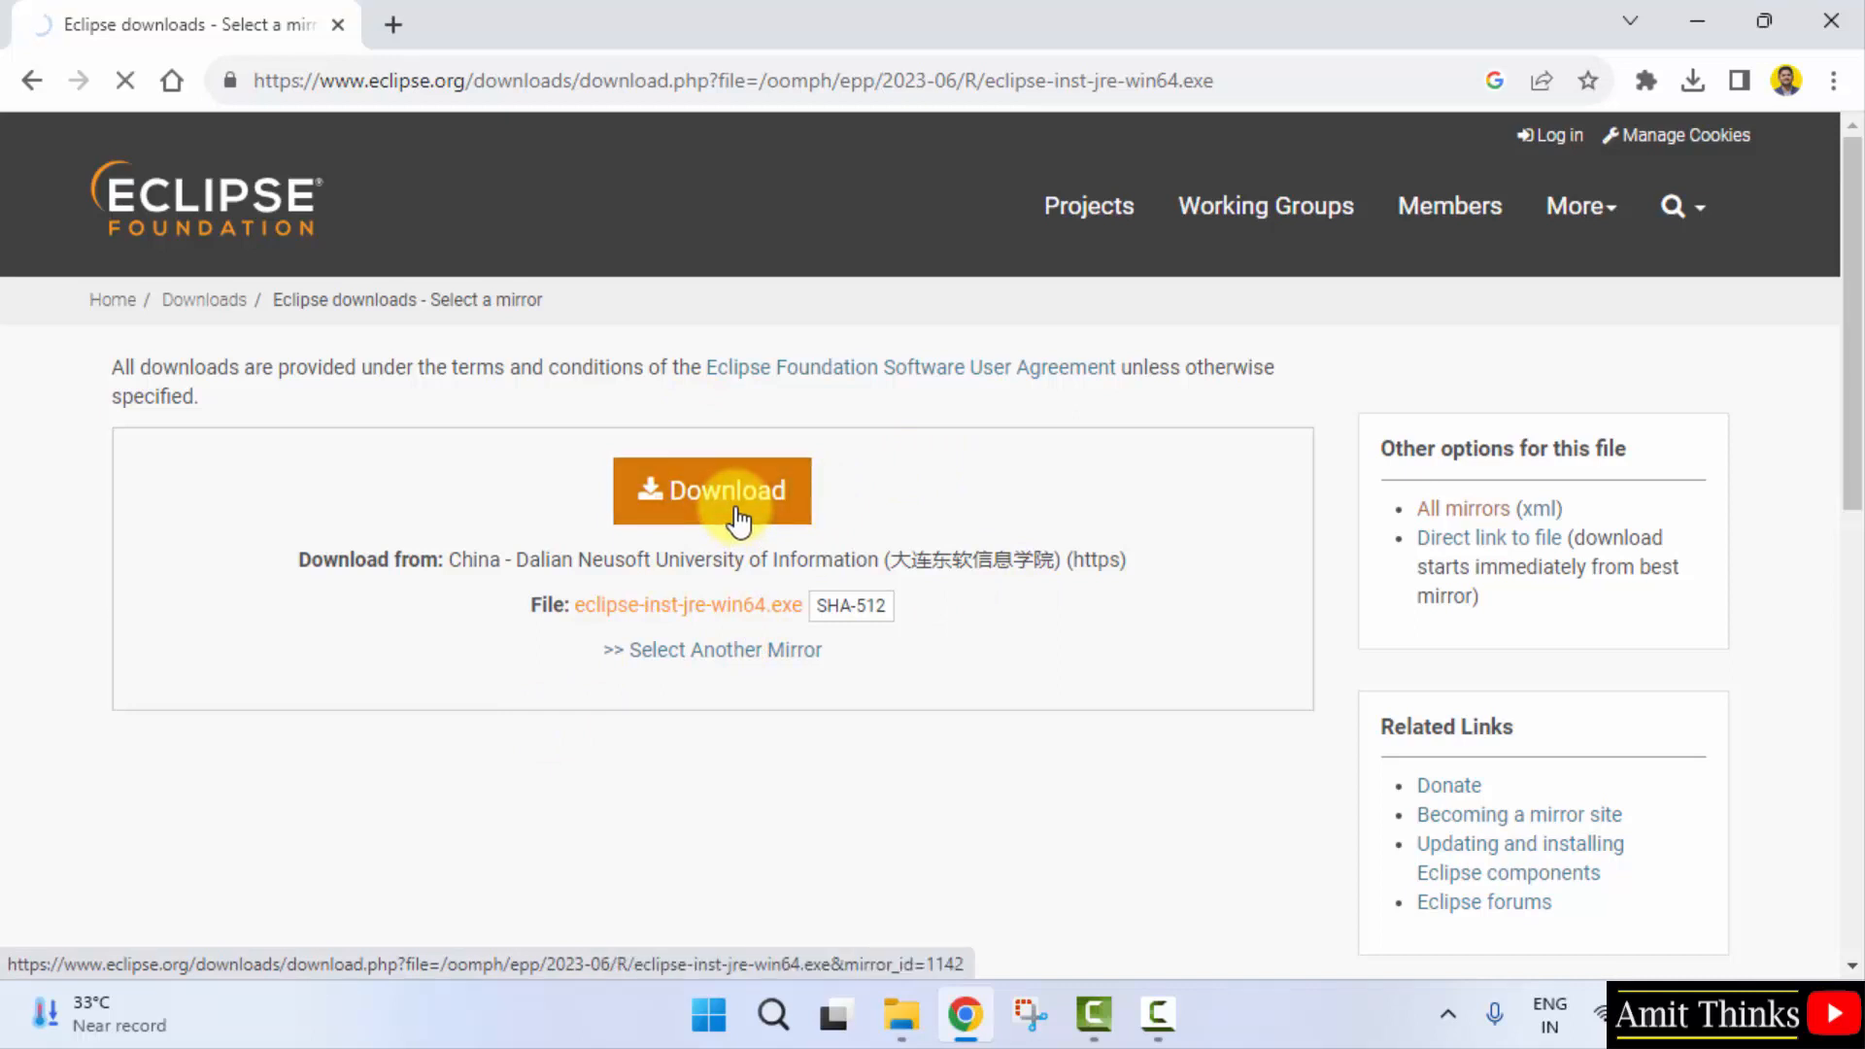
{"action": "left_click", "coordinate": [711, 488]}
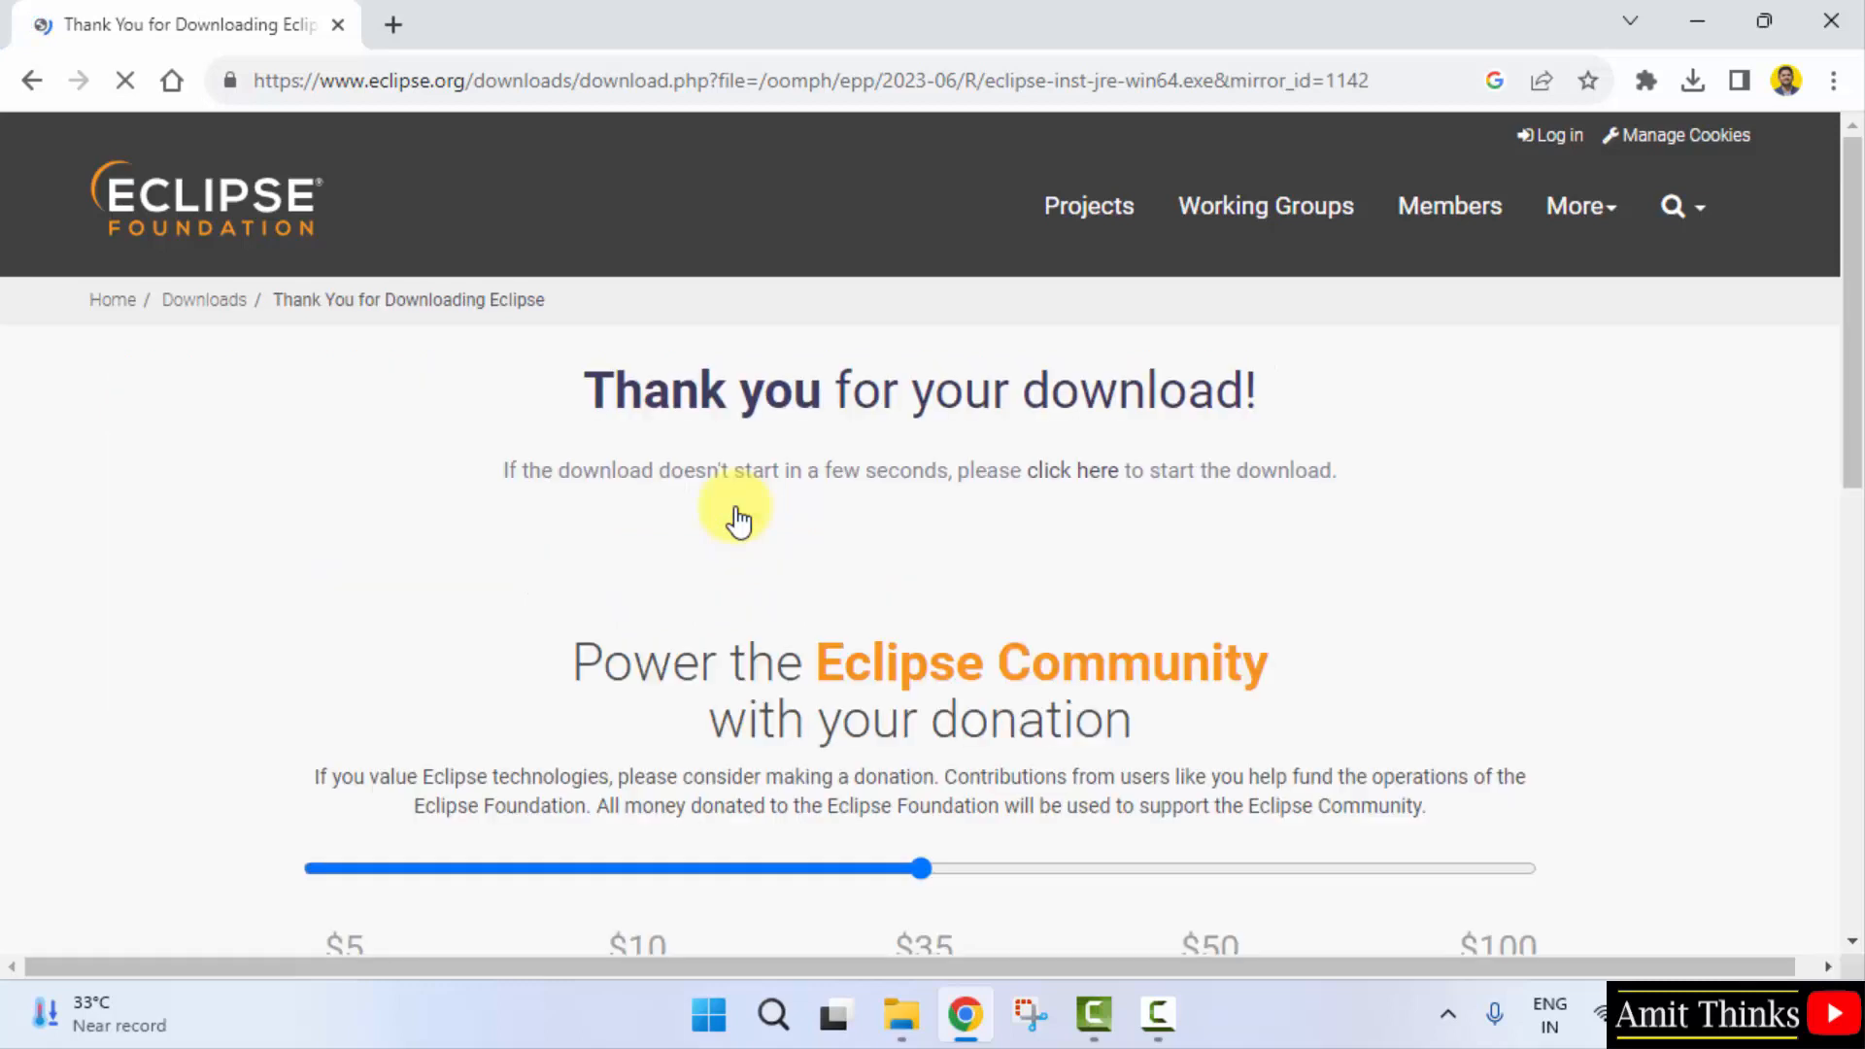
{"action": "left_click", "coordinate": [920, 867]}
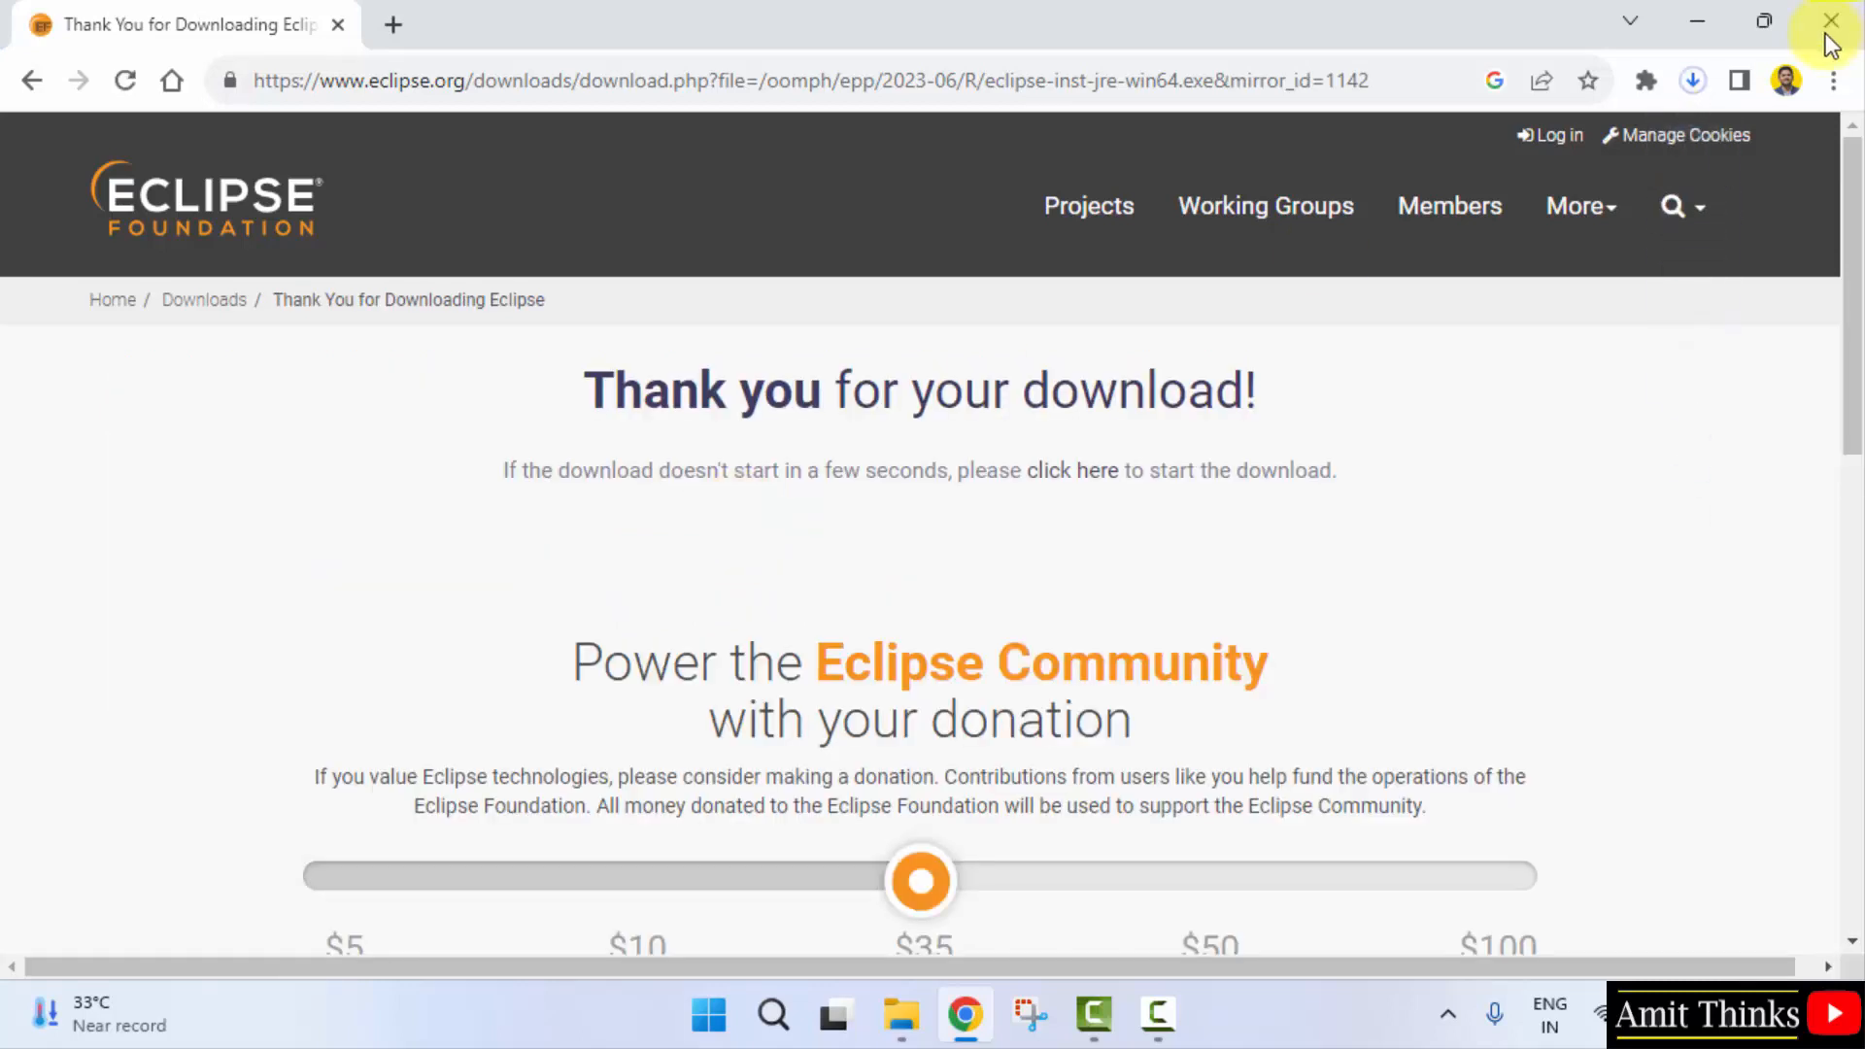
{"action": "left_click", "coordinate": [1691, 81]}
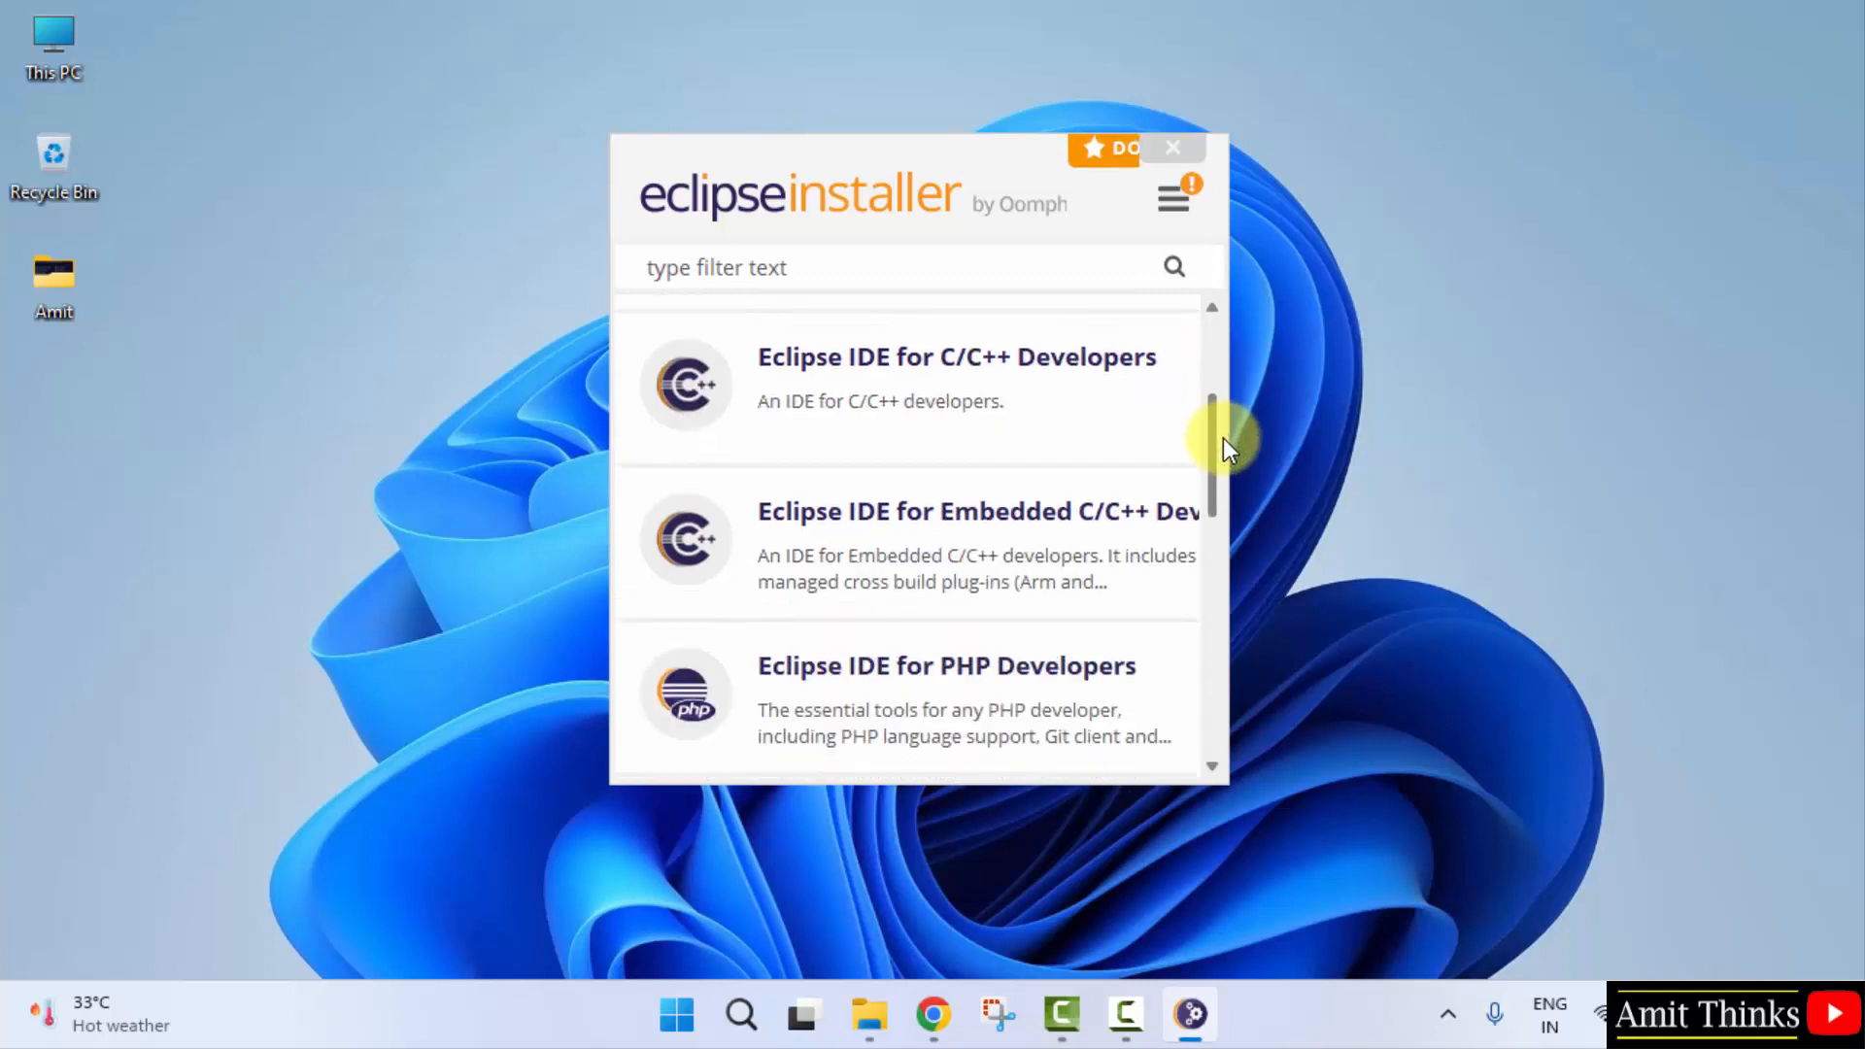
Step: Select 'Eclipse IDE for Java Developers' from the installer's package list
{"action": "scroll", "scroll_direction": "down", "scroll_amount": 3}
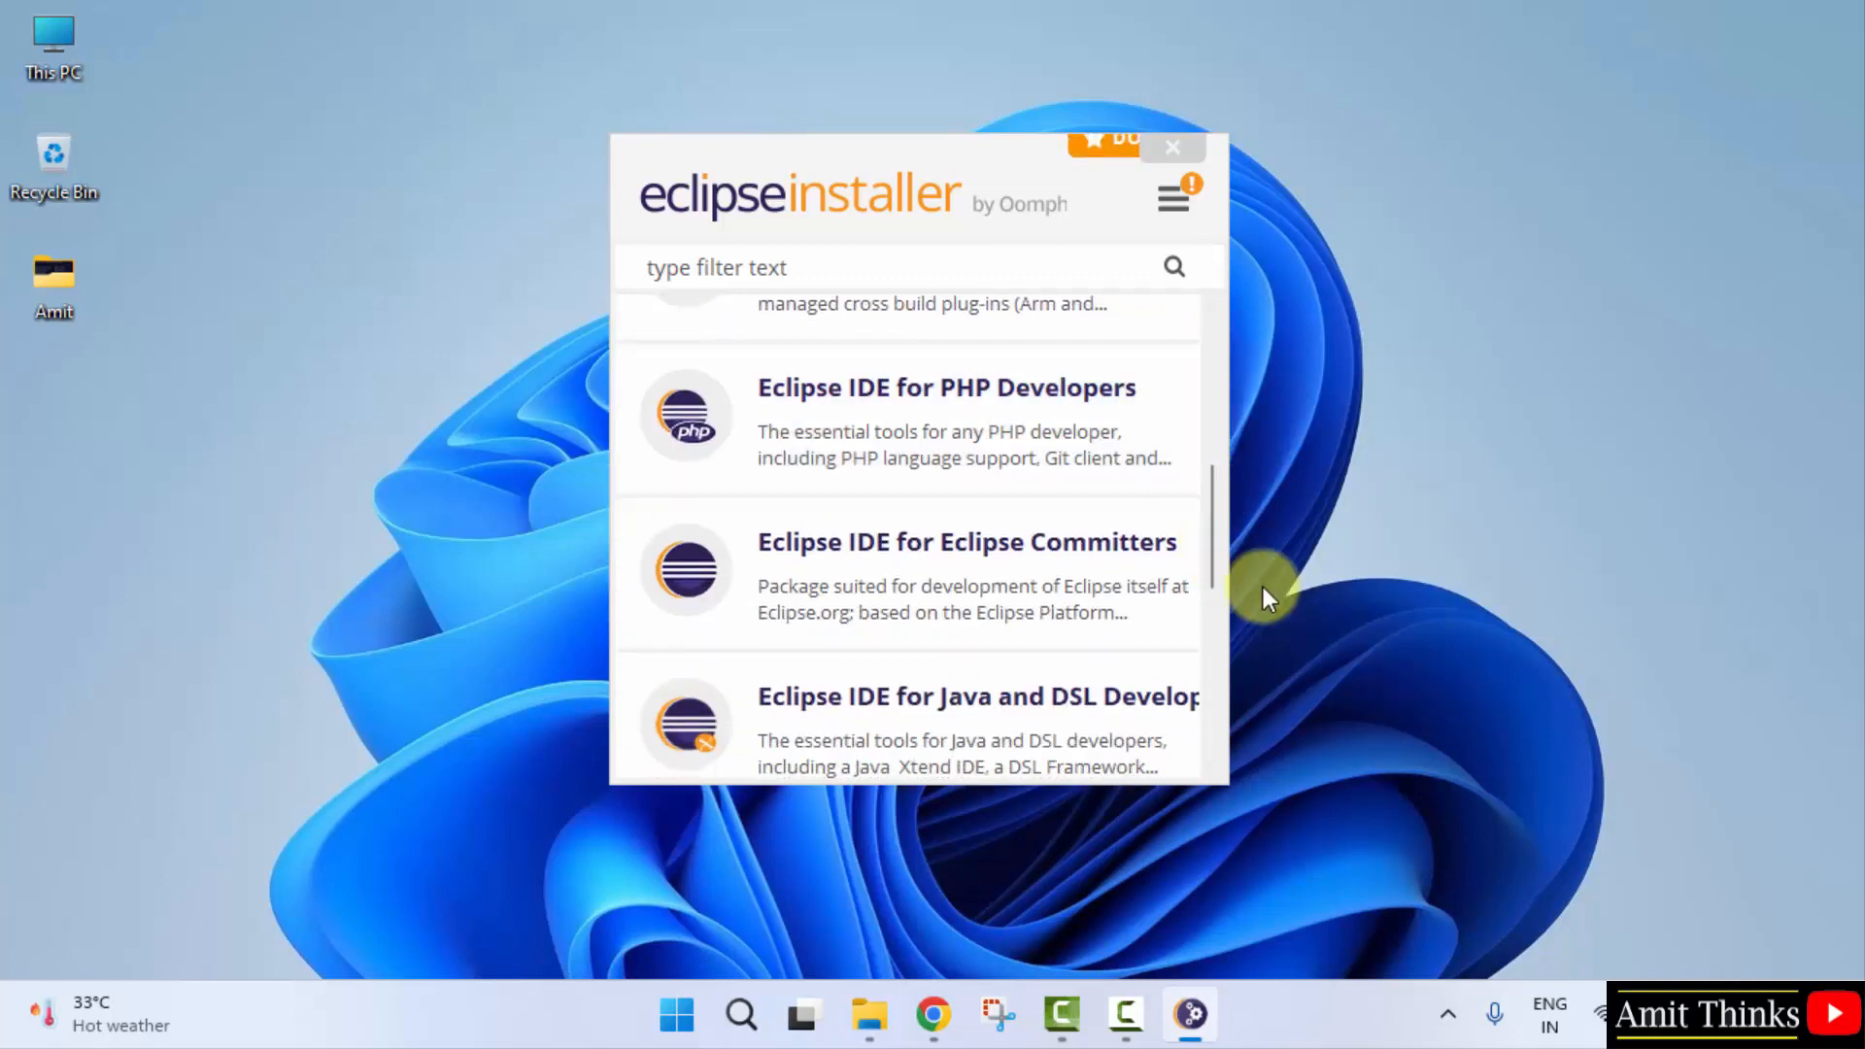
{"action": "scroll", "scroll_direction": "down", "scroll_amount": 3}
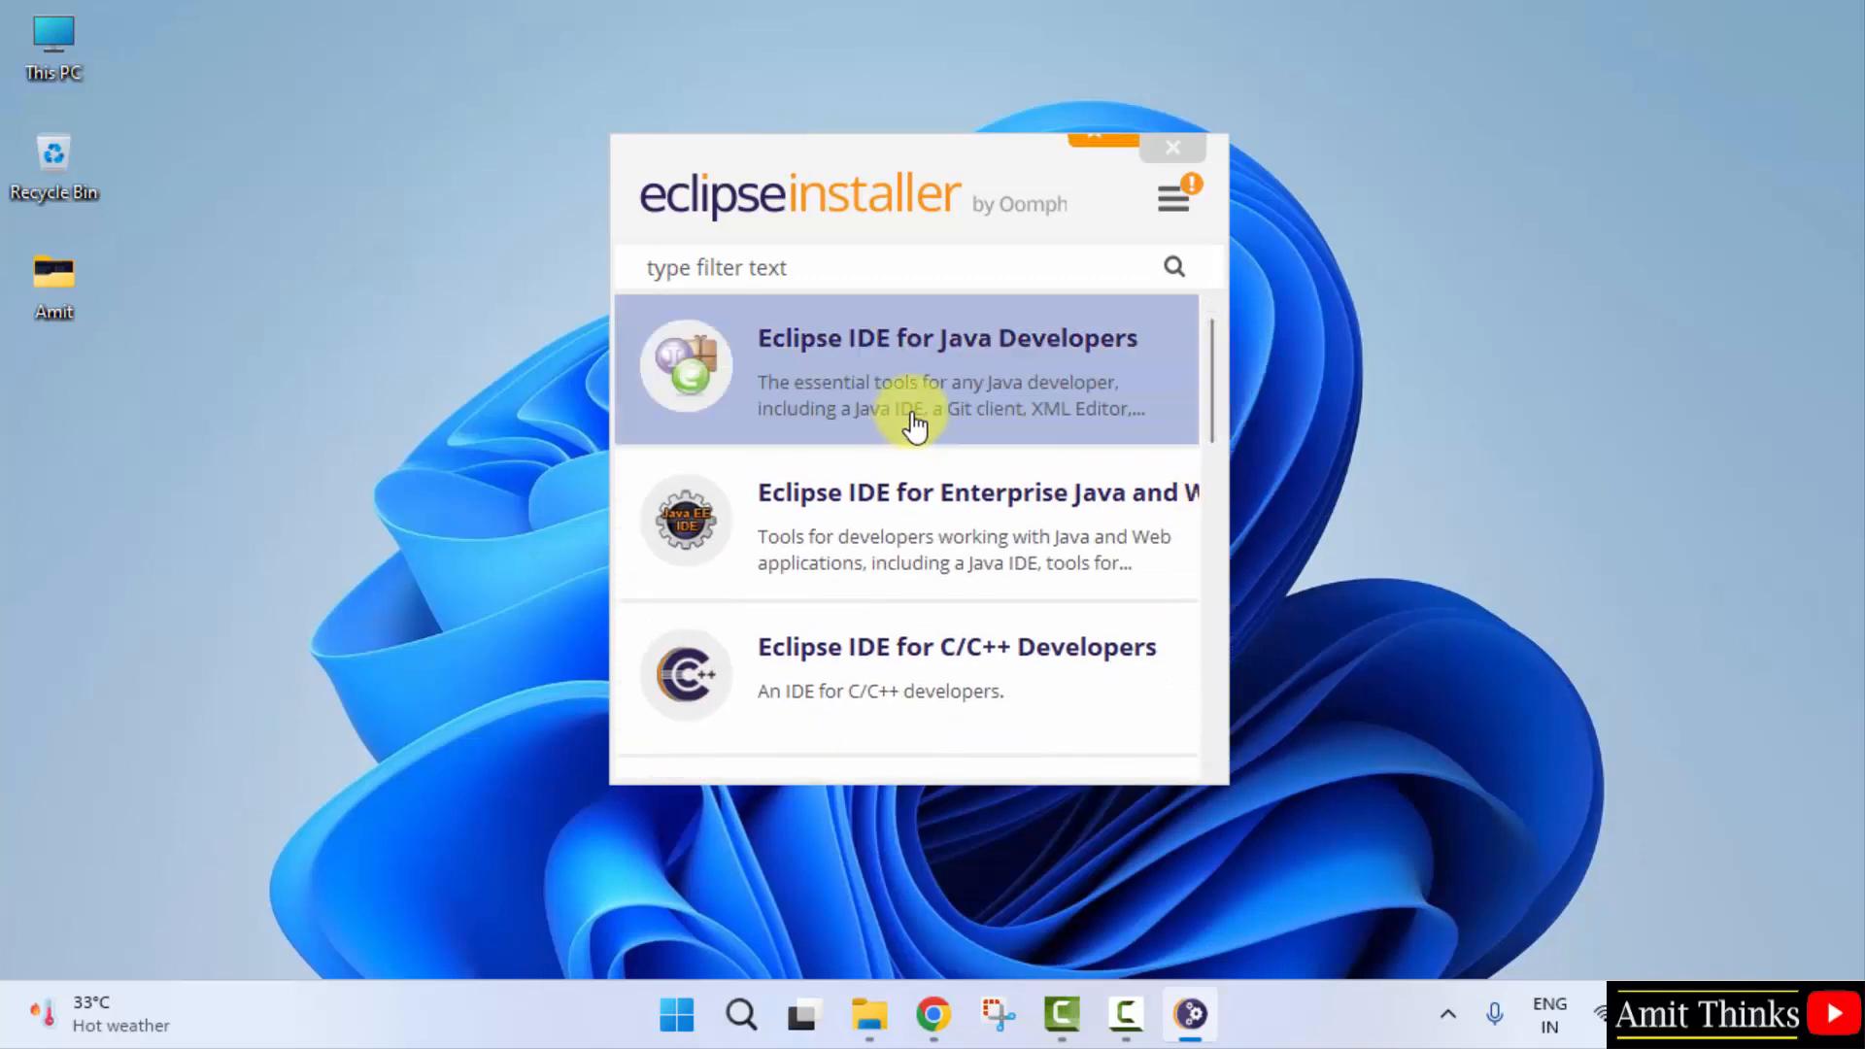
{"action": "left_click", "coordinate": [946, 369]}
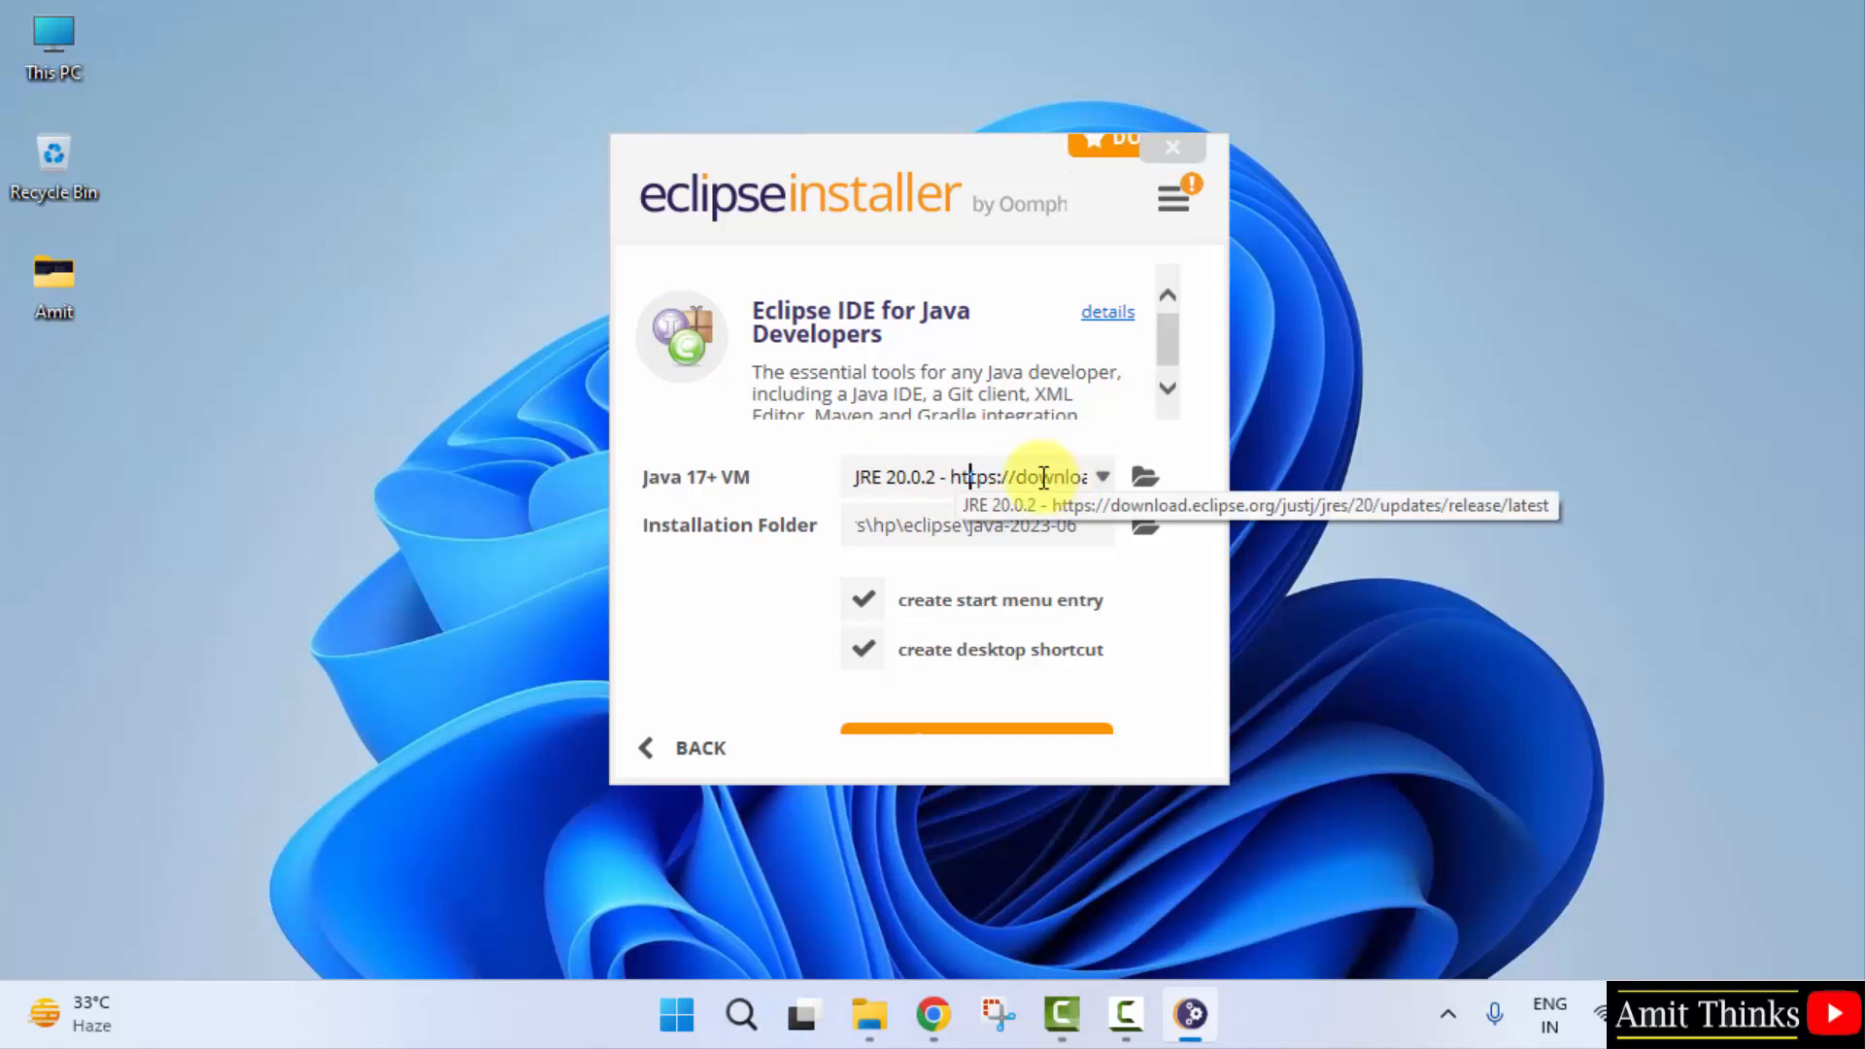
{"action": "mouse_move", "coordinate": [1174, 566]}
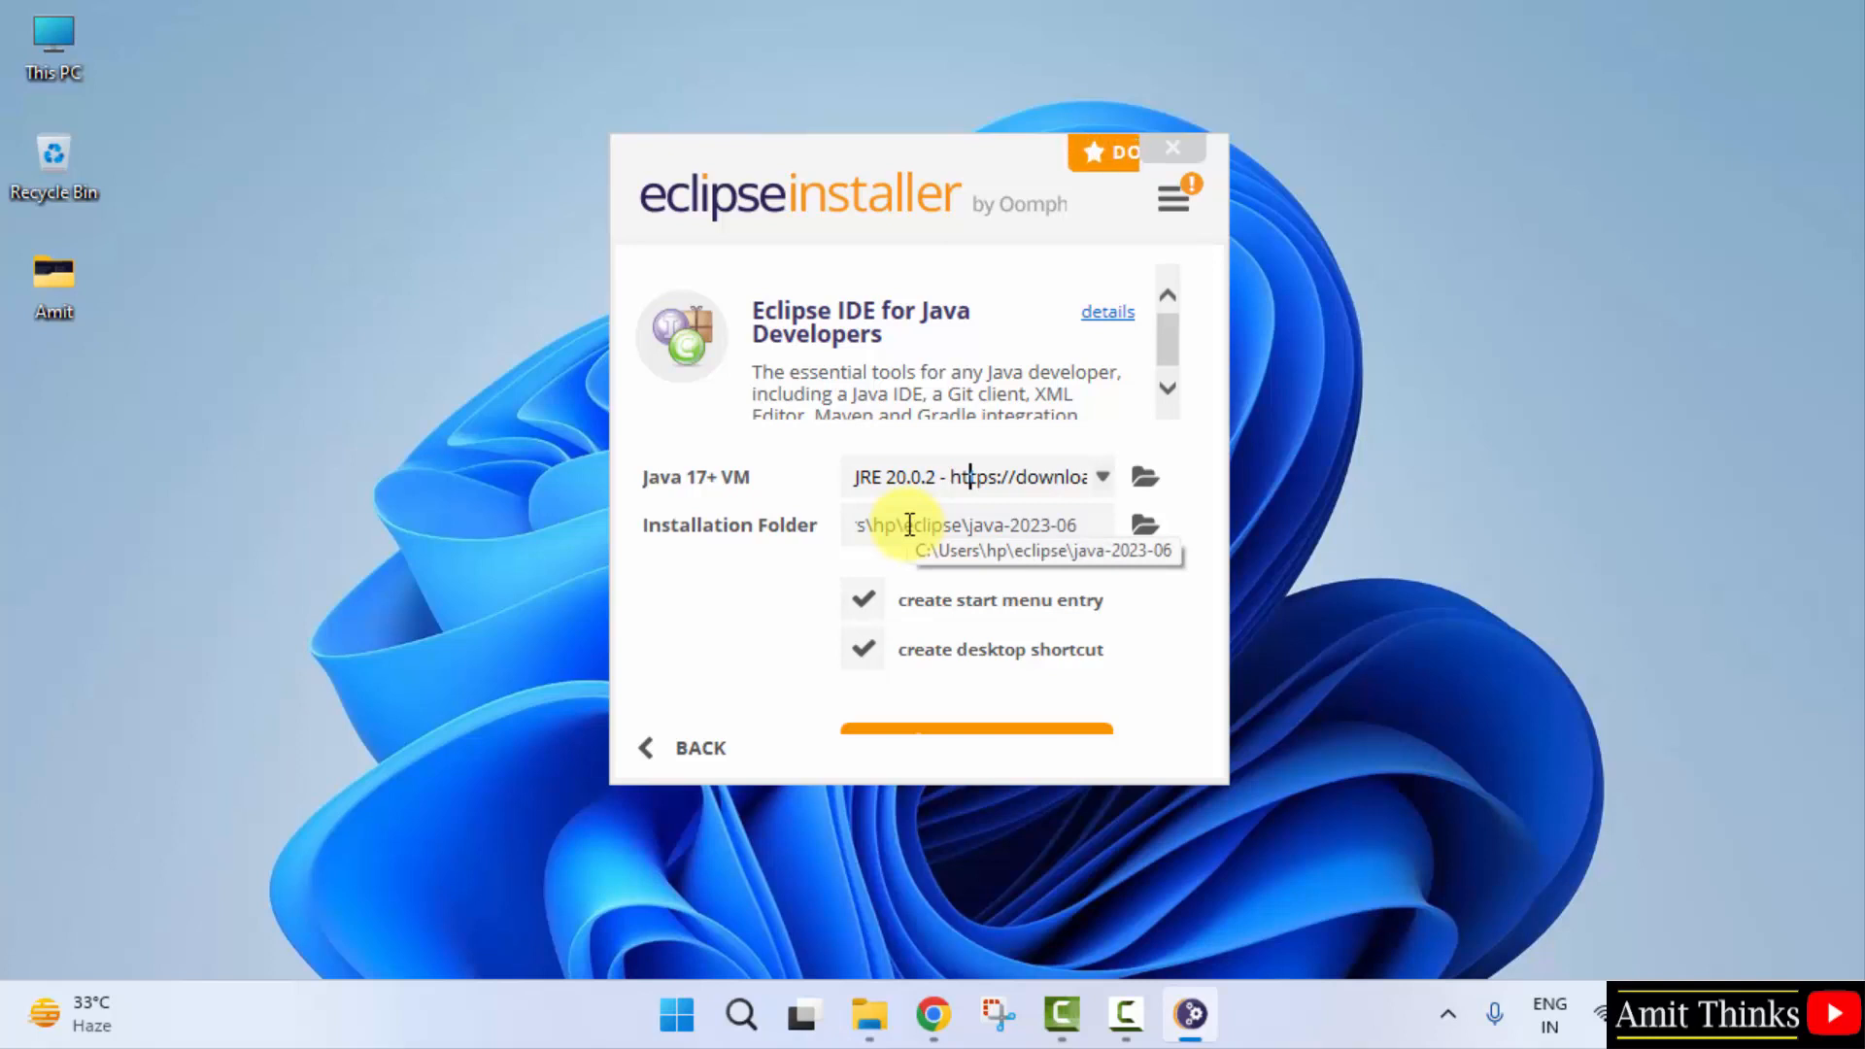
{"action": "mouse_move", "coordinate": [975, 595]}
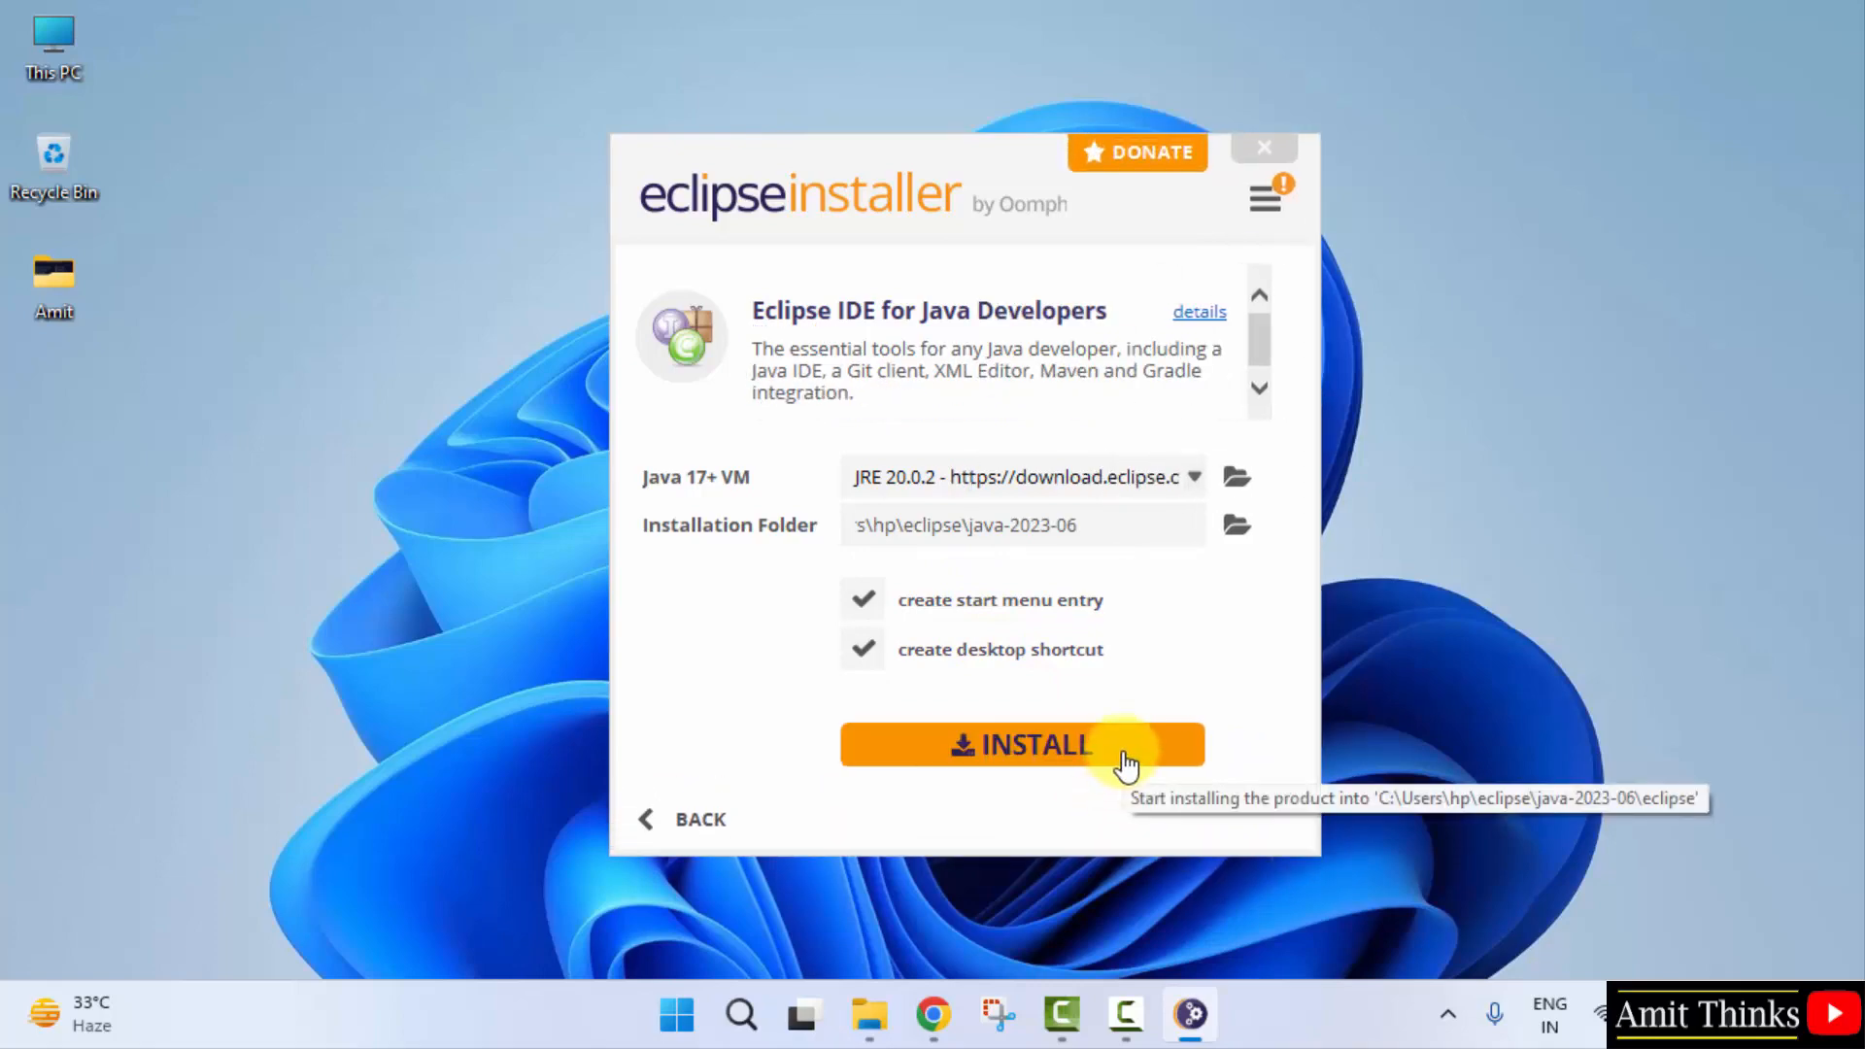
Step: Start installing Eclipse IDE for Java Developers with the default Java VM and folder
{"action": "left_click", "coordinate": [1021, 744]}
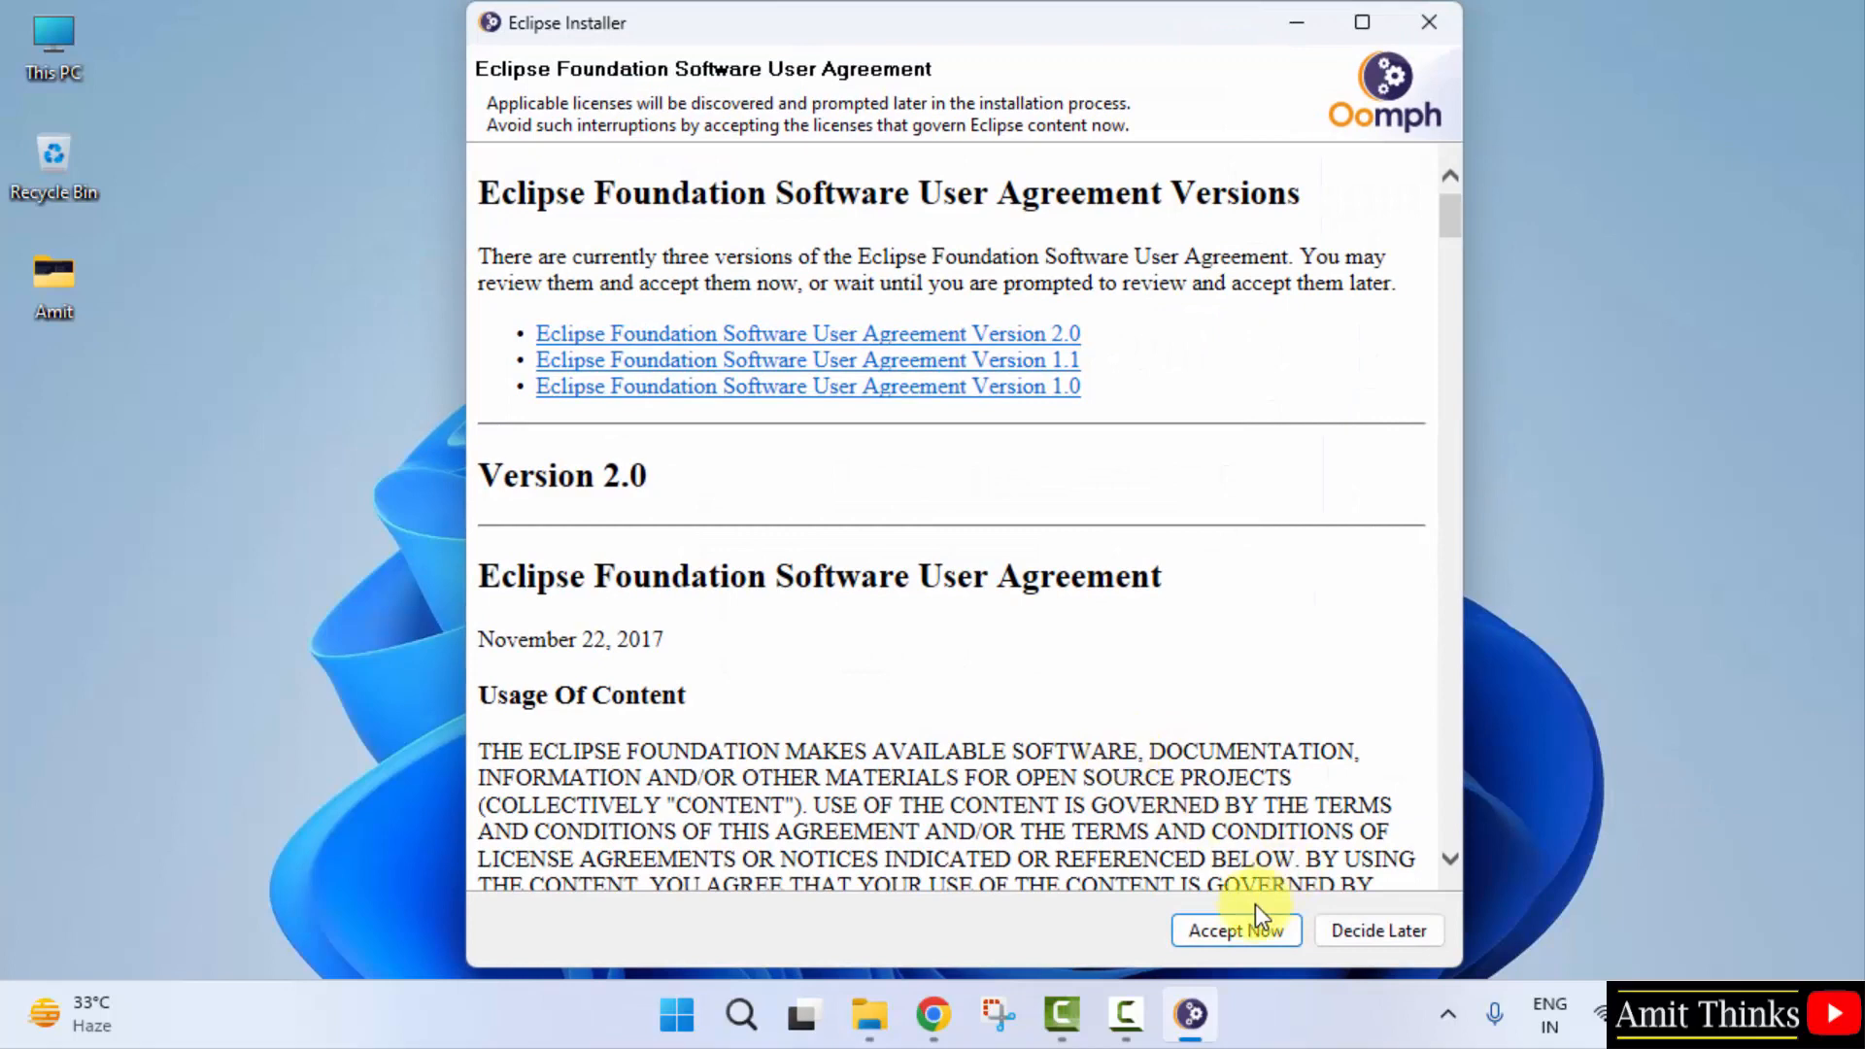
Step: Accept the Eclipse Foundation Software User Agreement
{"action": "left_click", "coordinate": [1235, 930]}
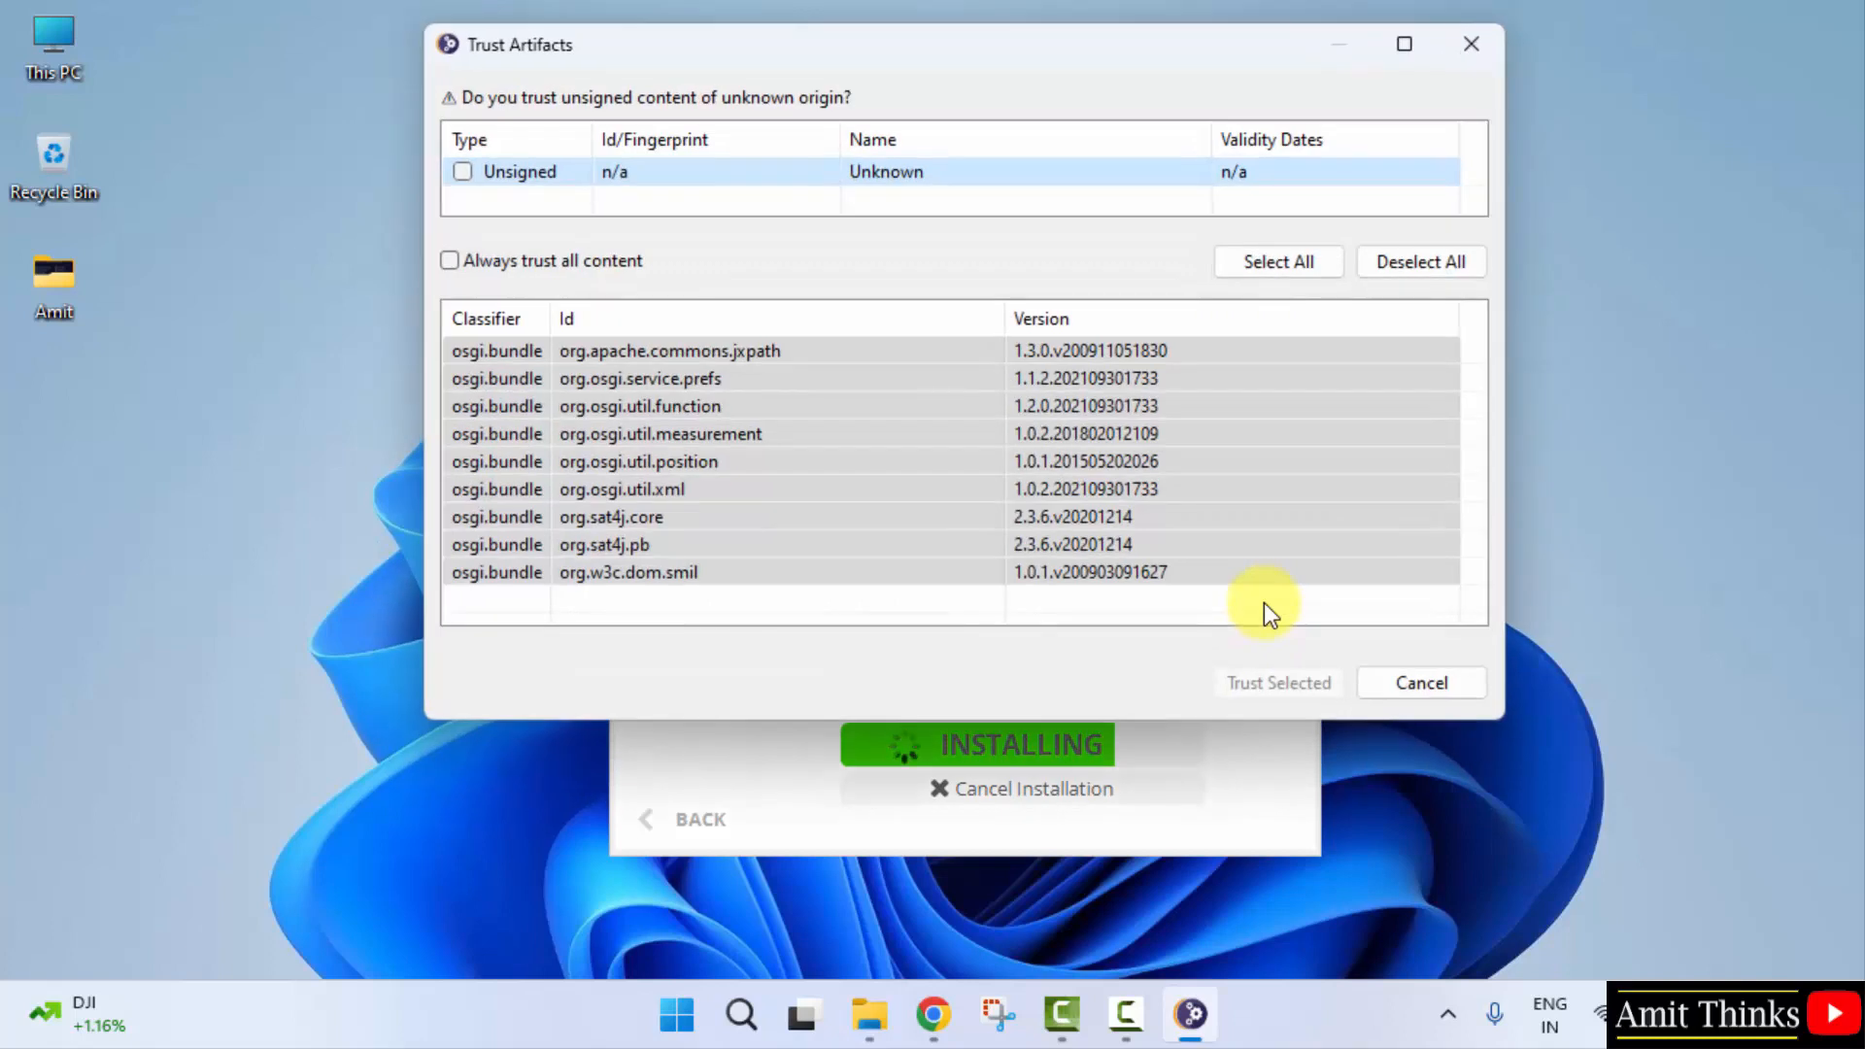
Step: Always trust all unsigned content and accept the risk
{"action": "left_click", "coordinate": [449, 260]}
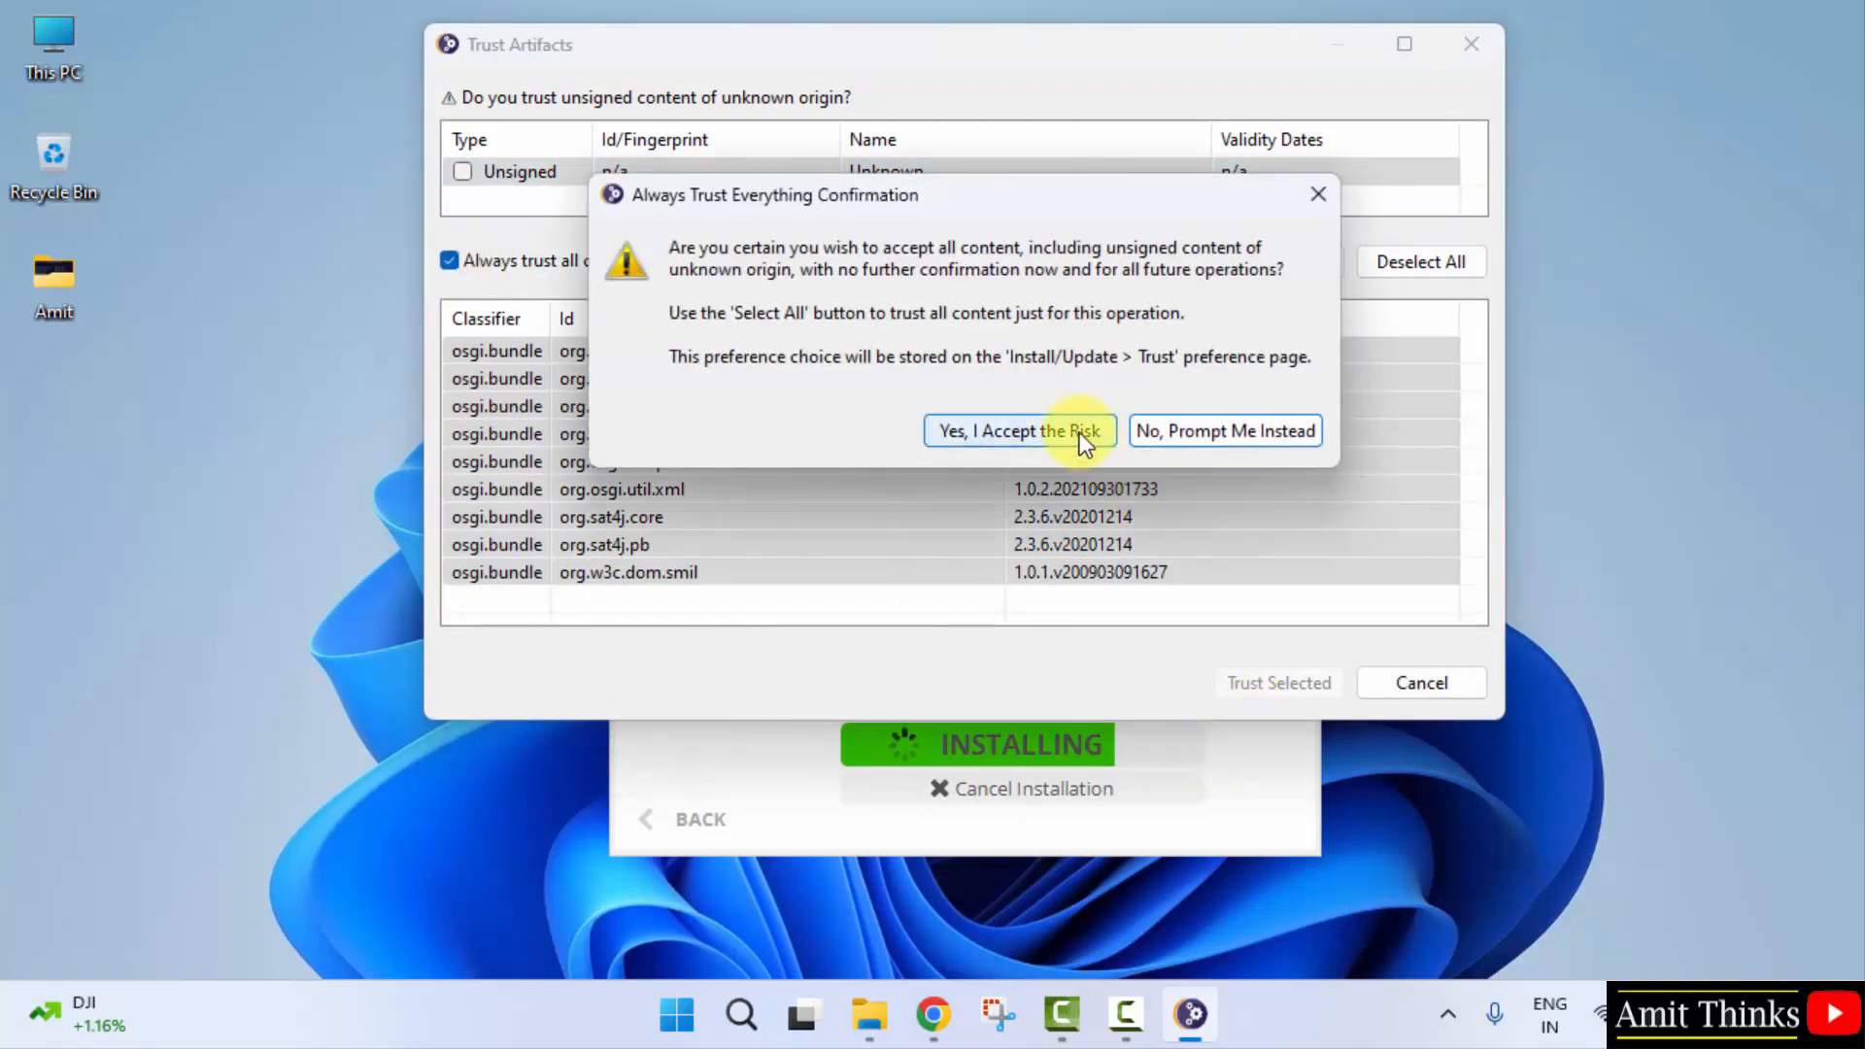
{"action": "left_click", "coordinate": [1017, 430]}
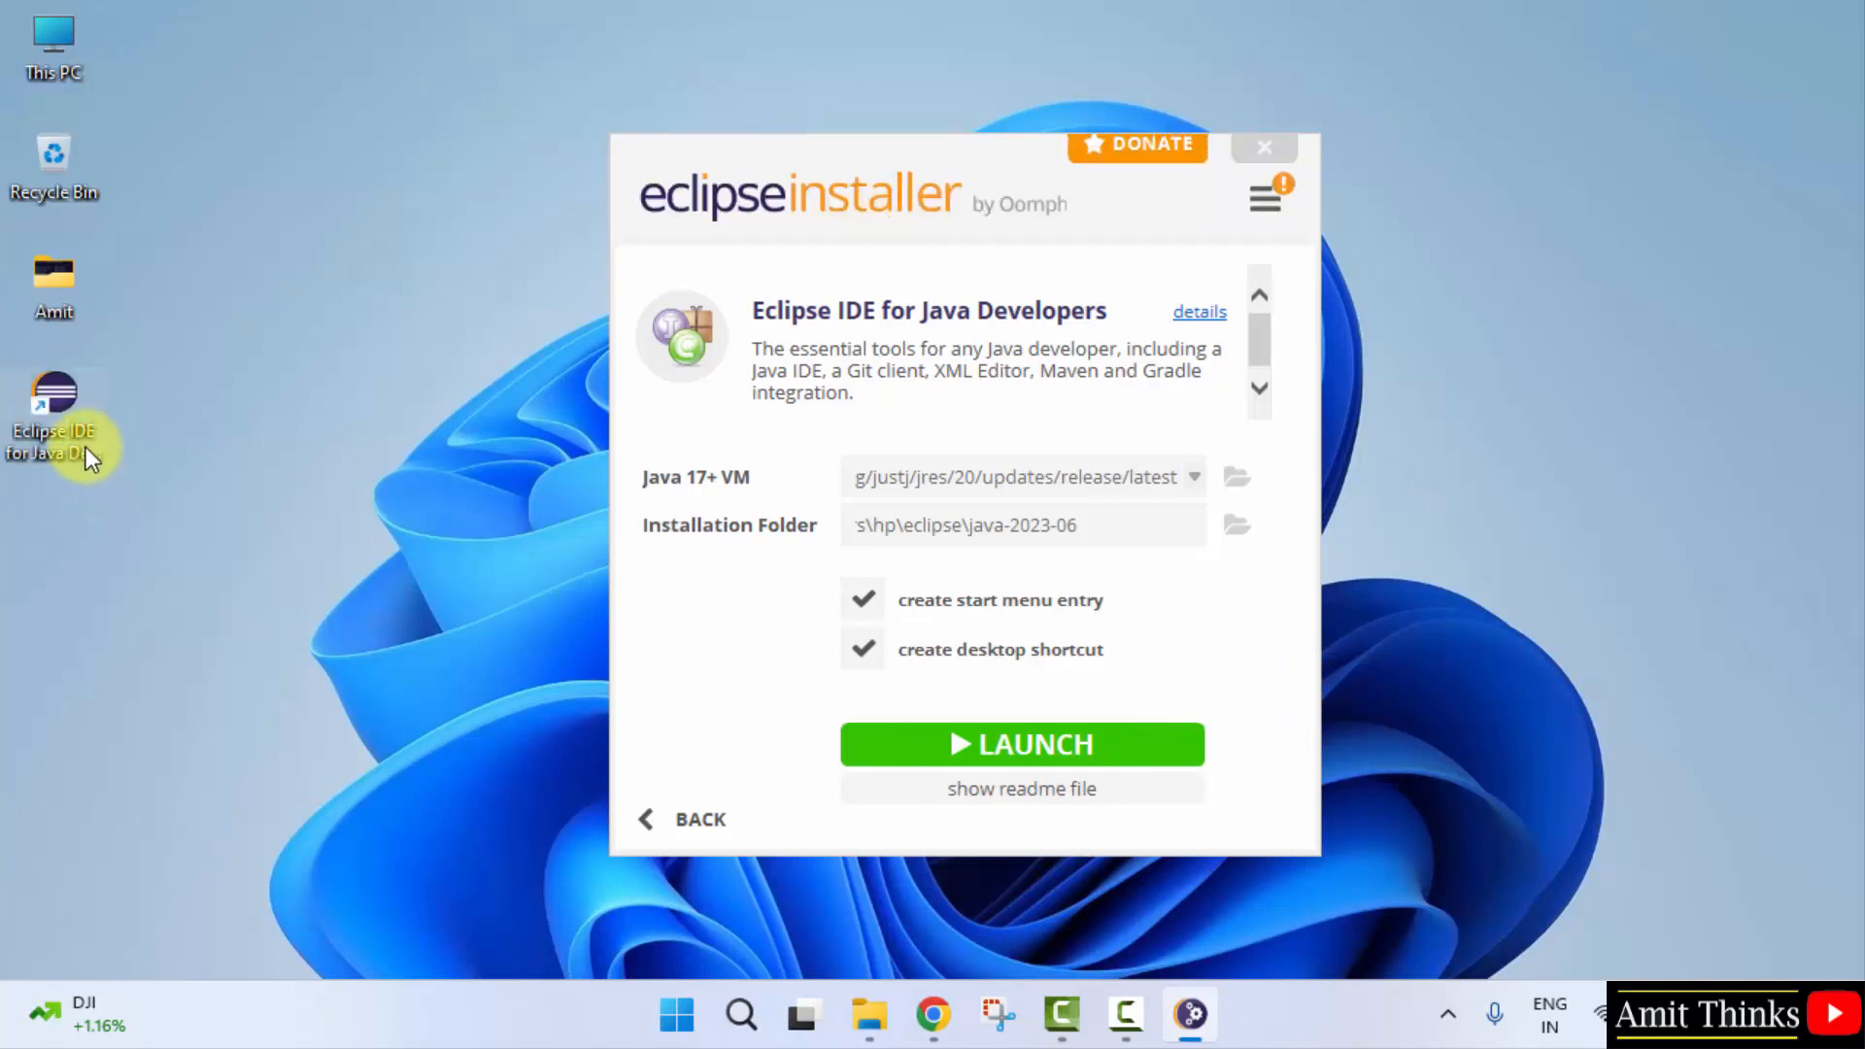
{"action": "mouse_move", "coordinate": [1119, 743]}
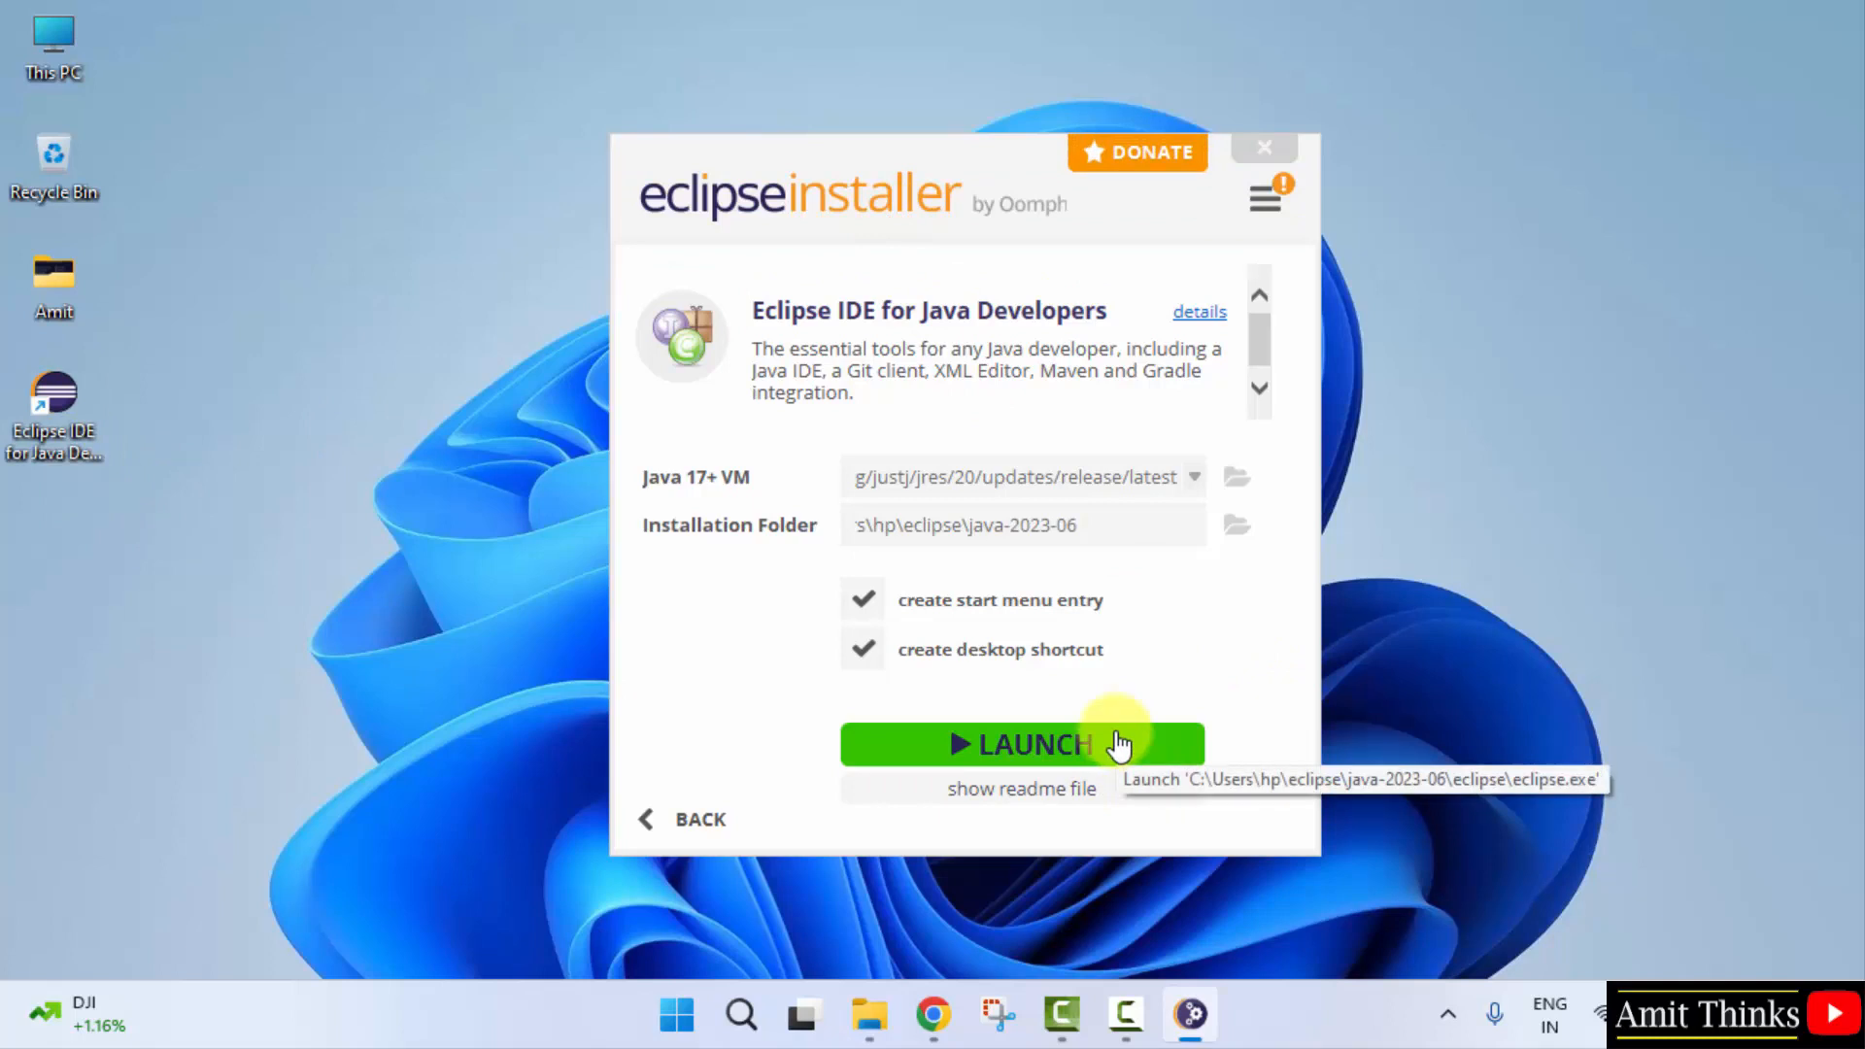
Step: Launch the newly installed Eclipse IDE from the installer
{"action": "left_click", "coordinate": [1019, 745]}
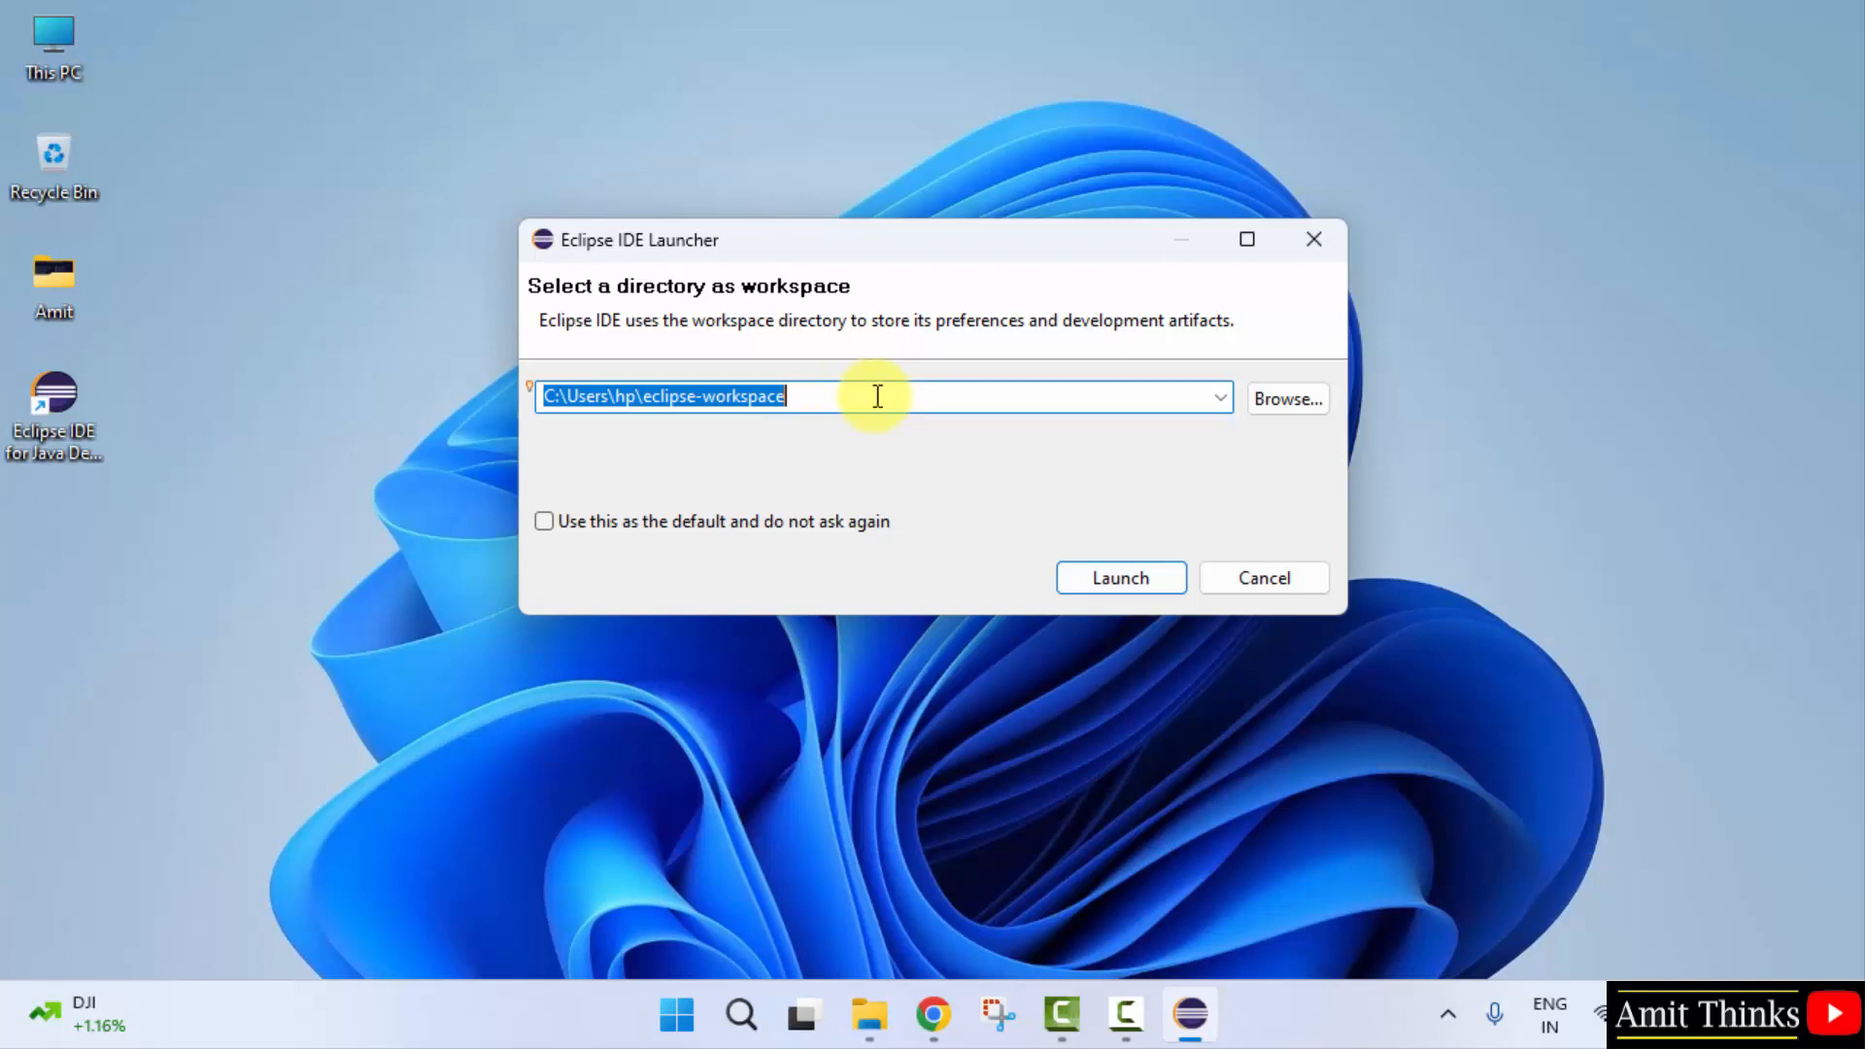
{"action": "mouse_move", "coordinate": [1288, 399]}
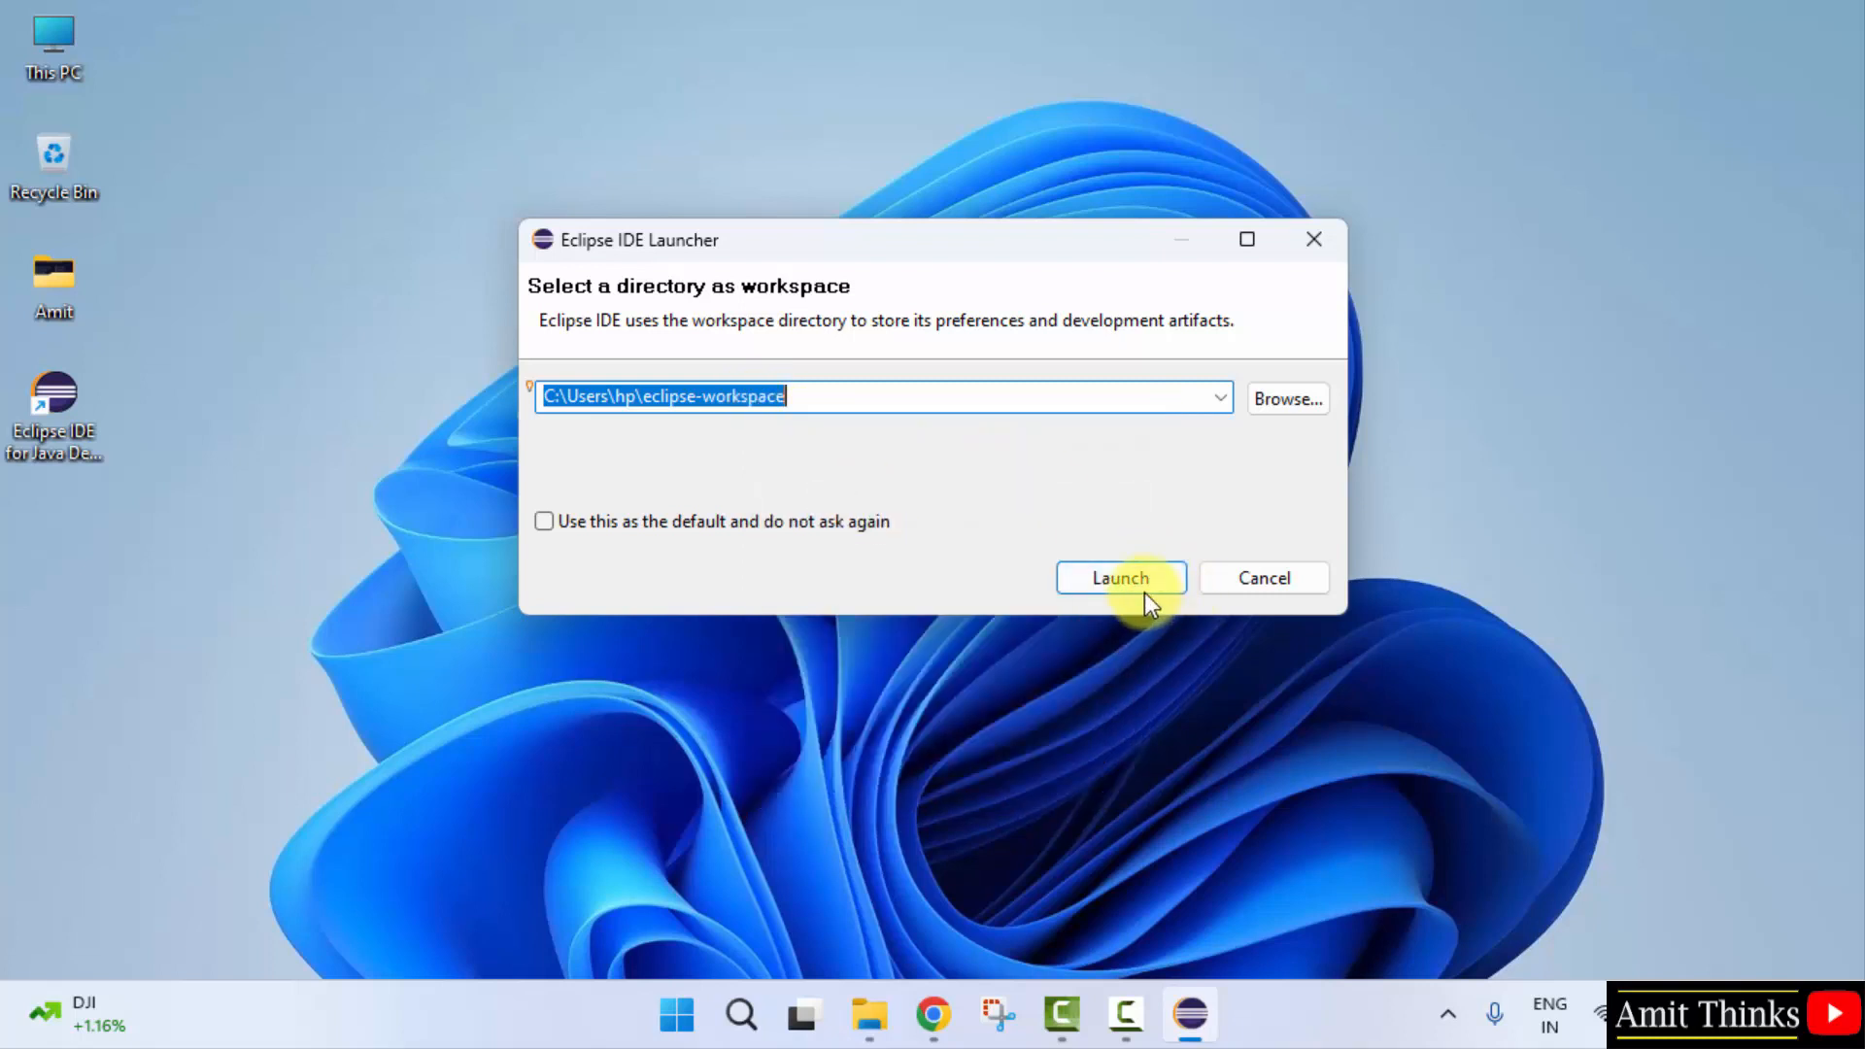
Step: Start Eclipse with the default eclipse-workspace, maximize the window, and close Welcome
{"action": "left_click", "coordinate": [1118, 577]}
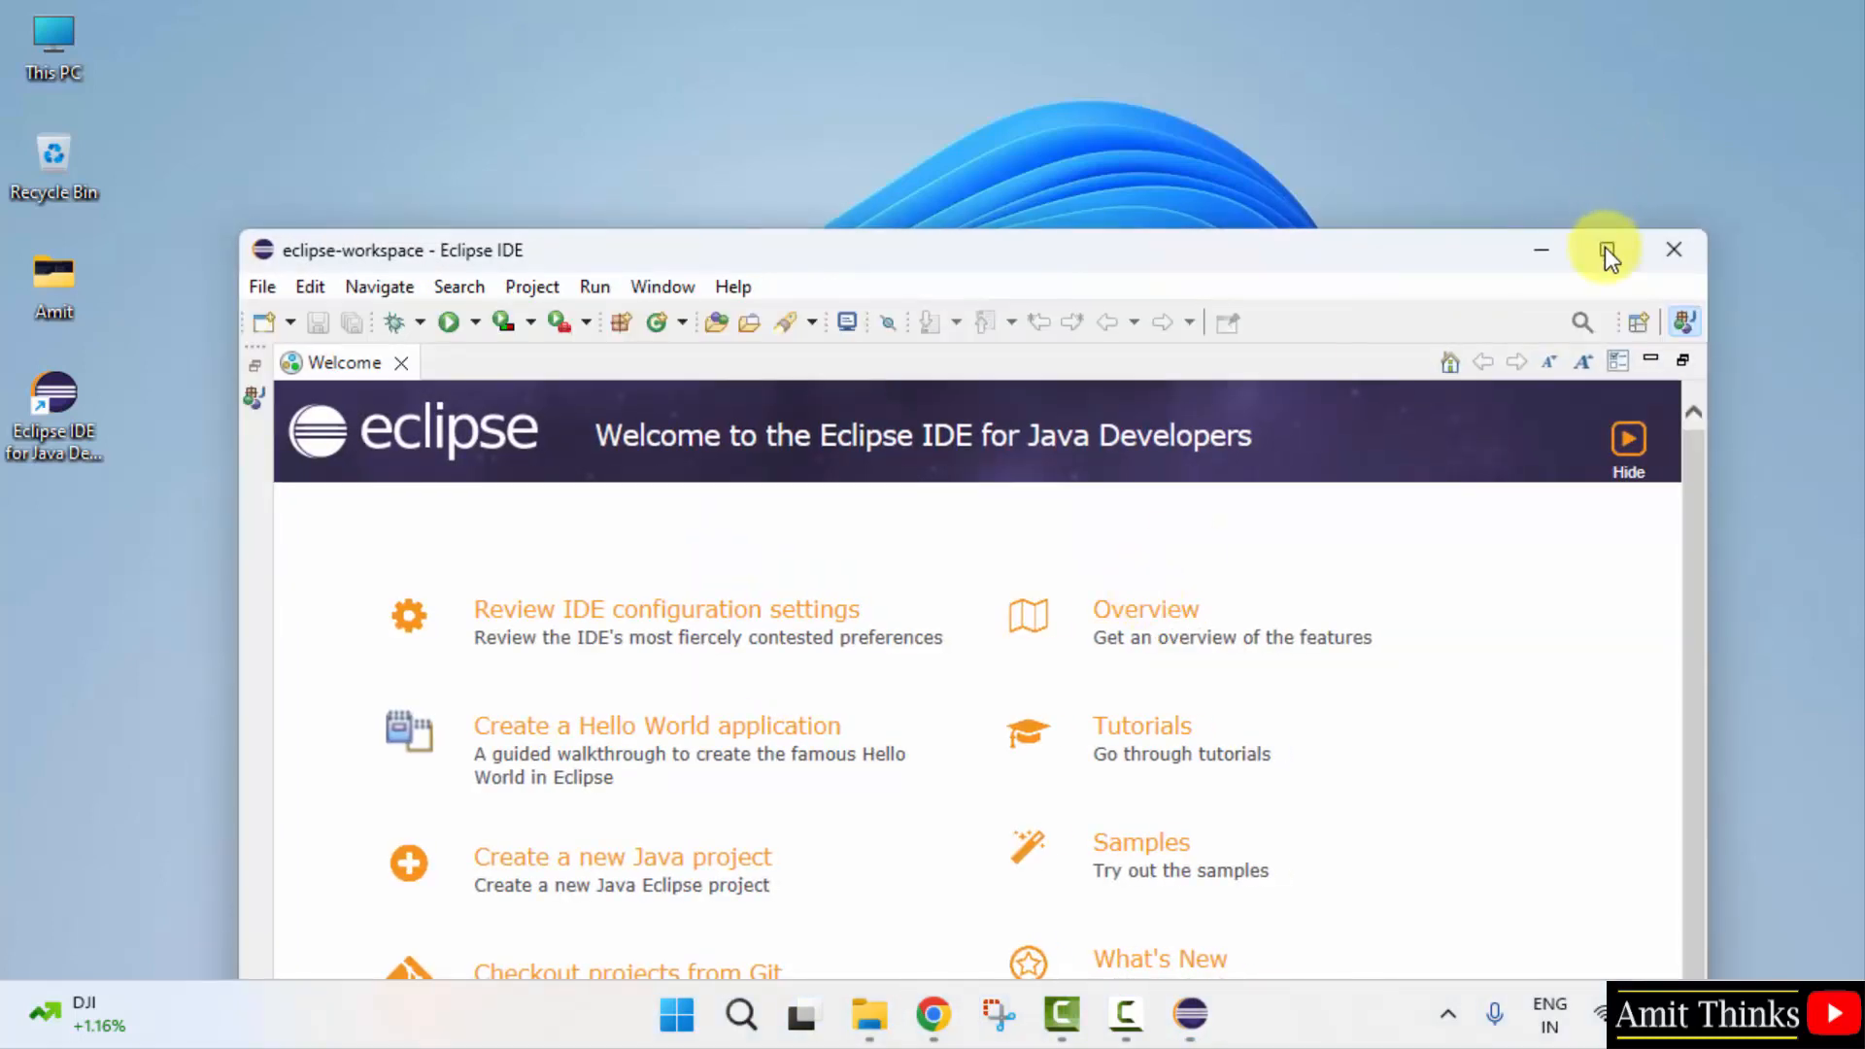
{"action": "left_click", "coordinate": [1606, 250]}
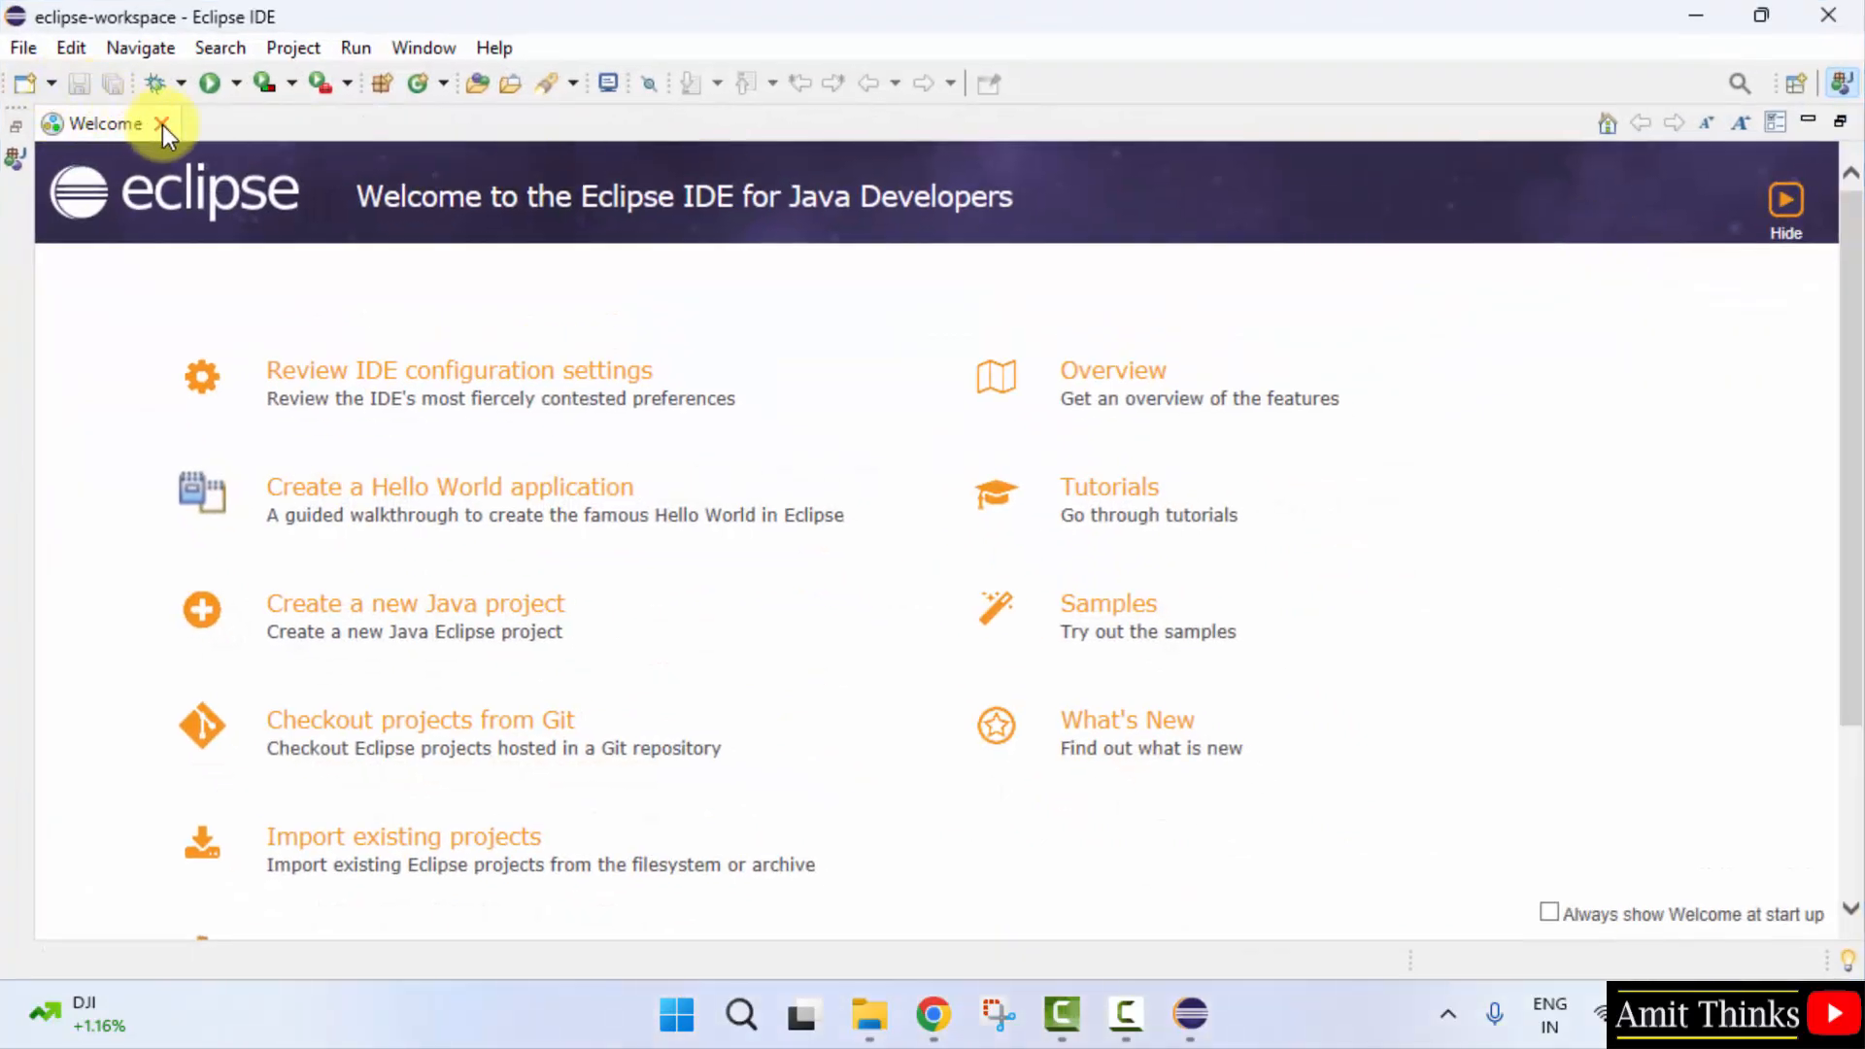
{"action": "left_click", "coordinate": [21, 48]}
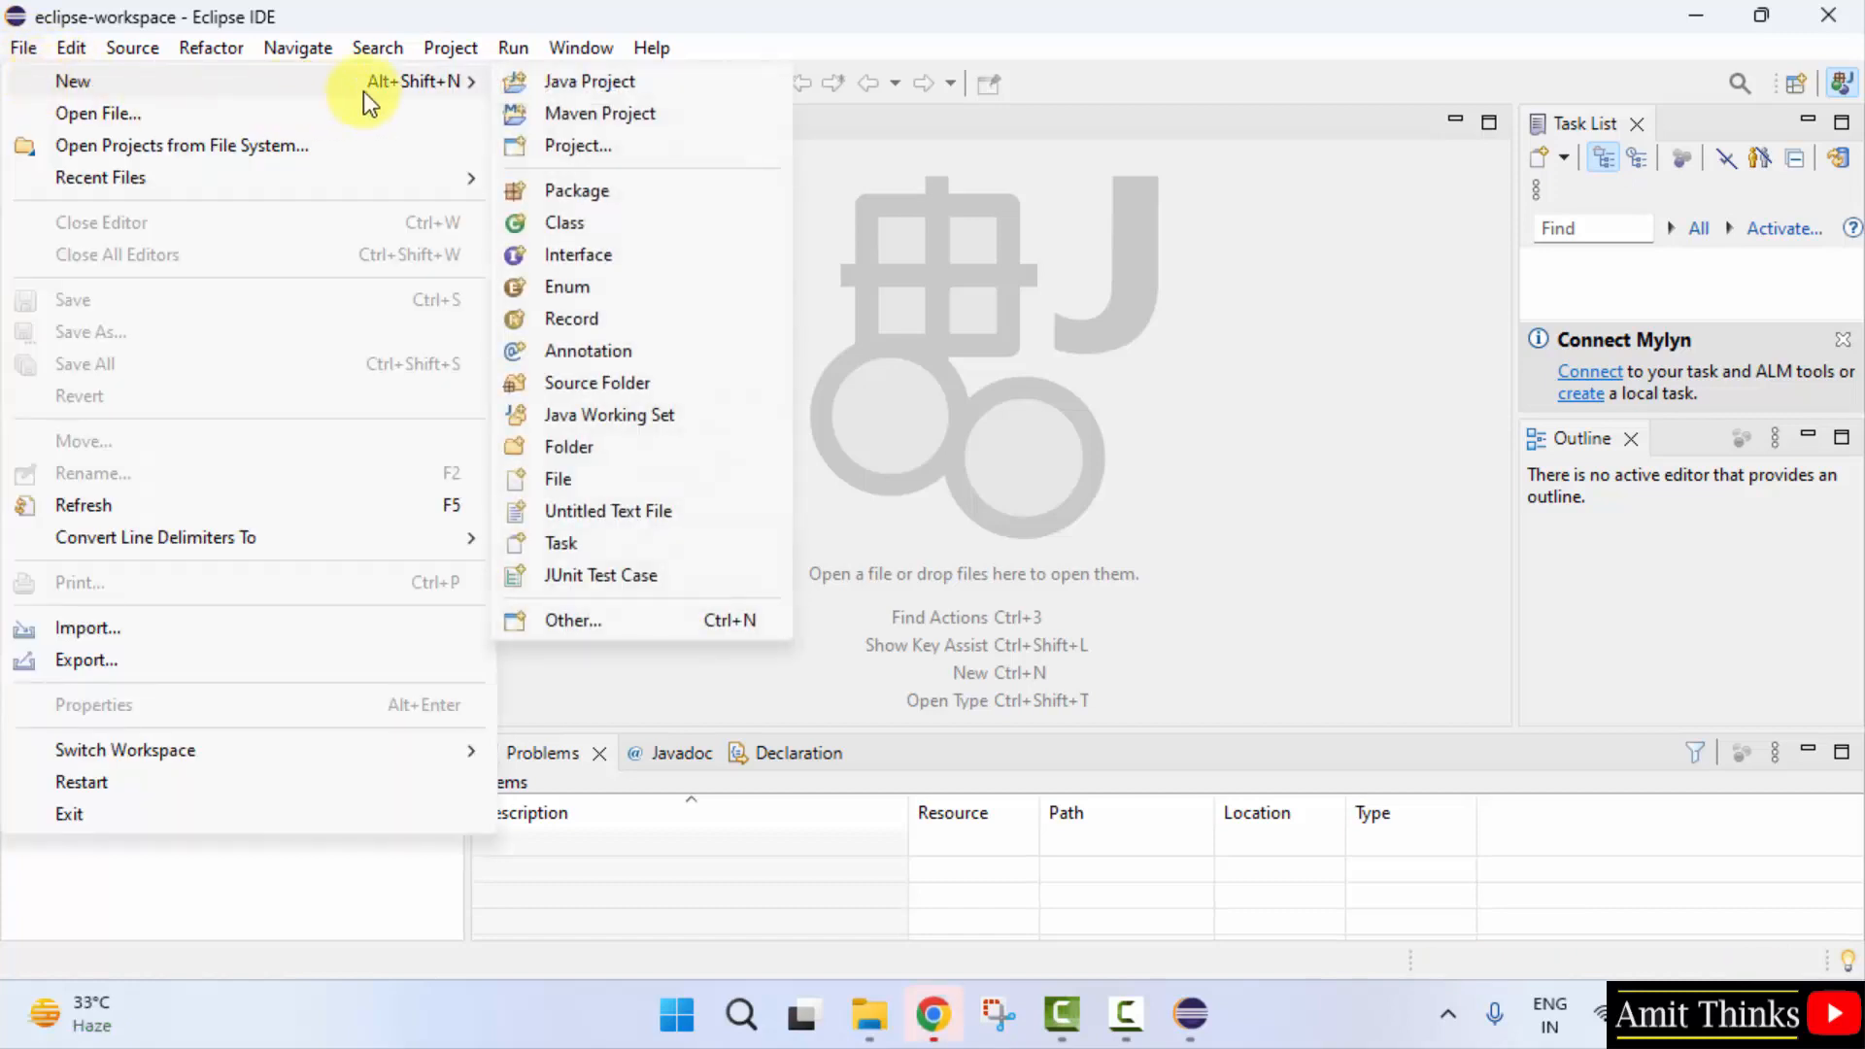
{"action": "mouse_move", "coordinate": [592, 81]}
{"action": "type", "text": "A"}
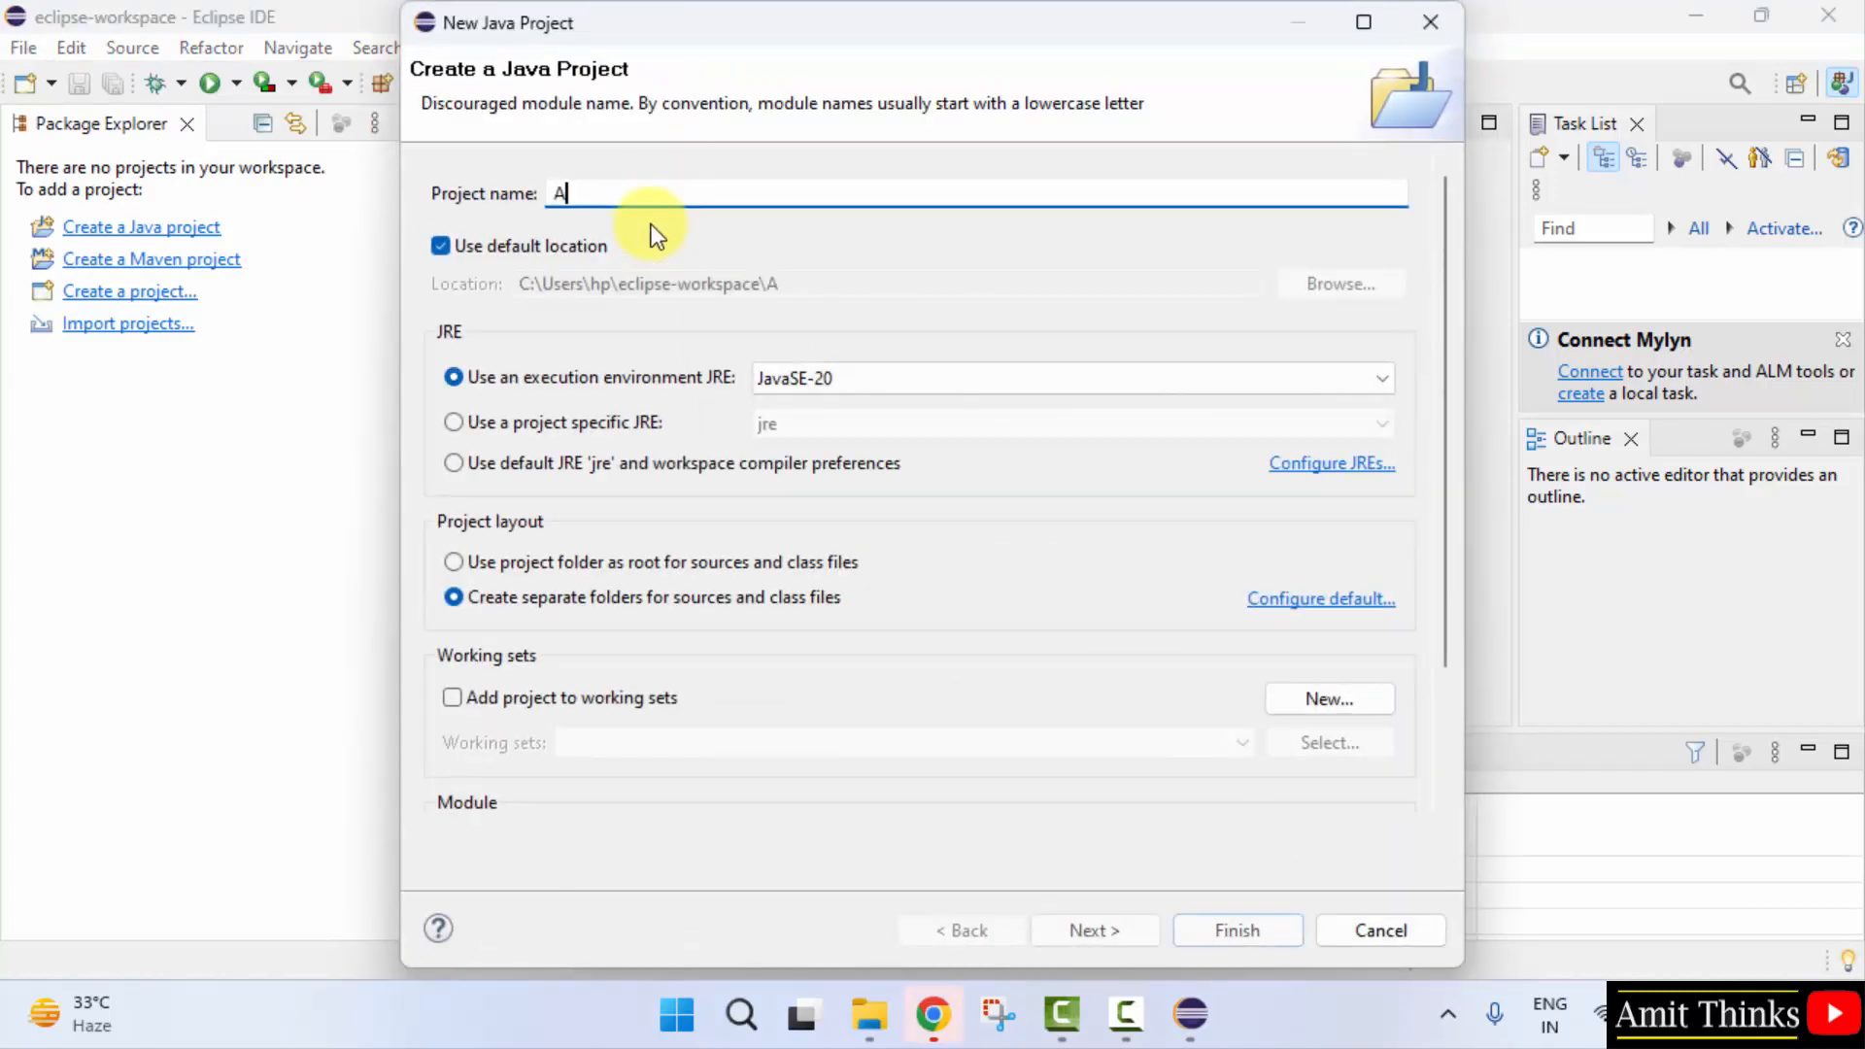
Step: Create the Java project 'AmitApplication' with default build settings
{"action": "type", "text": "mitApplication"}
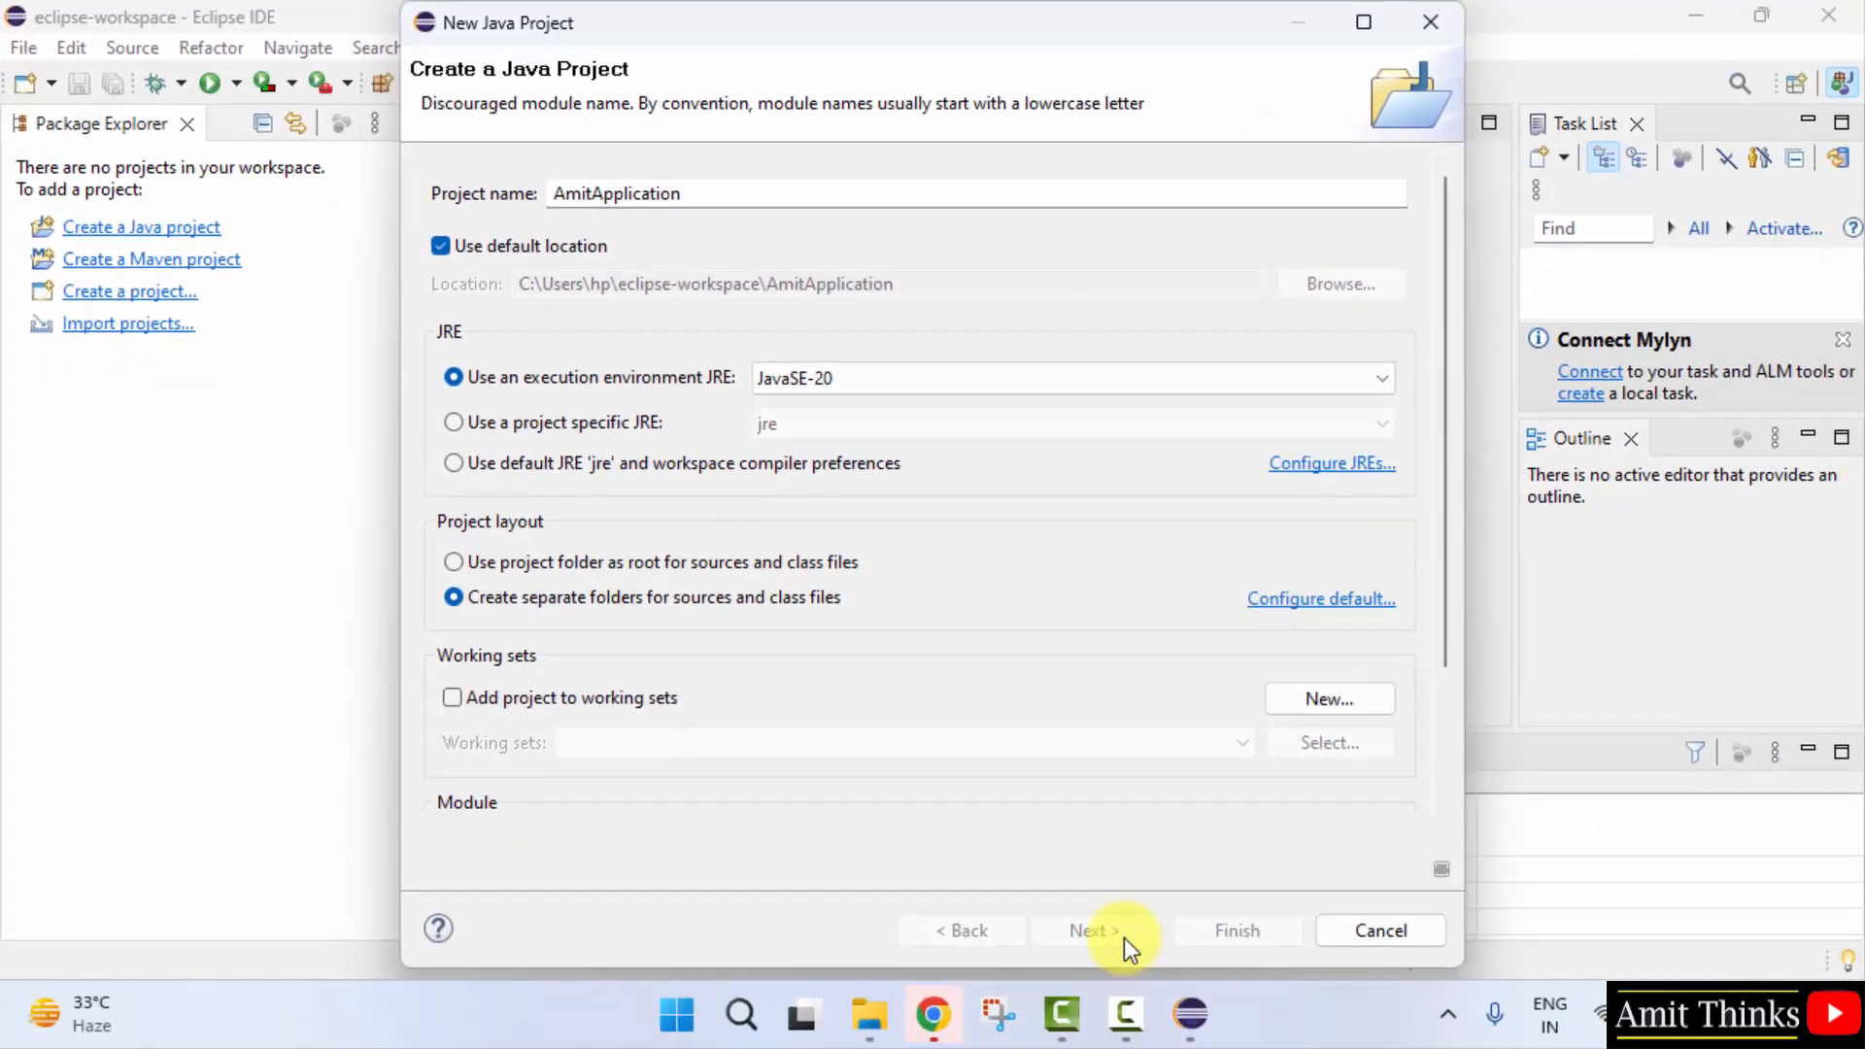
{"action": "left_click", "coordinate": [1090, 930]}
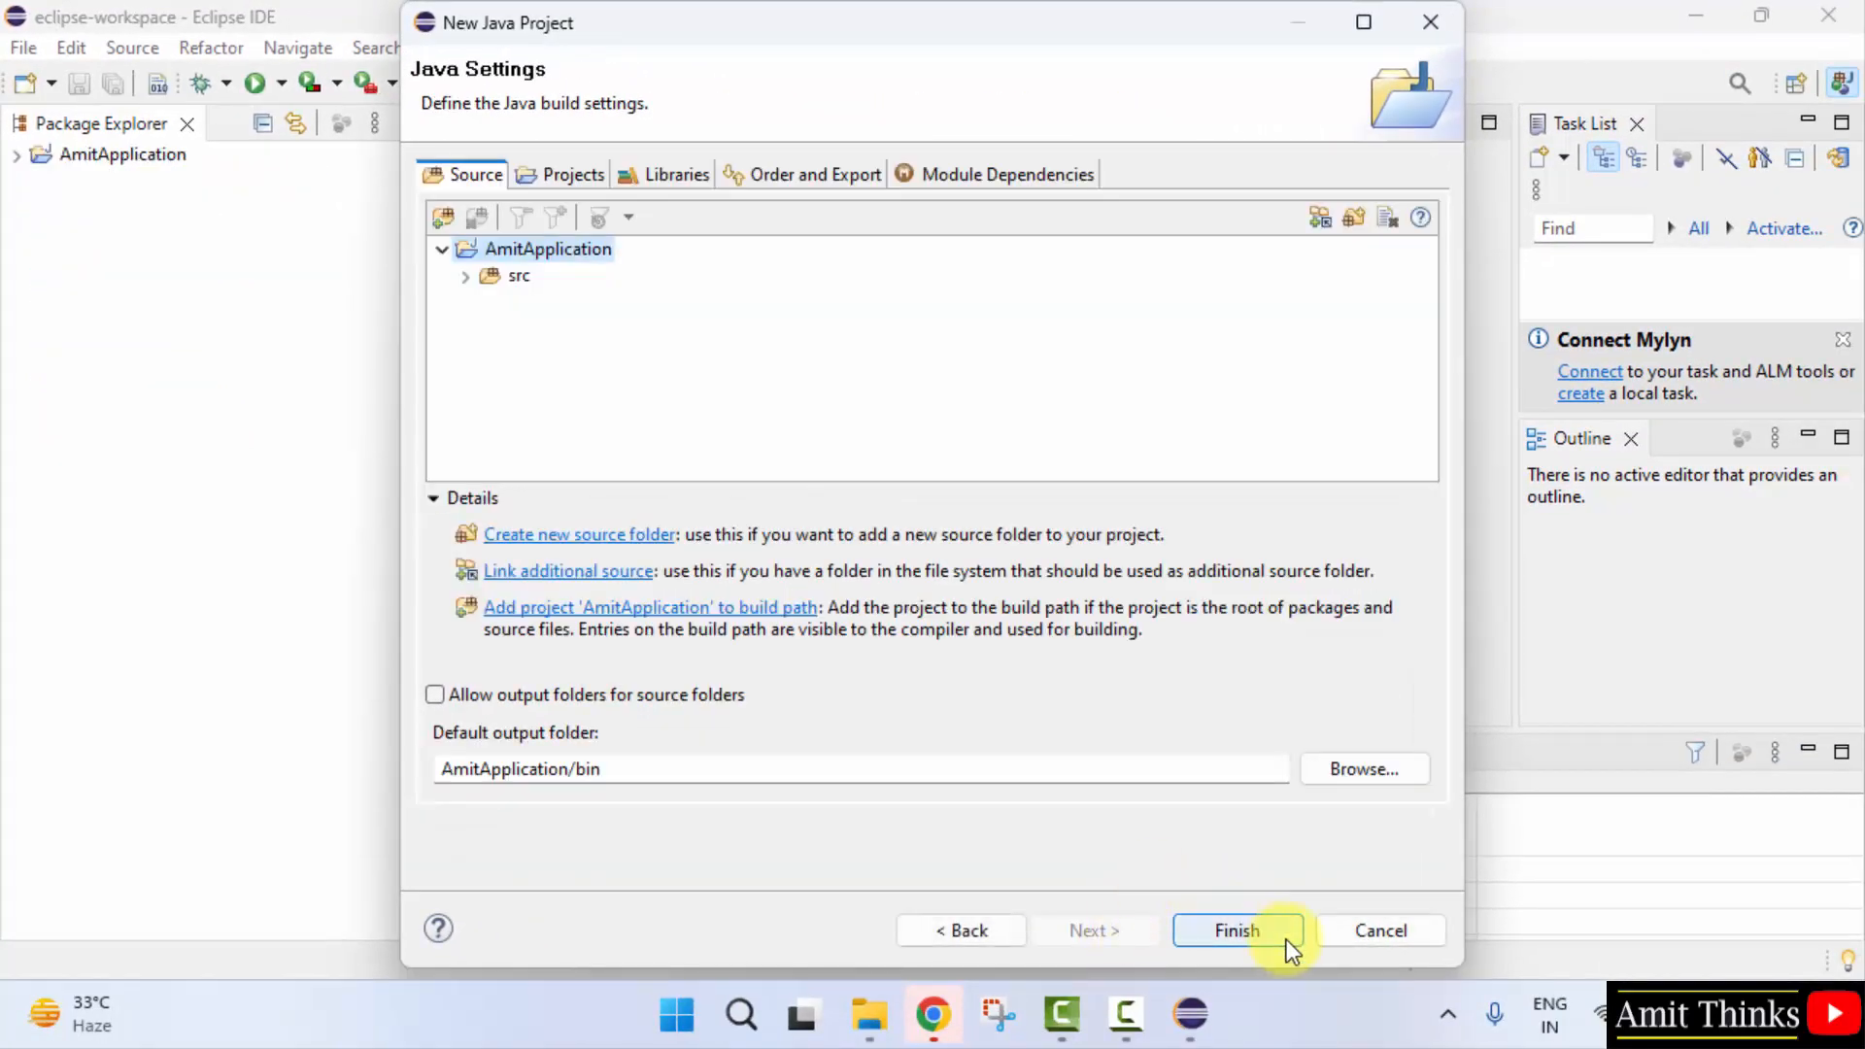
{"action": "left_click", "coordinate": [1236, 930]}
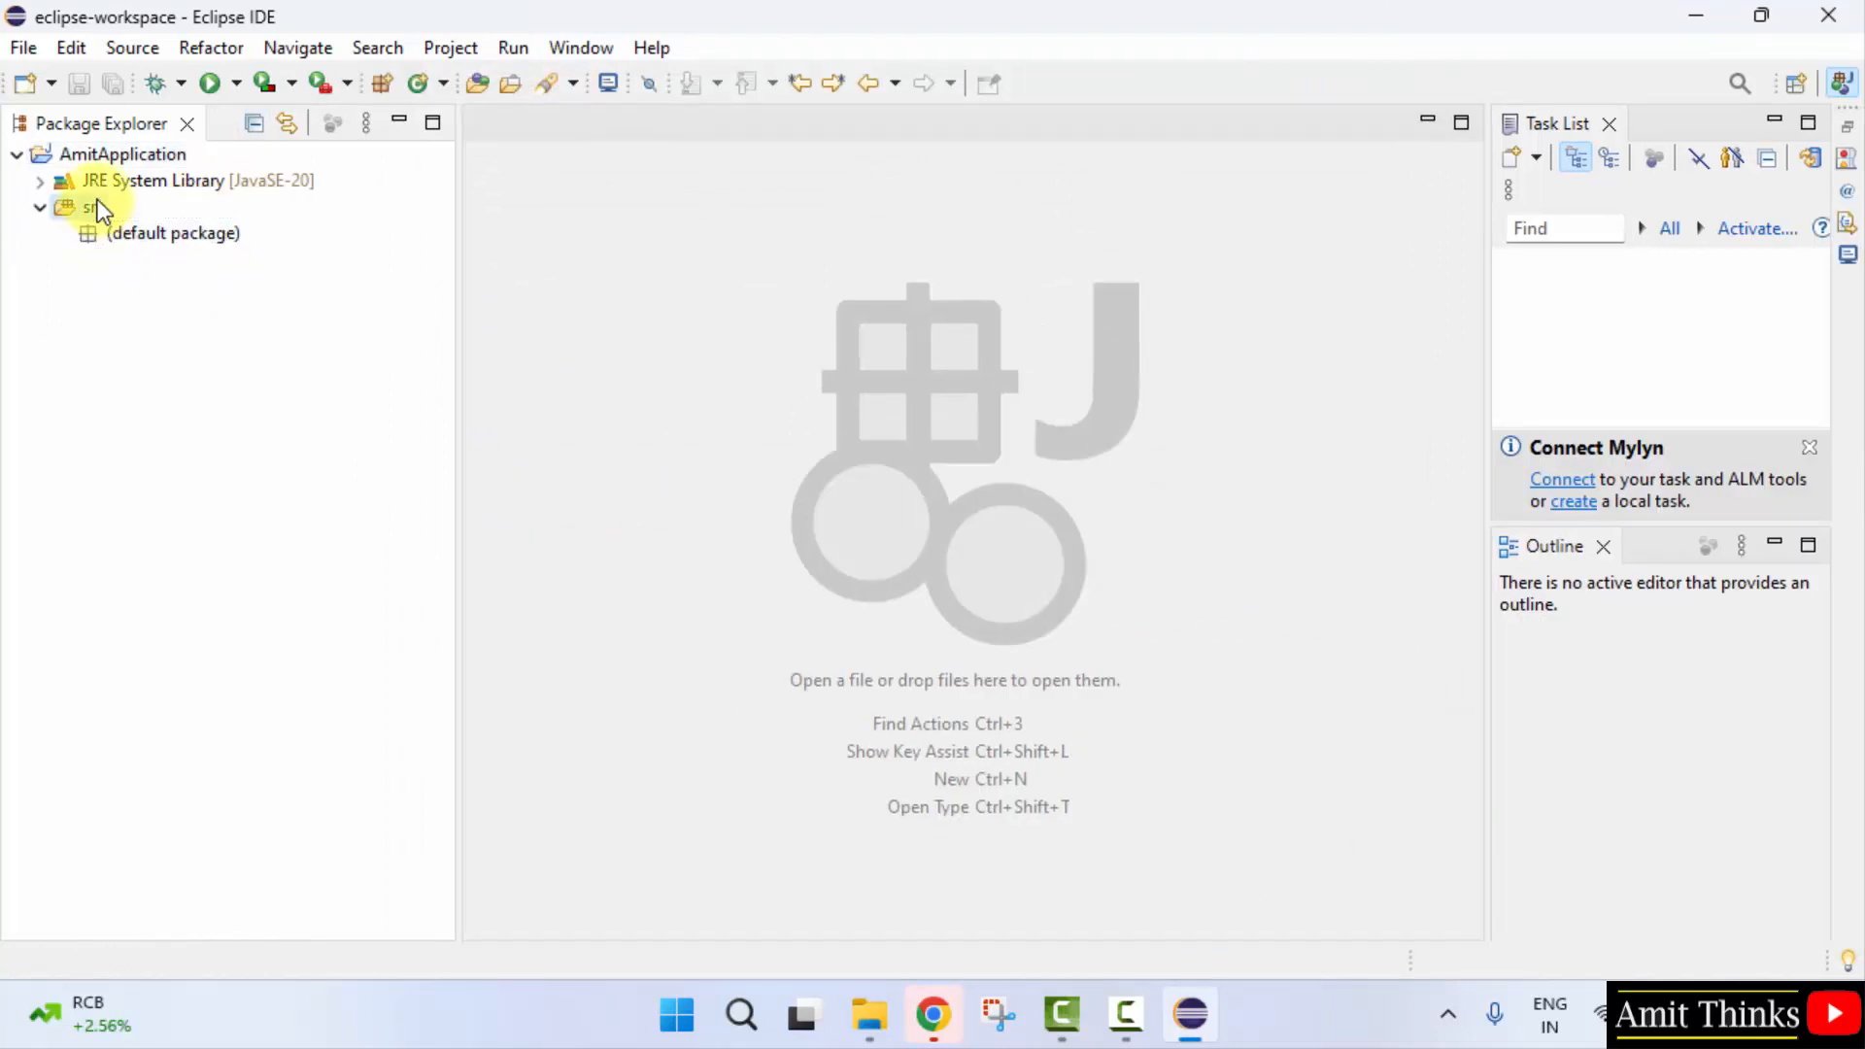
Step: Add class 'Demo' with a main method stub to package com.studyopedia under src
{"action": "right_click", "coordinate": [90, 207]}
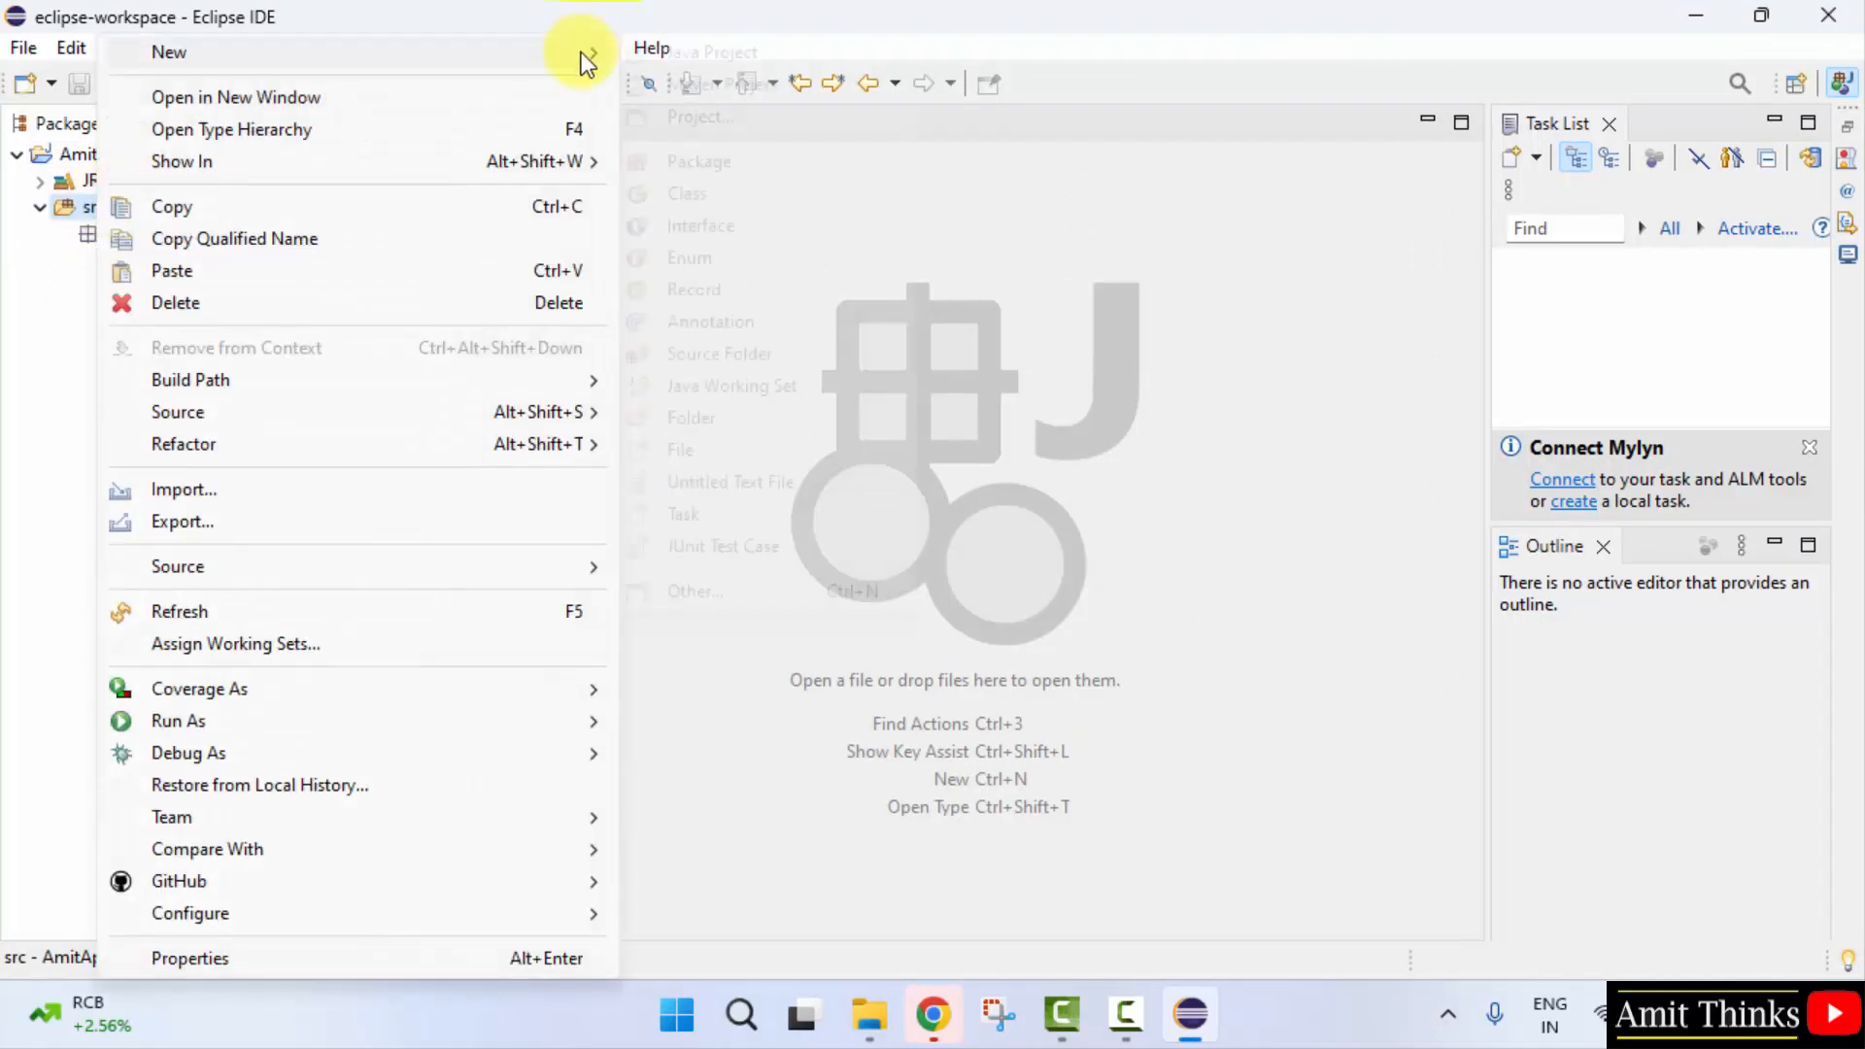
{"action": "left_click", "coordinate": [688, 192]}
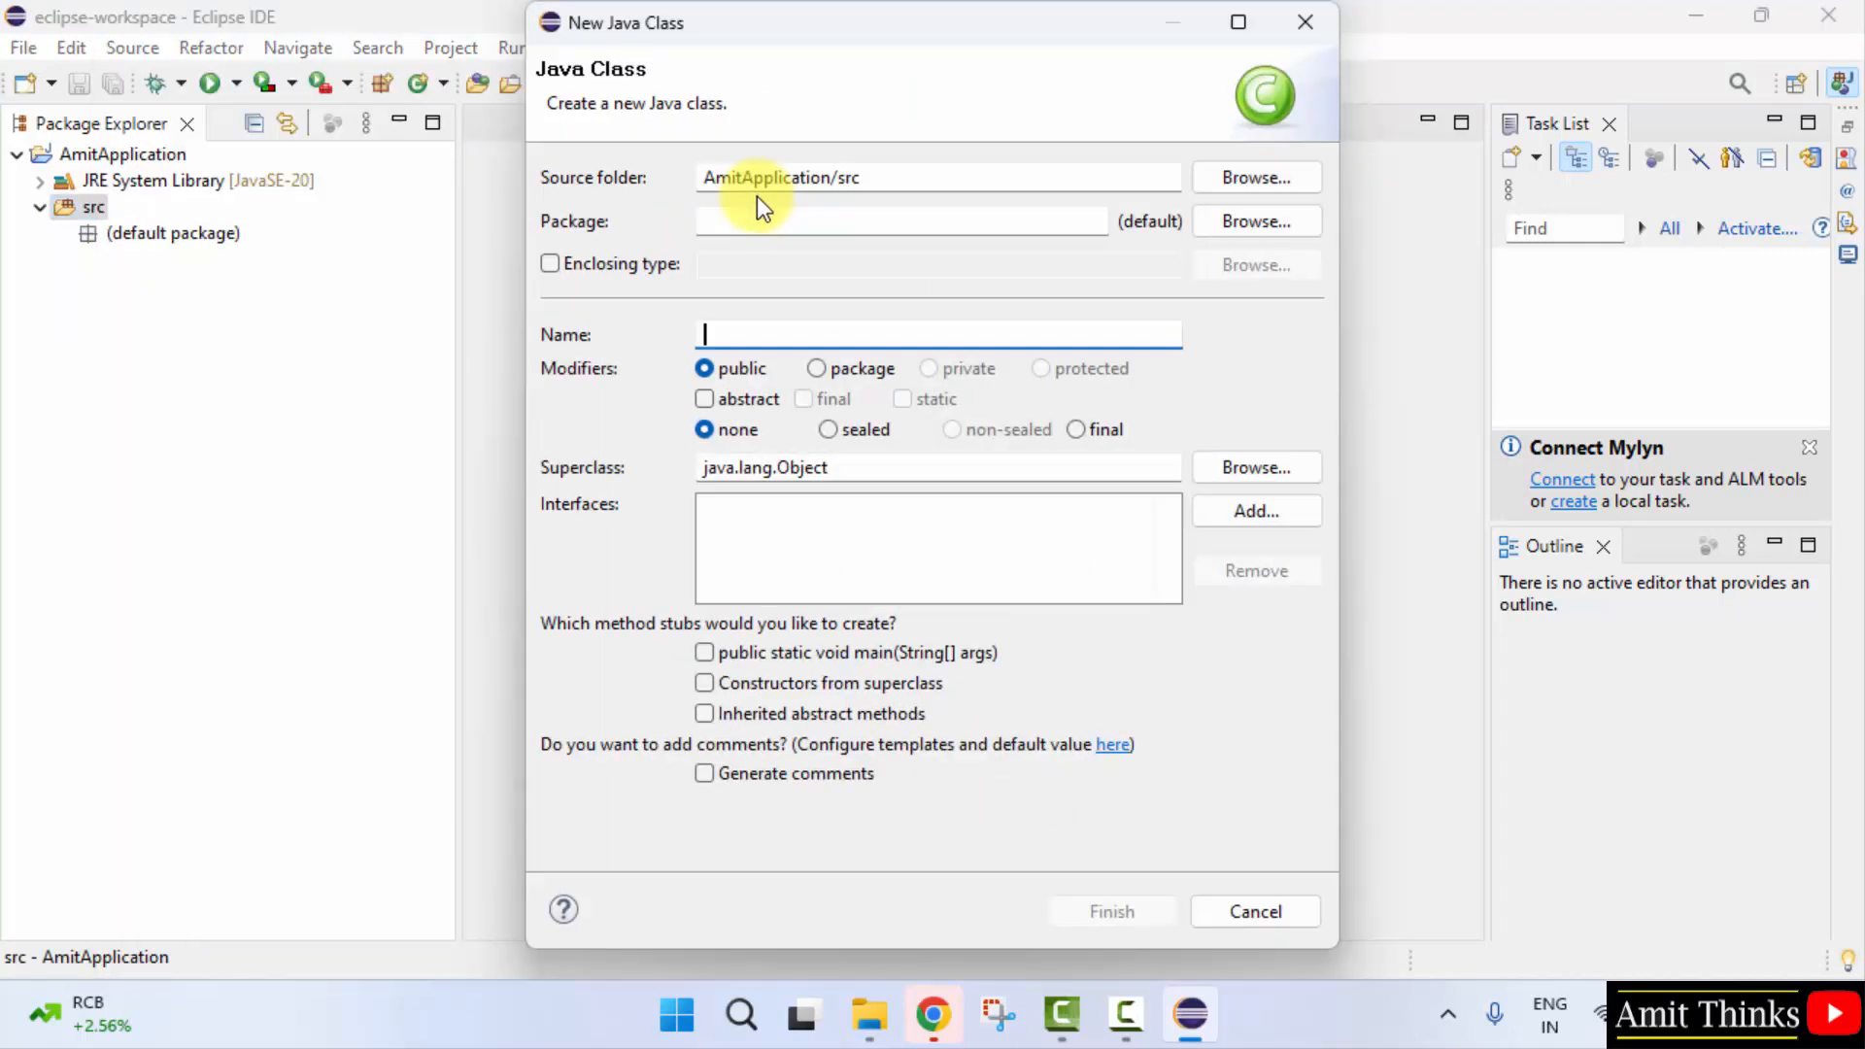
{"action": "type", "text": "com"}
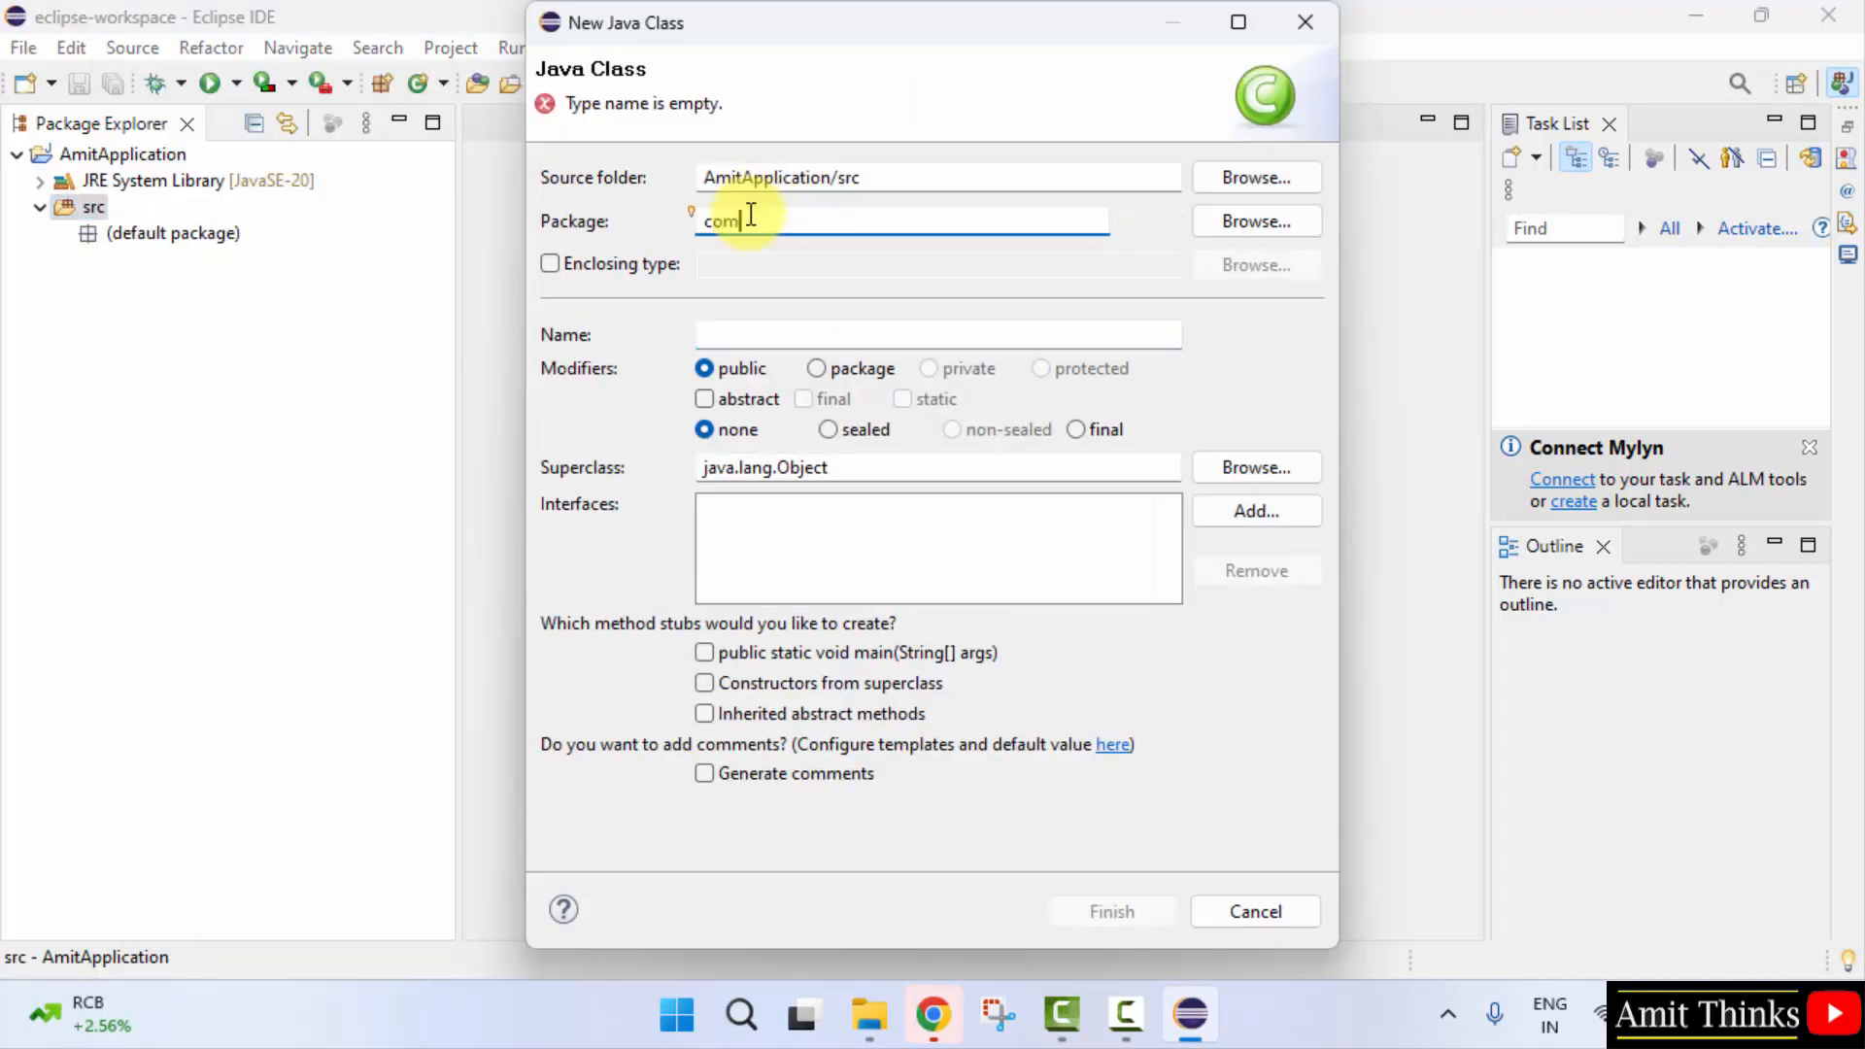
{"action": "type", "text": ".studyopedia"}
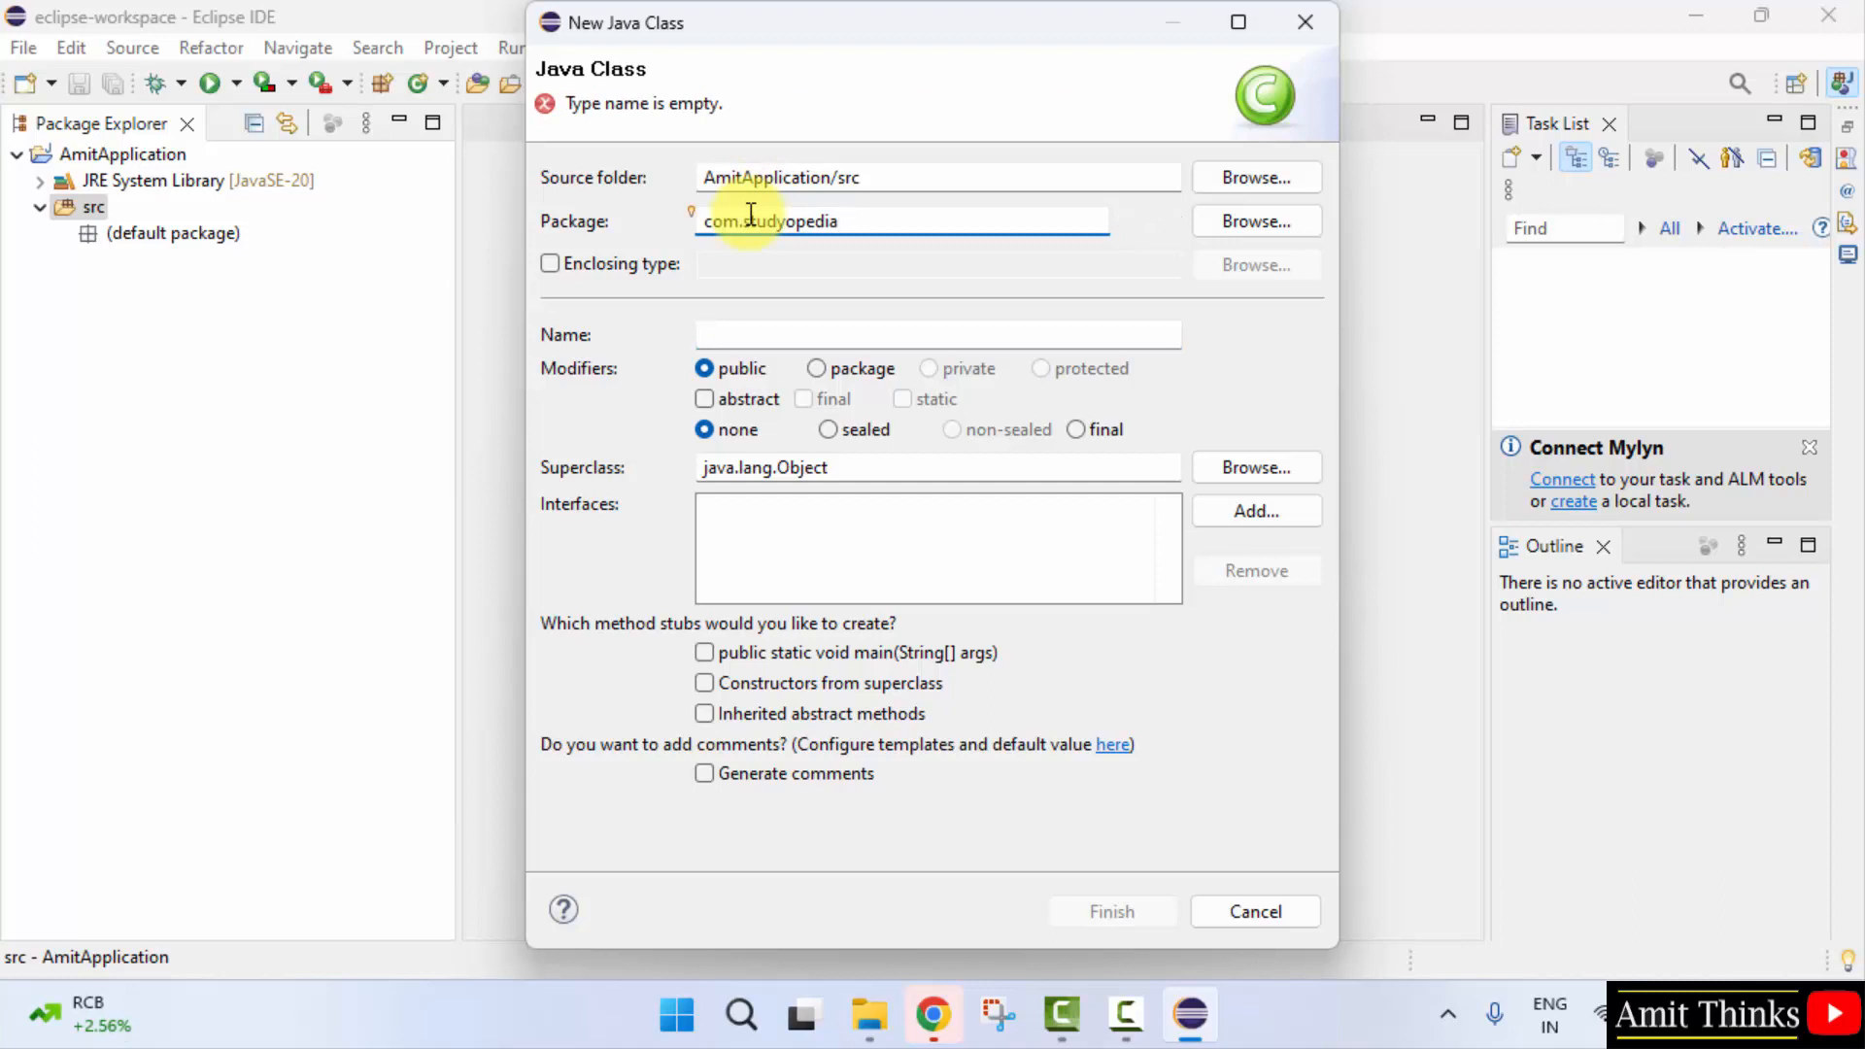
{"action": "left_click", "coordinate": [938, 334]}
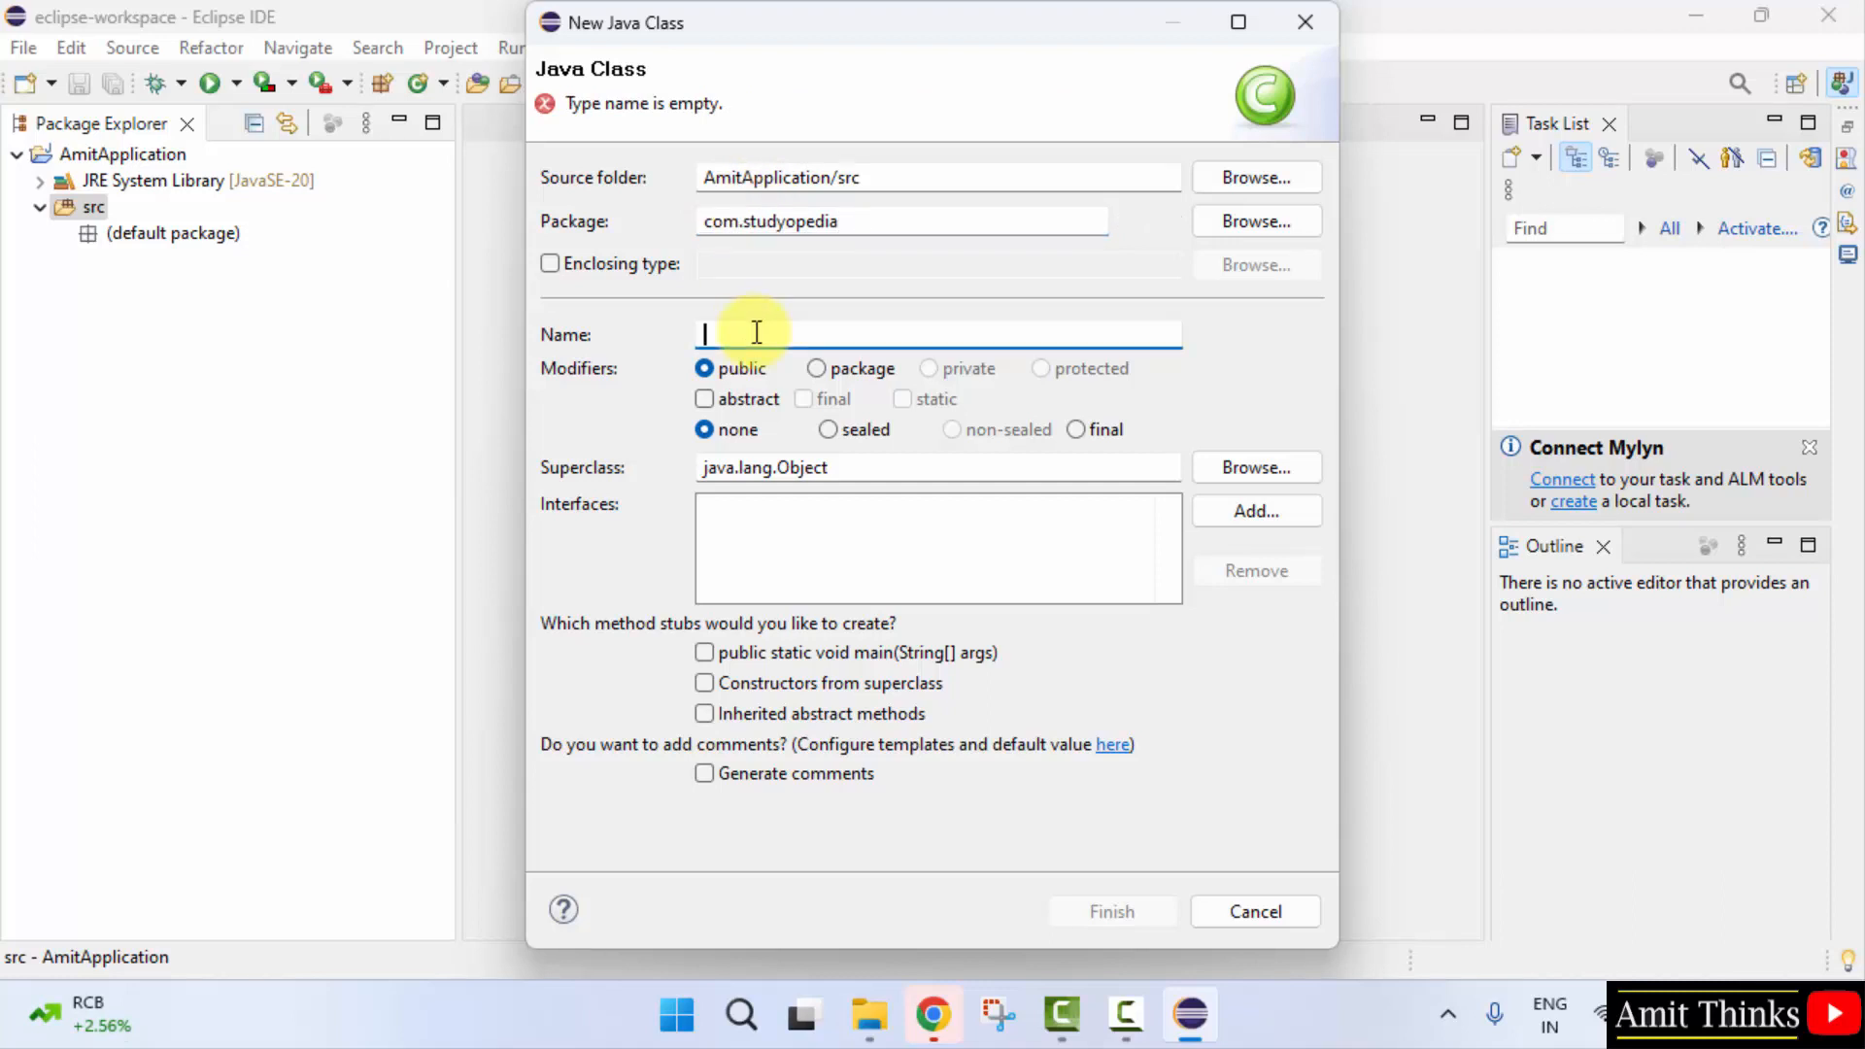
{"action": "type", "text": "Demo"}
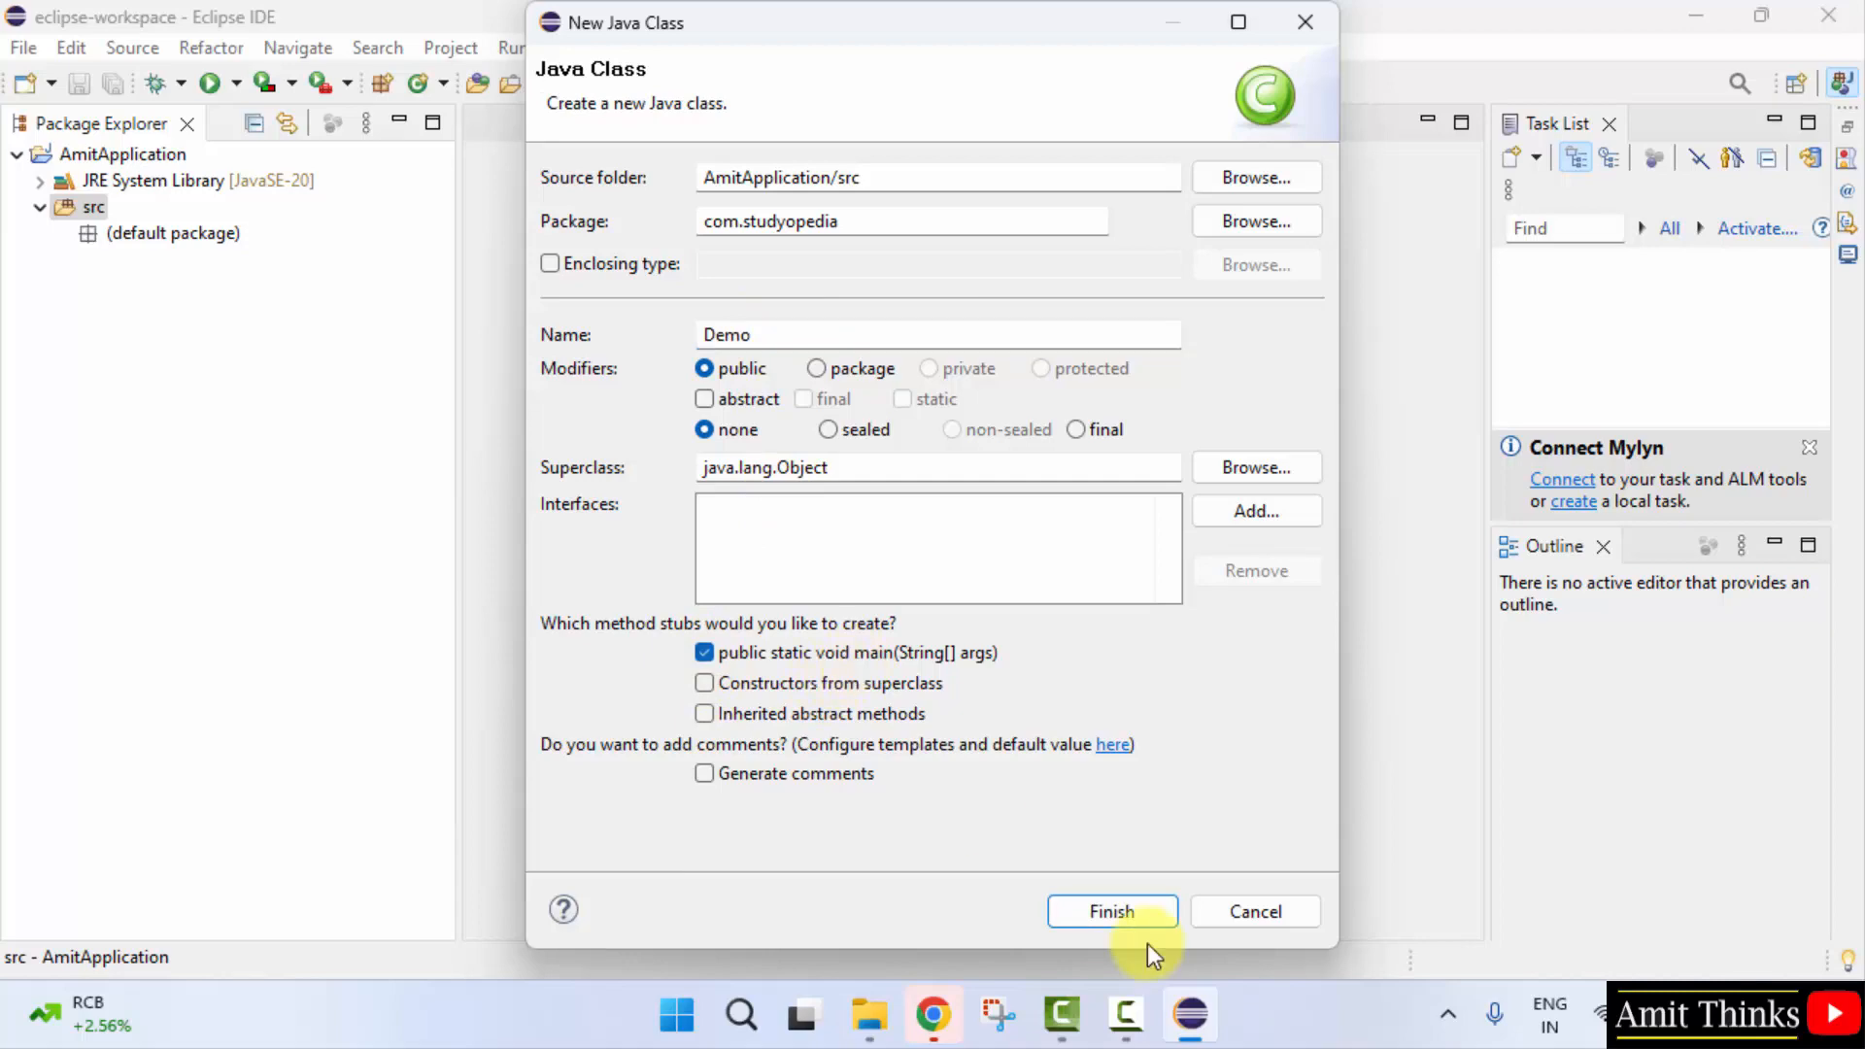
{"action": "left_click", "coordinate": [1111, 911]}
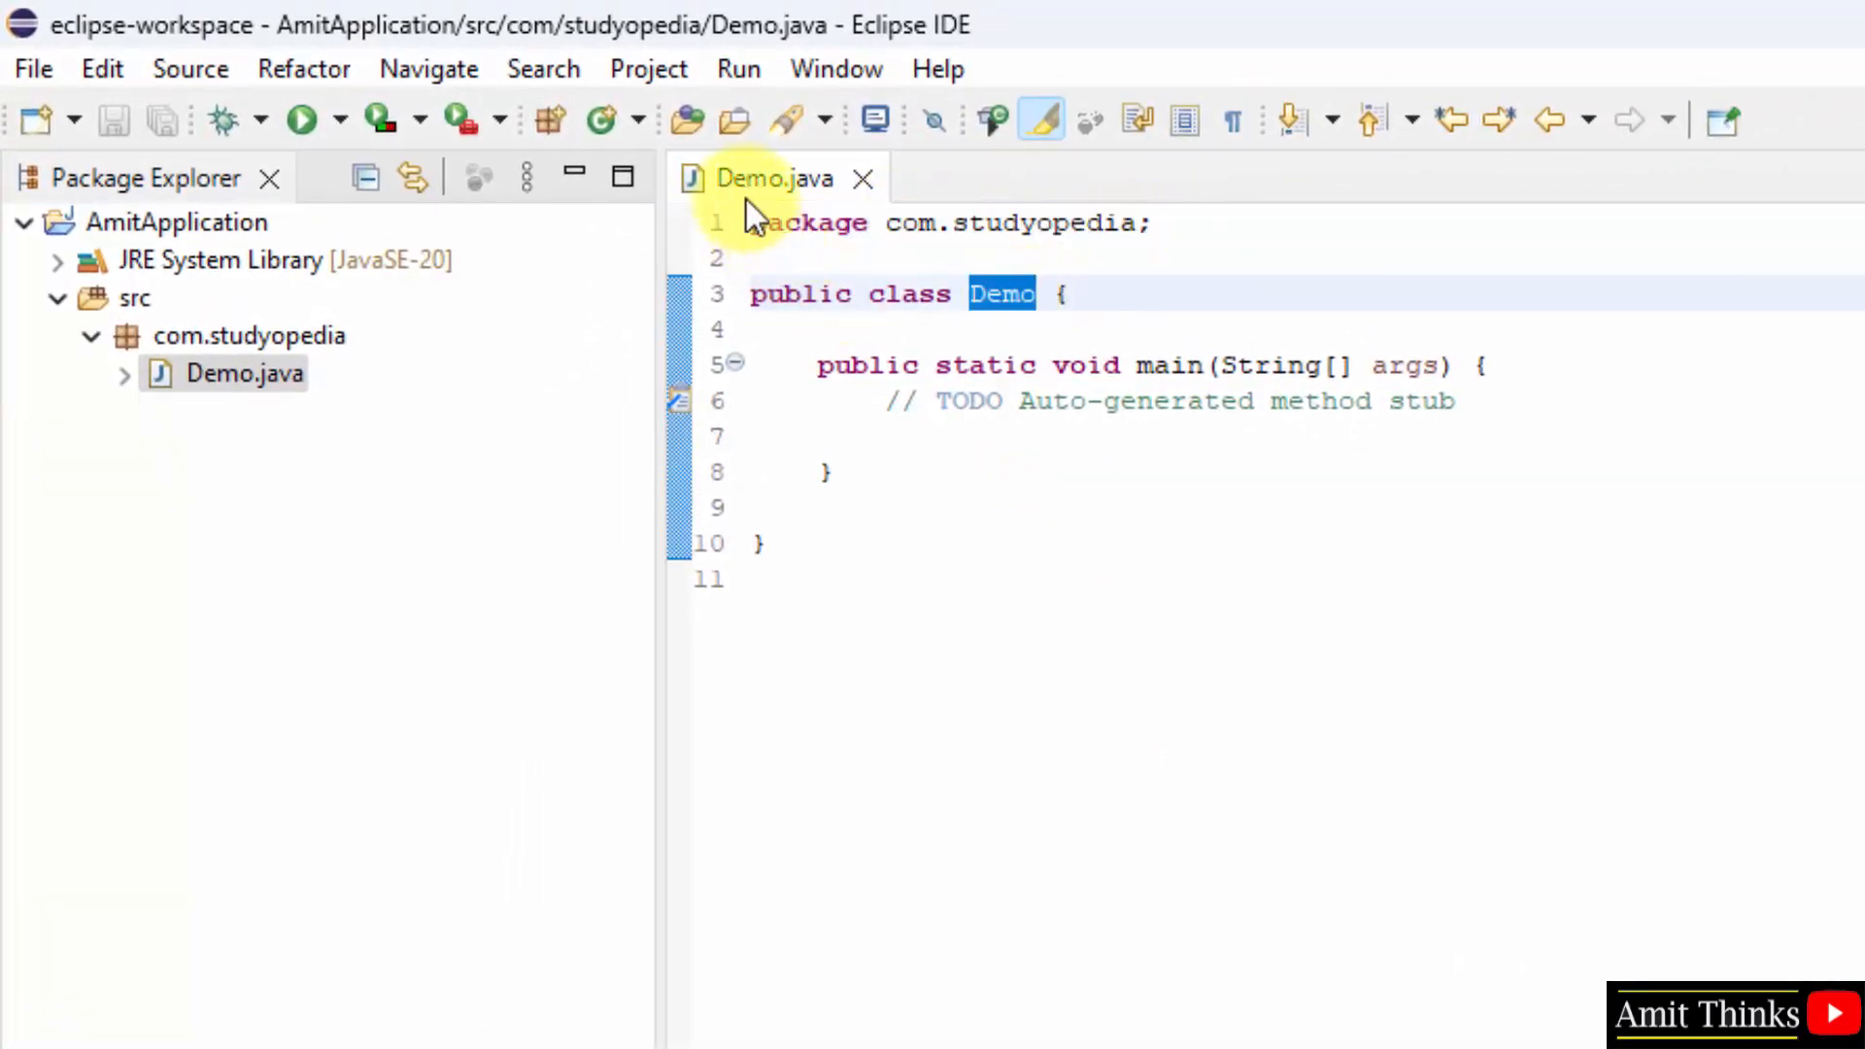
{"action": "mouse_move", "coordinate": [797, 190]}
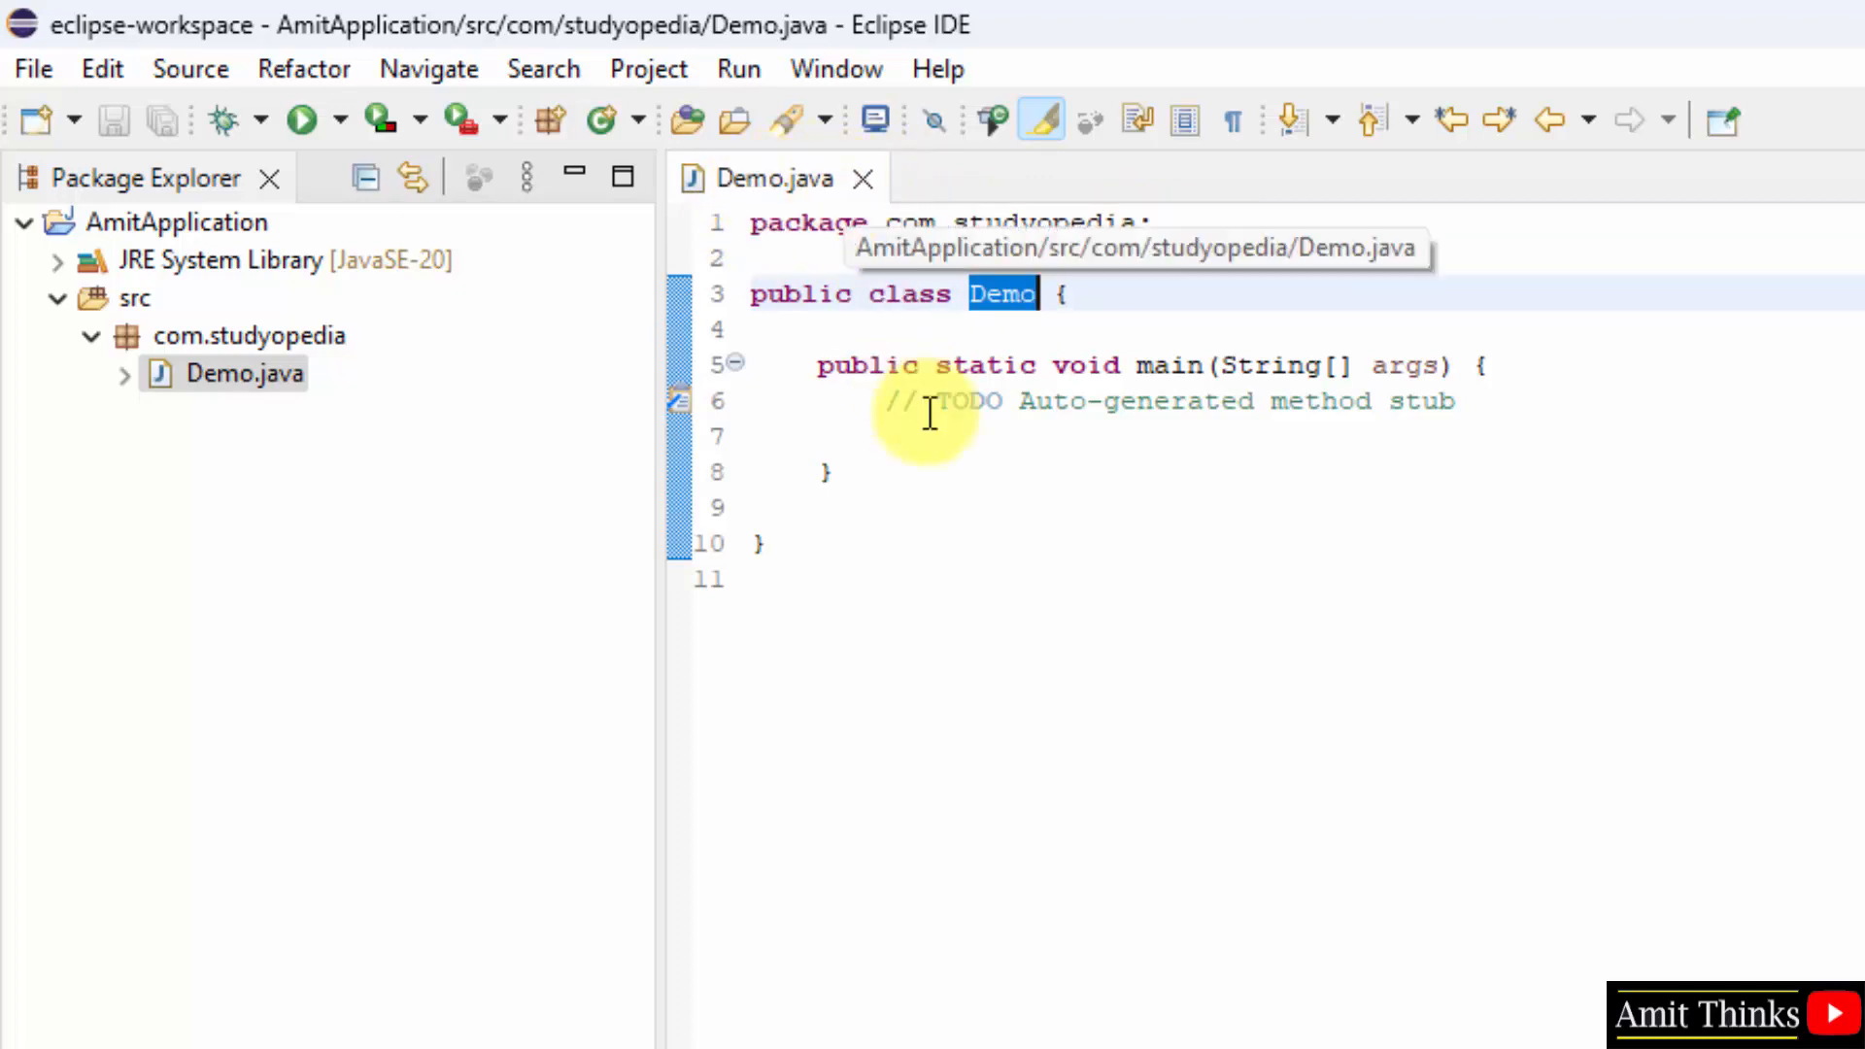
Step: Add System.out.println("Amit Thinks YouTube Channel...Subscribe") inside Demo's main method
{"action": "left_click", "coordinate": [952, 436]}
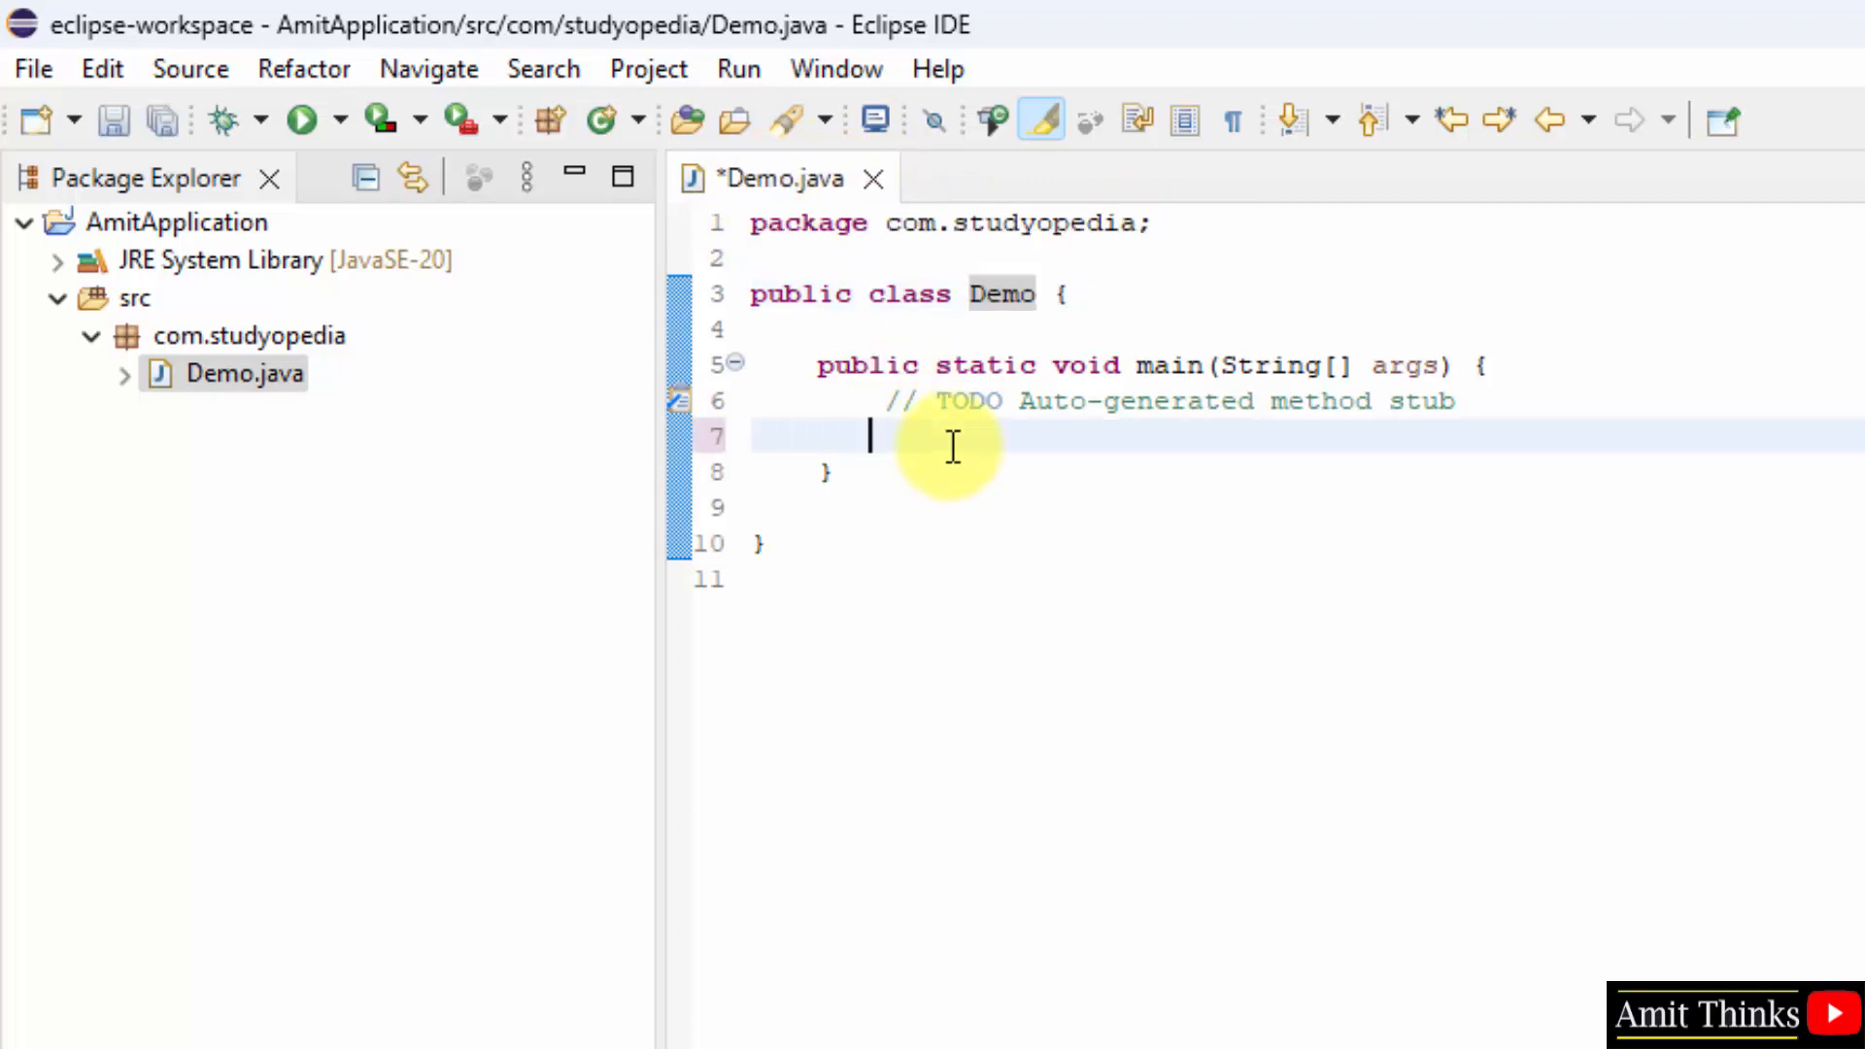
{"action": "type", "text": "System.out.println(\""}
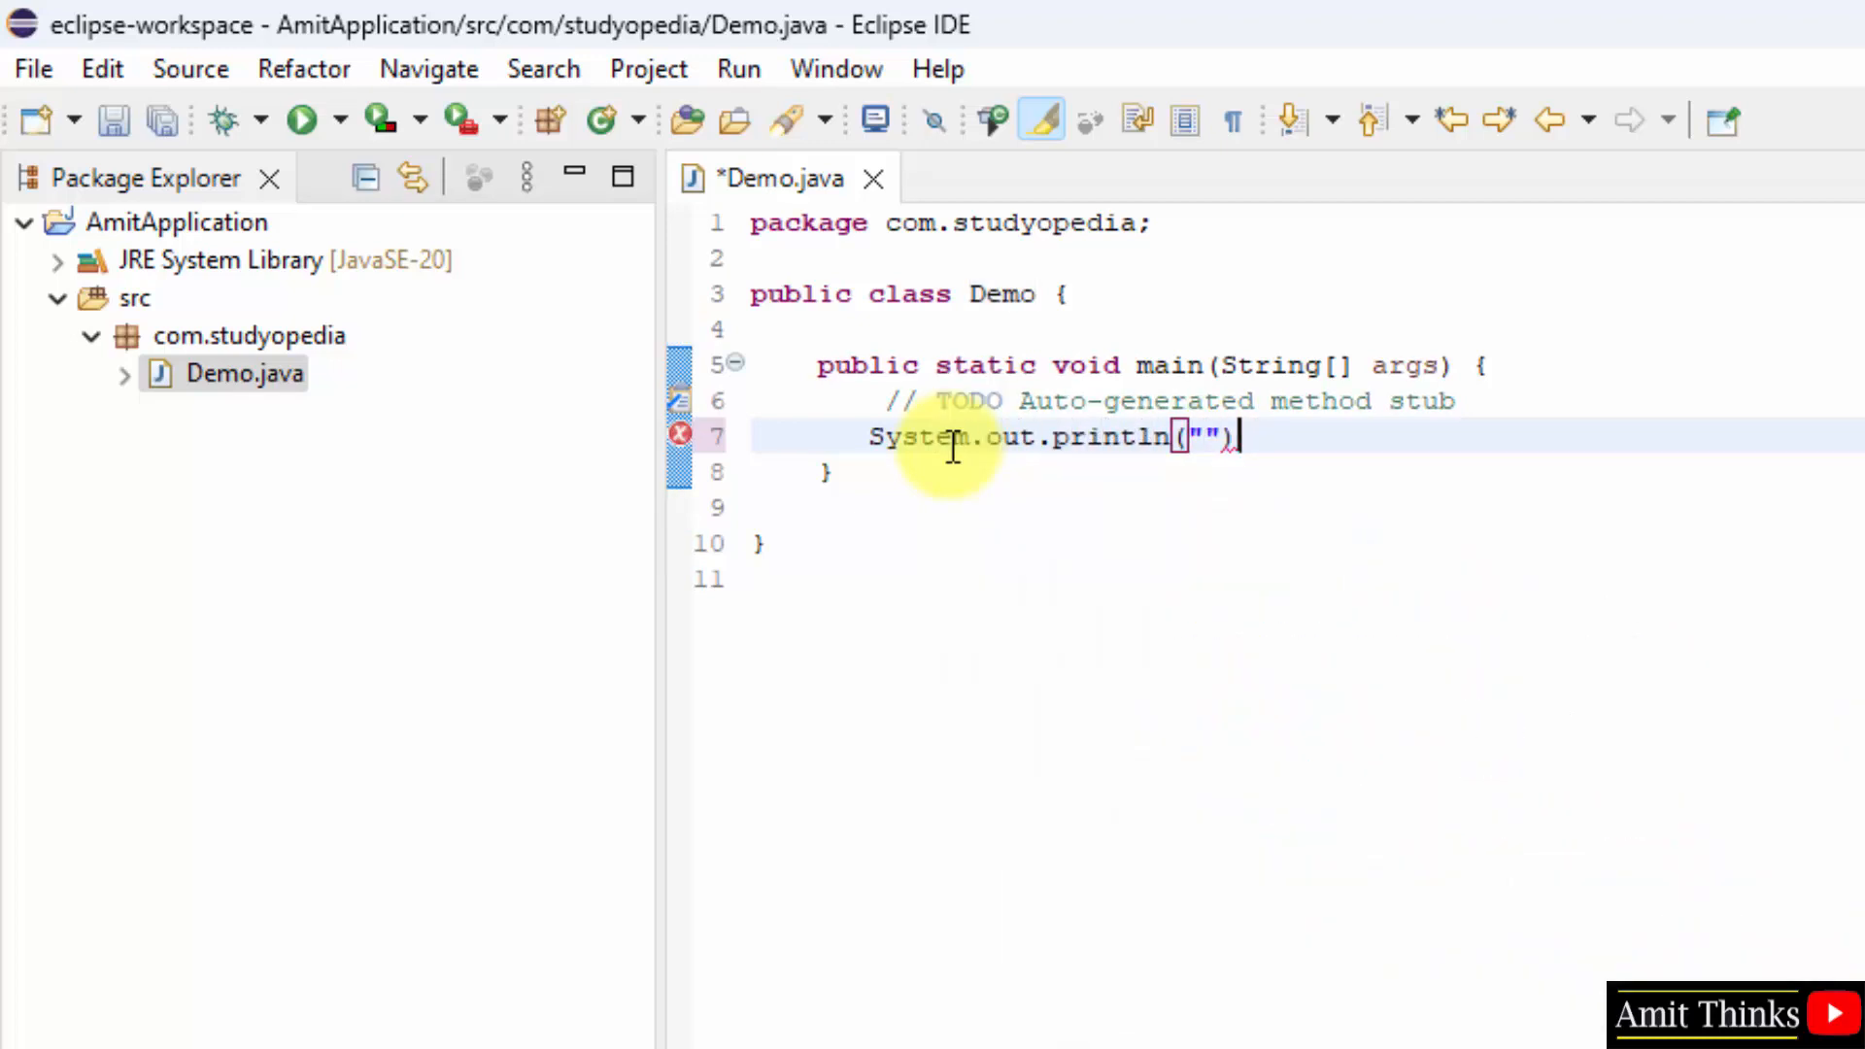
{"action": "type", "text": "Amit Thinks YouTube Channel"}
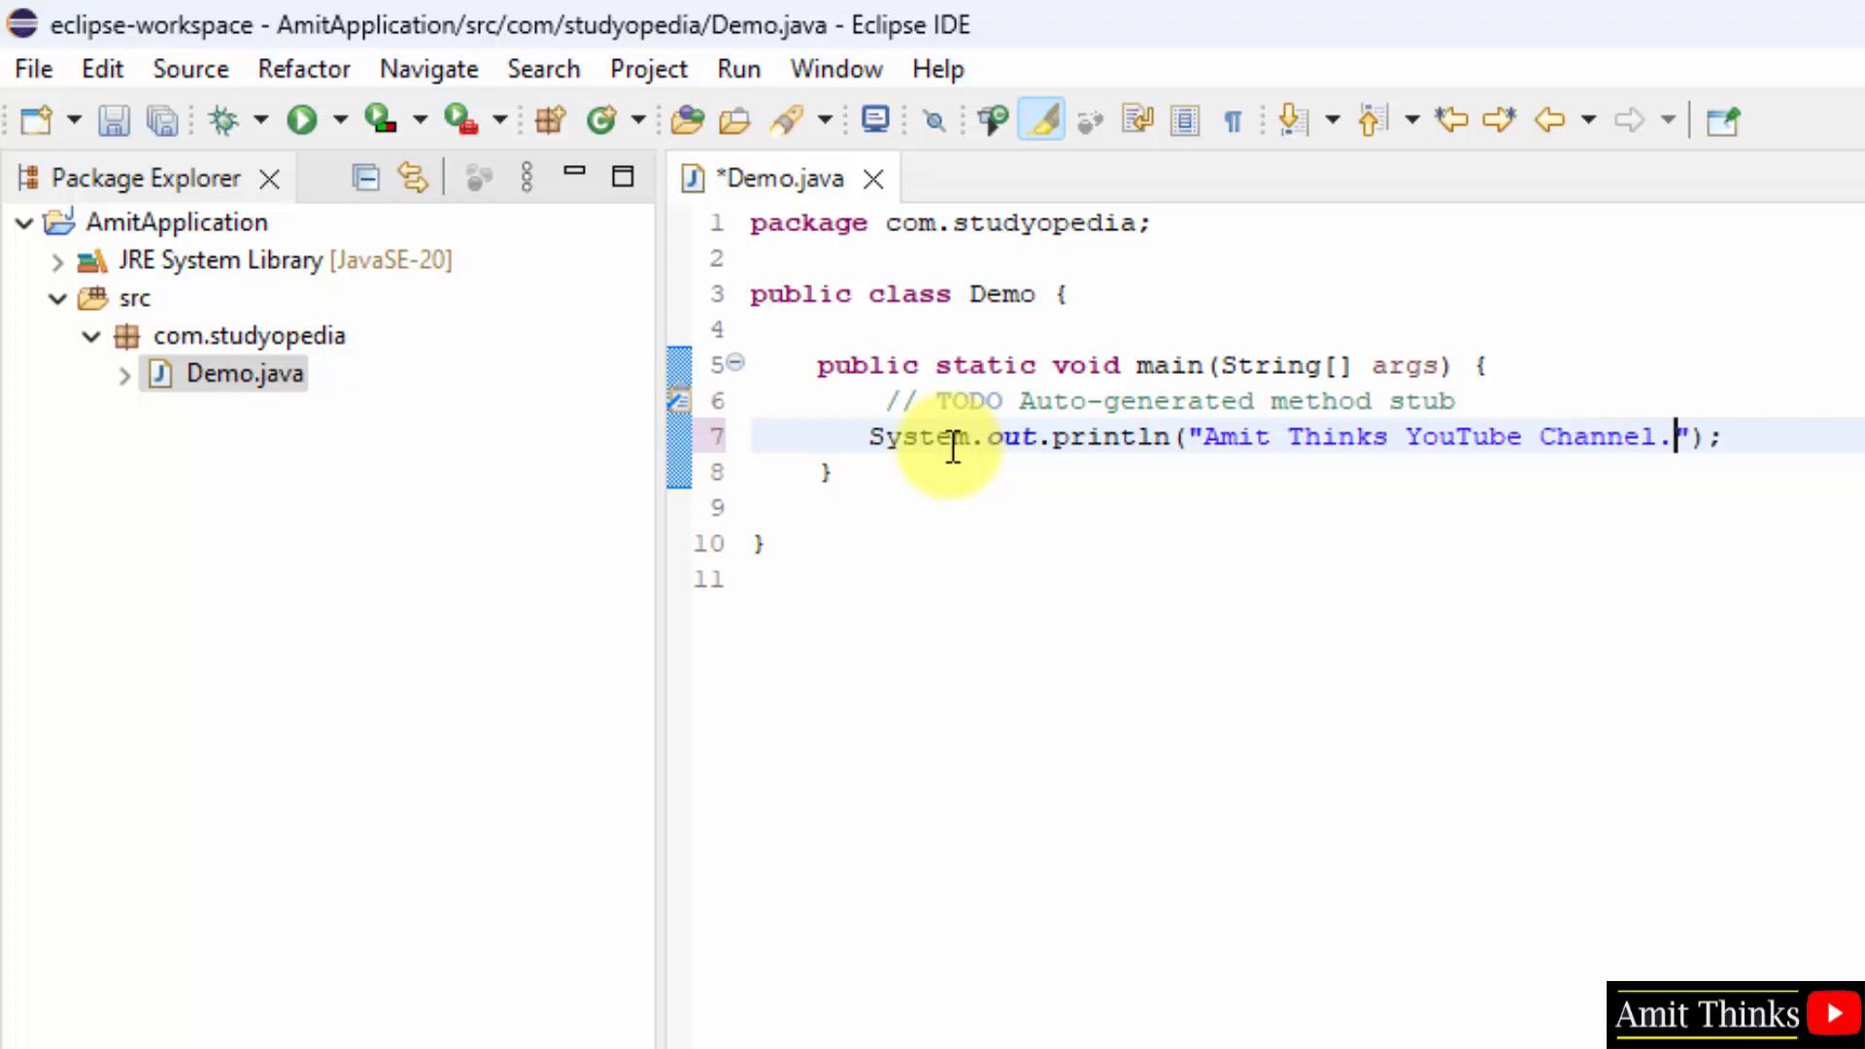
{"action": "type", "text": ".Subscribe"}
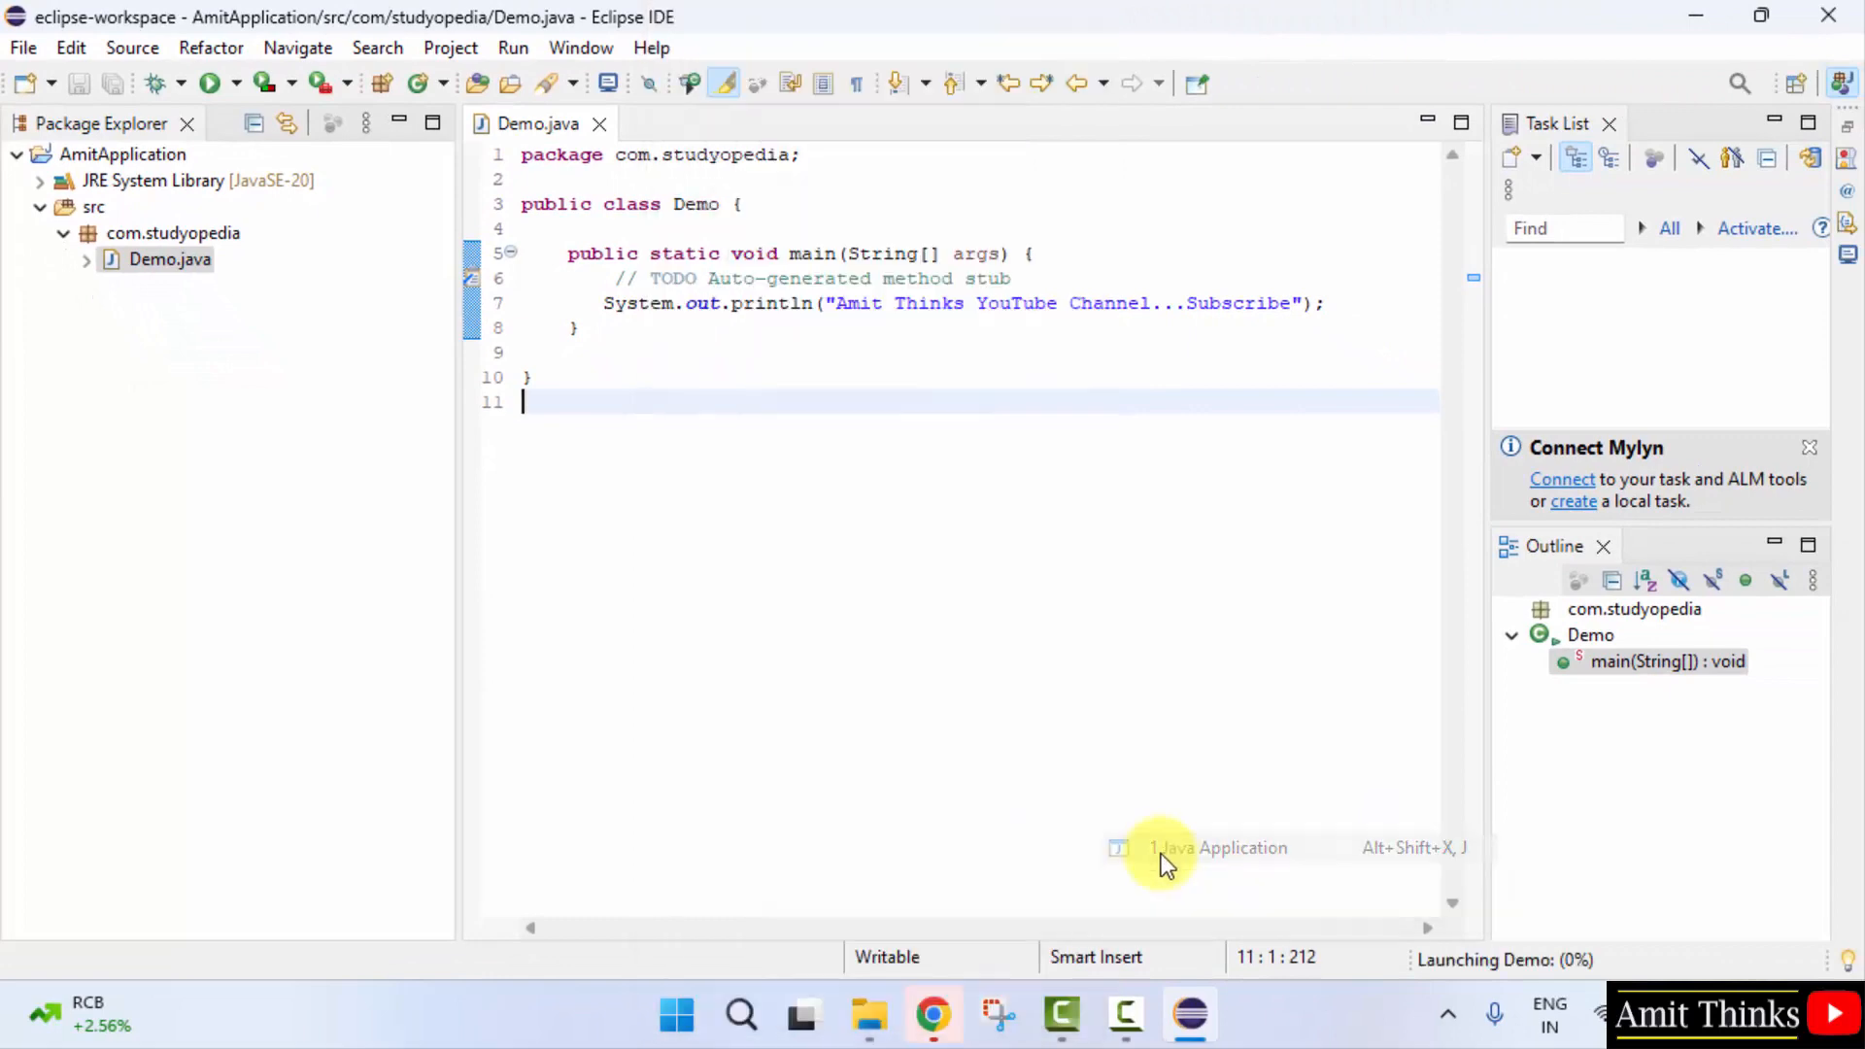
Step: Run Demo as a Java Application and view the subscribe message in the Console
{"action": "left_click", "coordinate": [203, 84]}
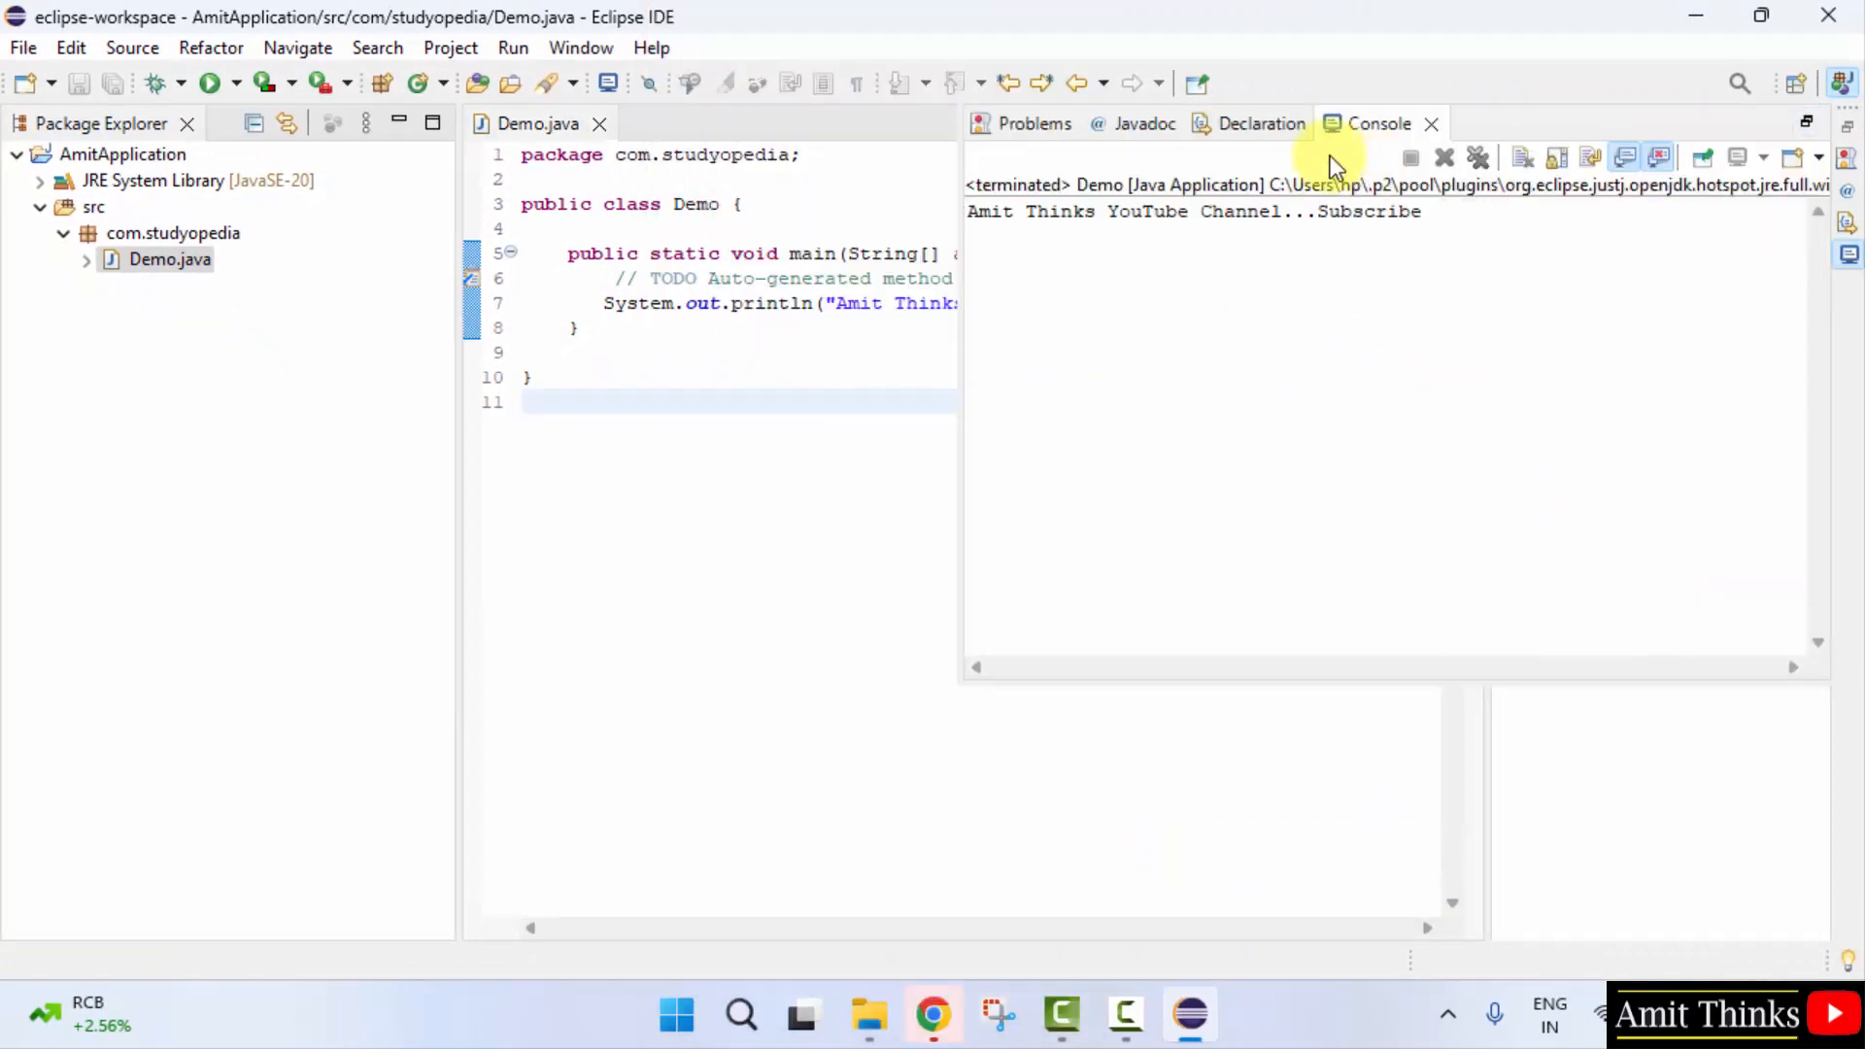
{"action": "mouse_move", "coordinate": [1732, 155]}
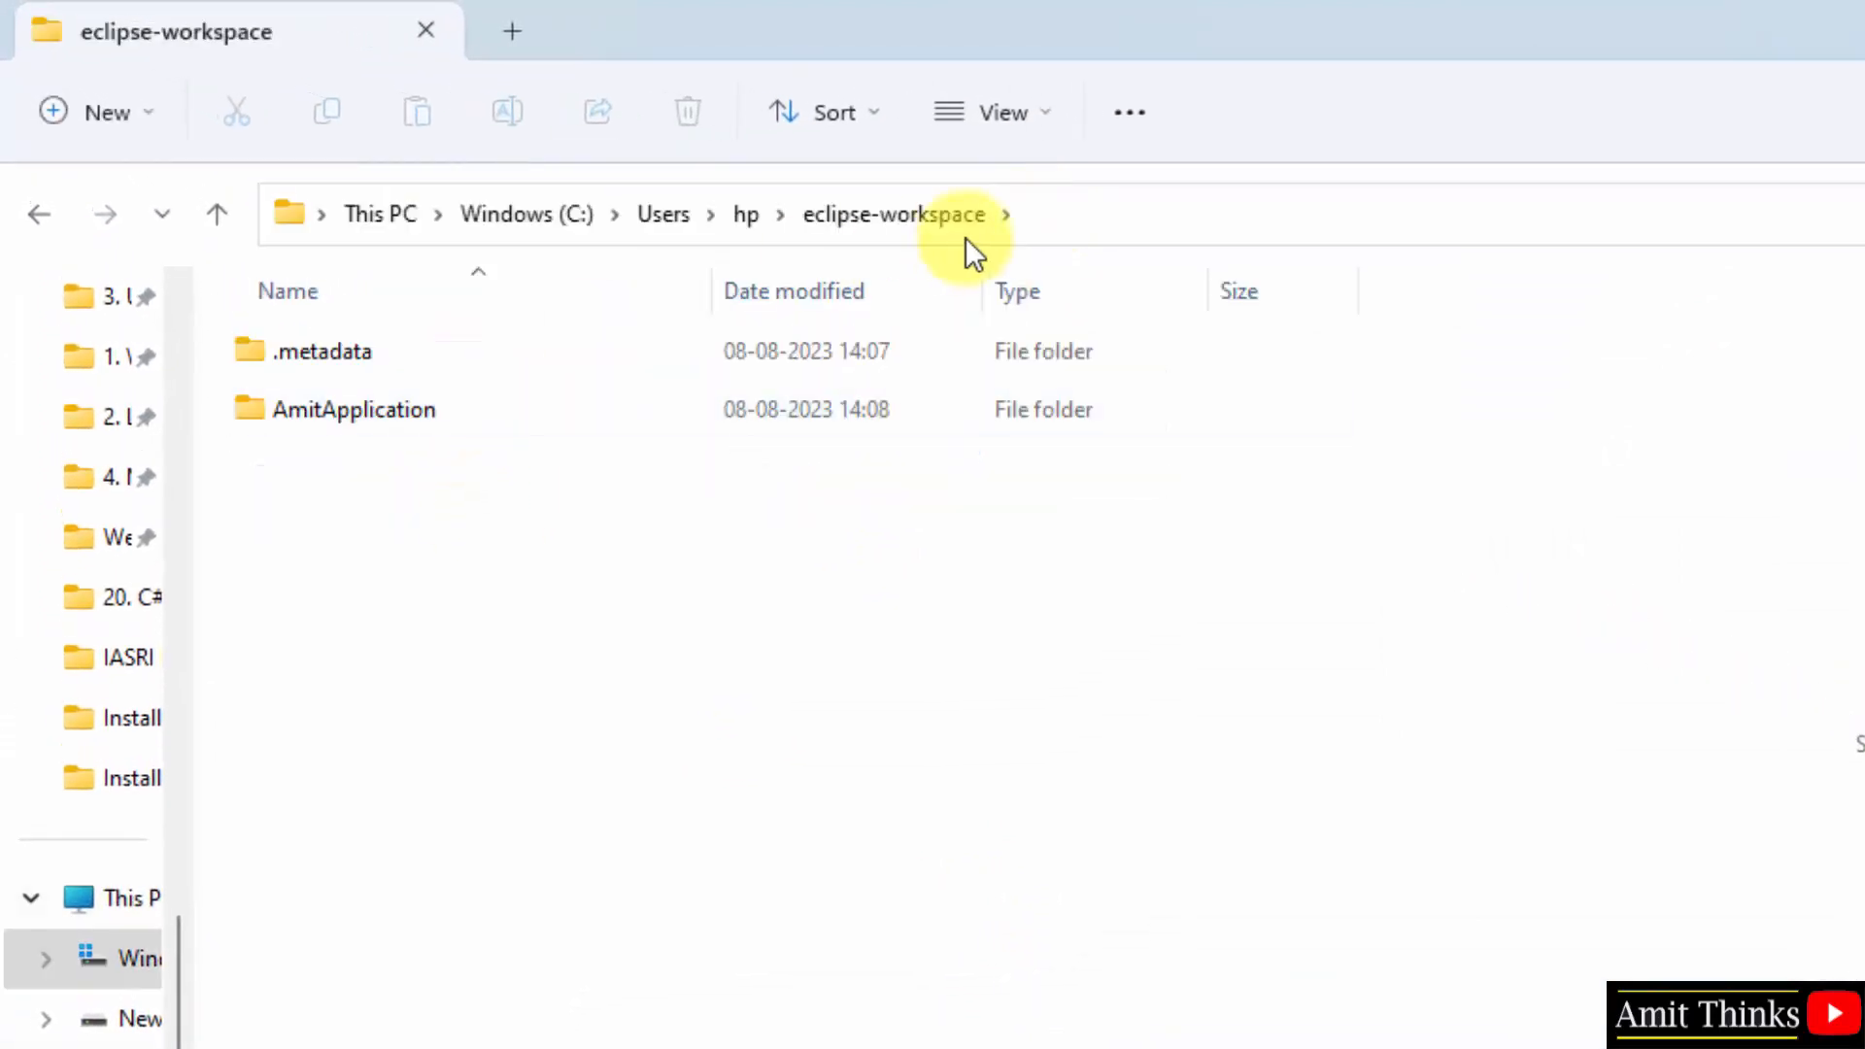
Step: Open the AmitApplication project folder in File Explorer's eclipse-workspace
{"action": "left_click", "coordinate": [351, 409]}
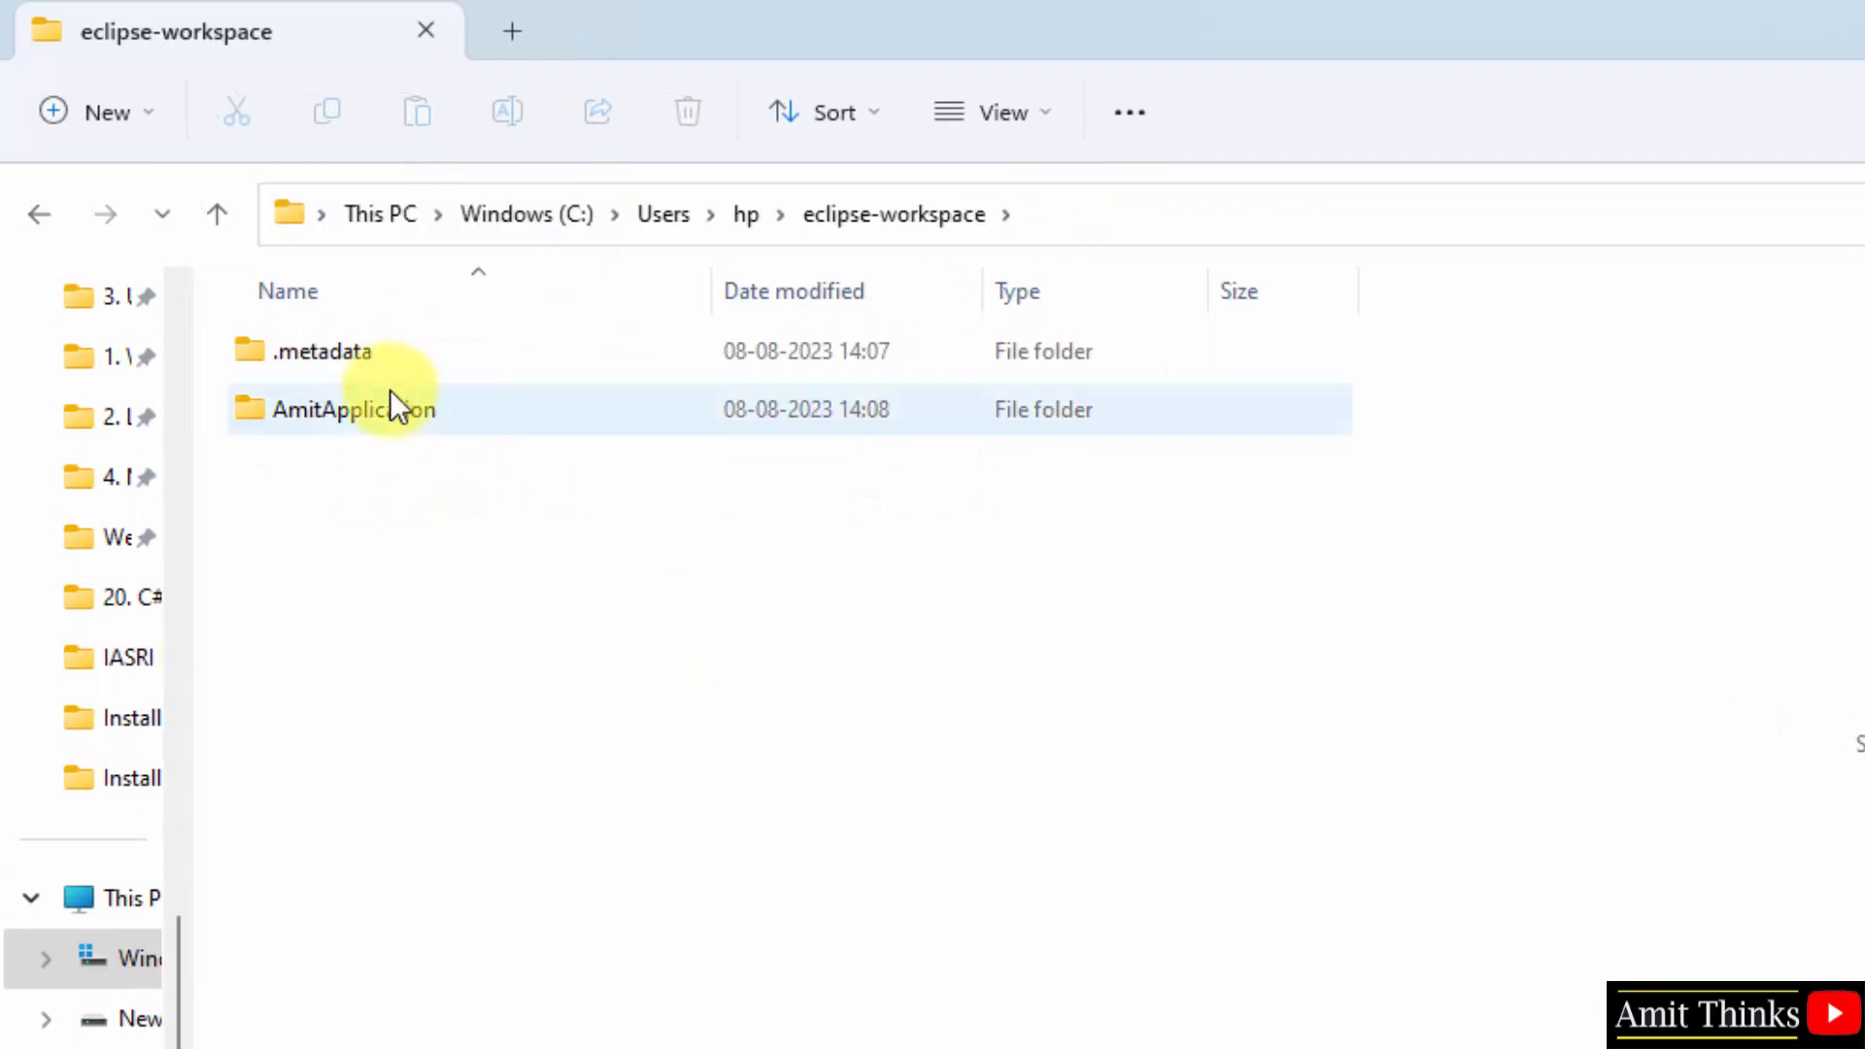
{"action": "double_click", "coordinate": [351, 408]}
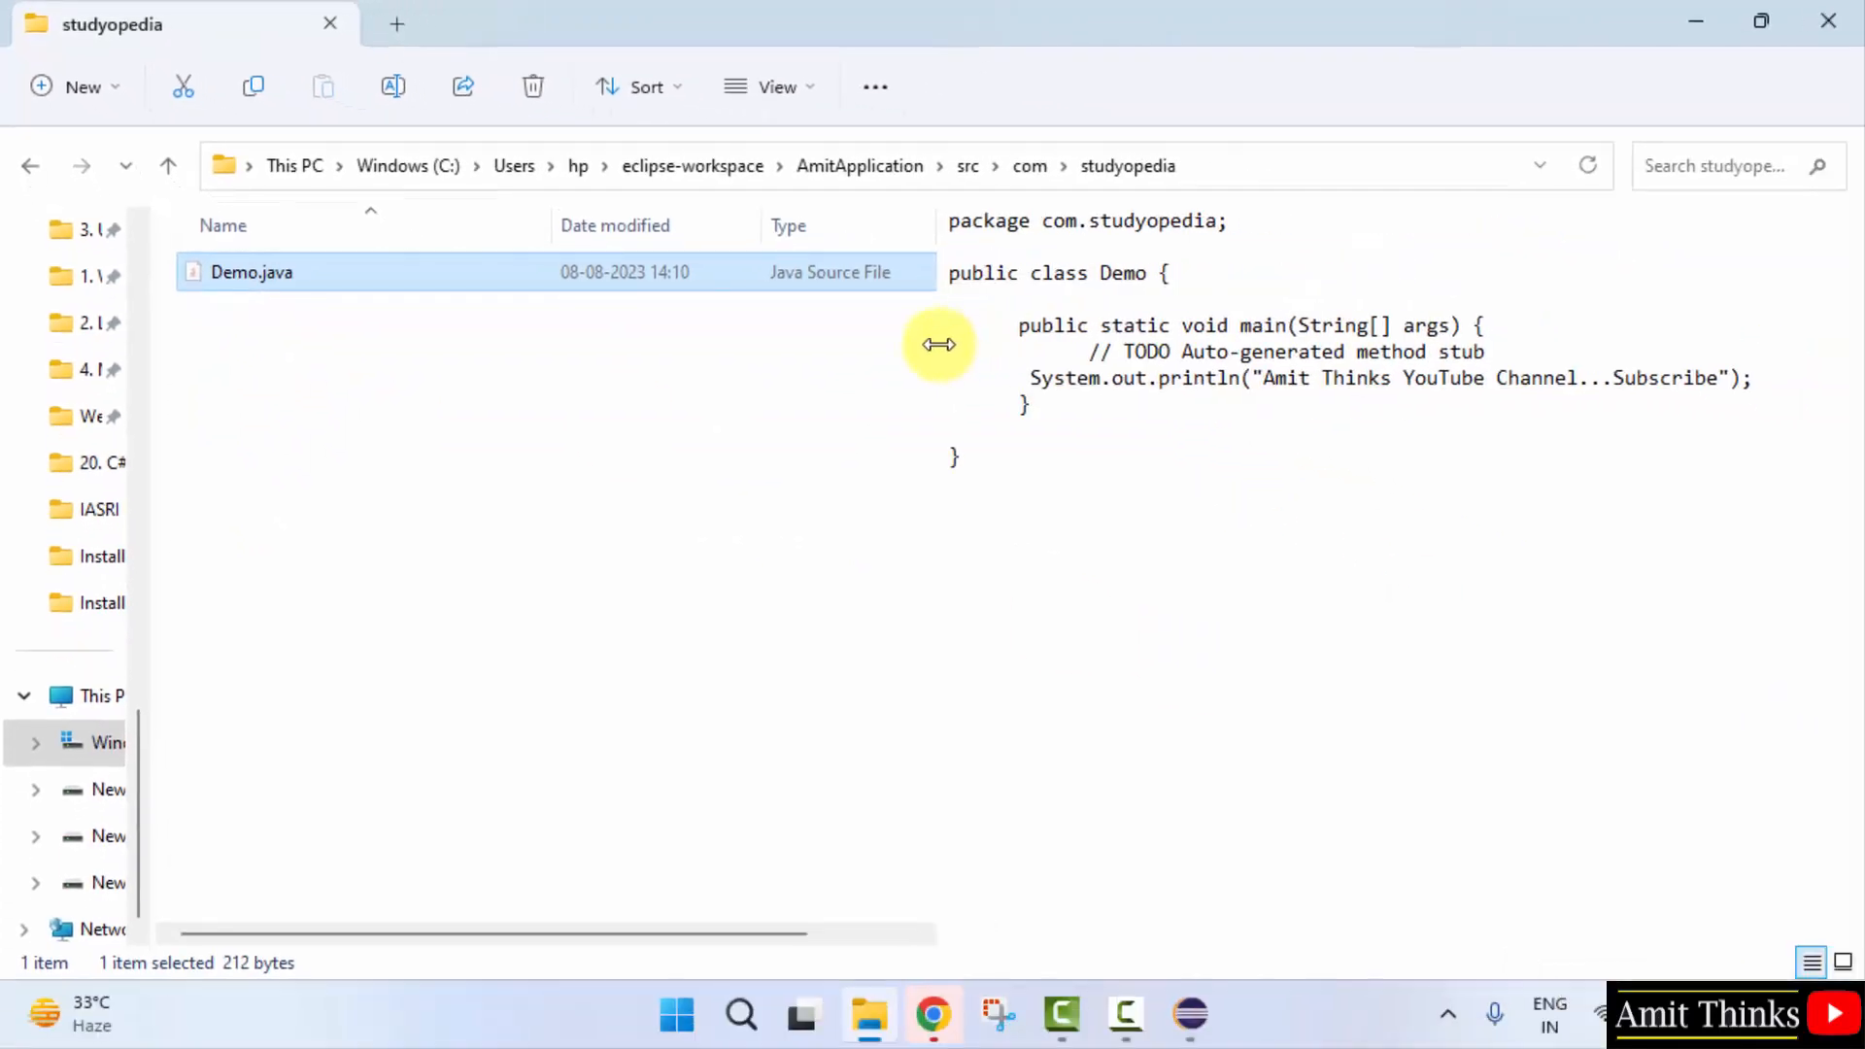
{"action": "mouse_move", "coordinate": [1201, 520]}
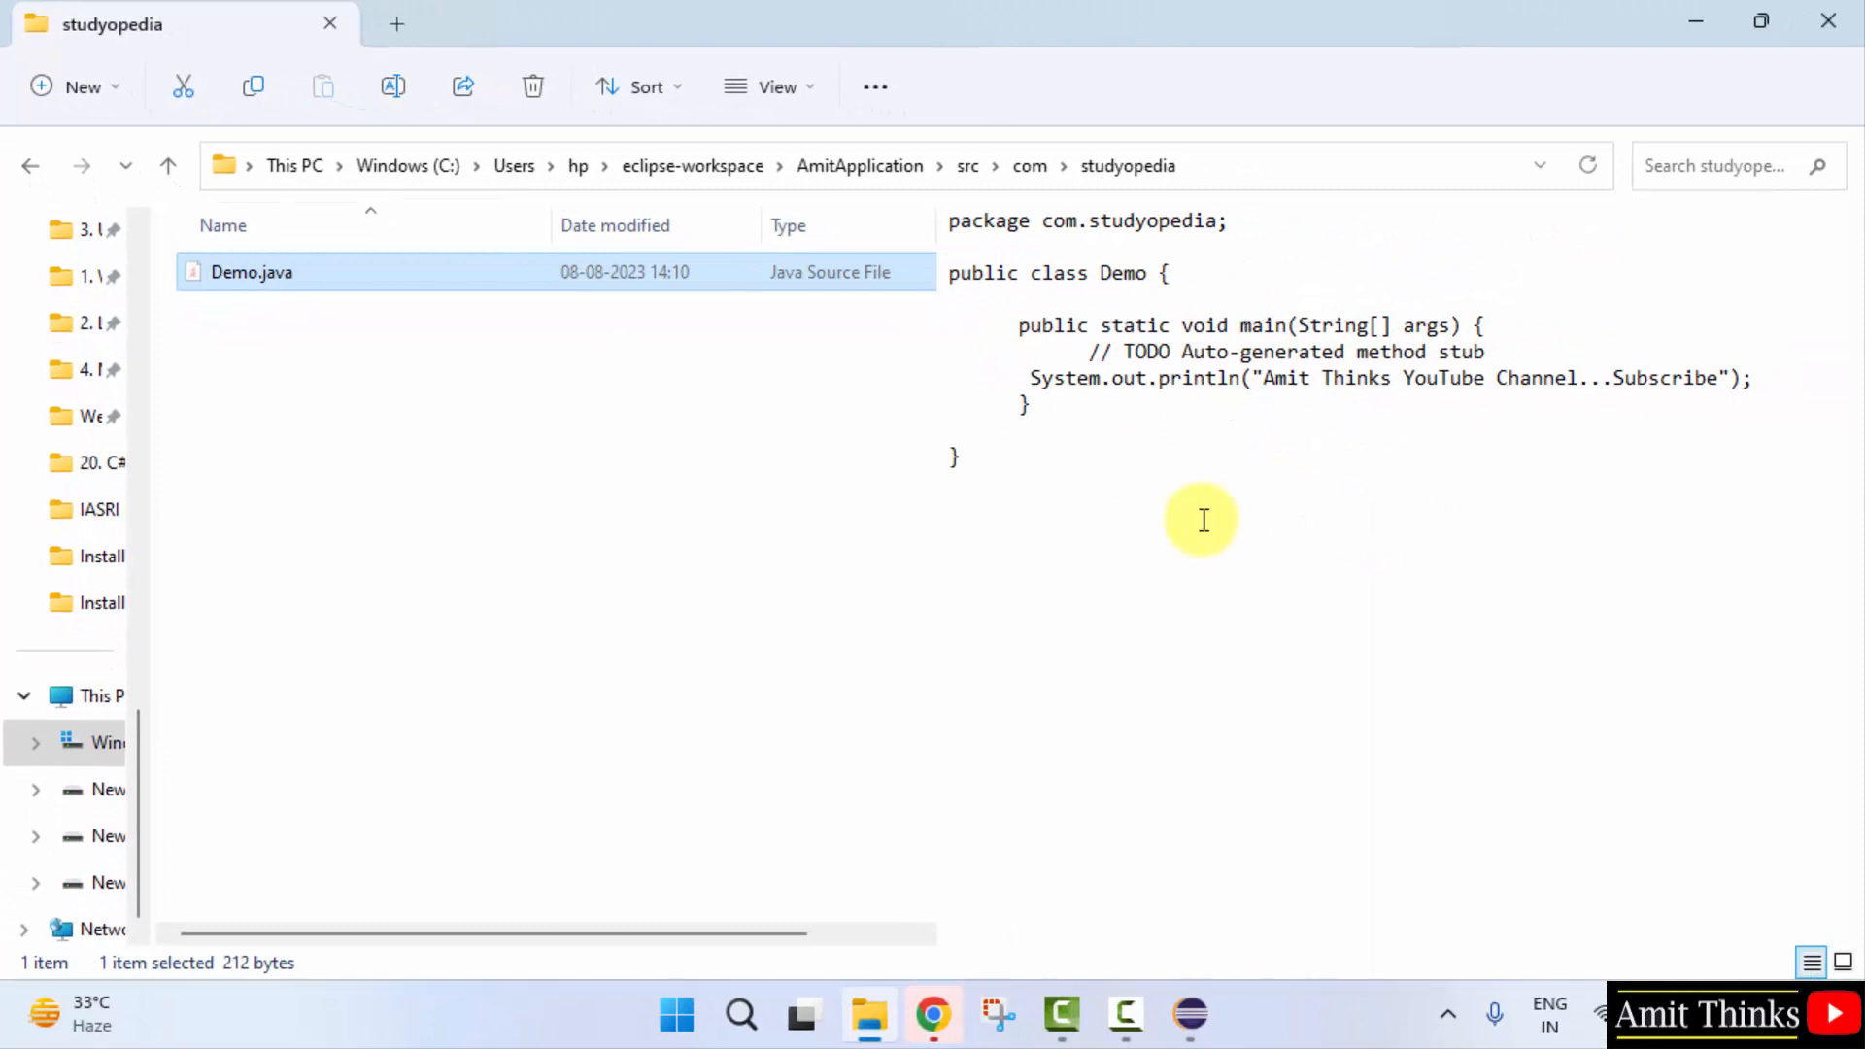